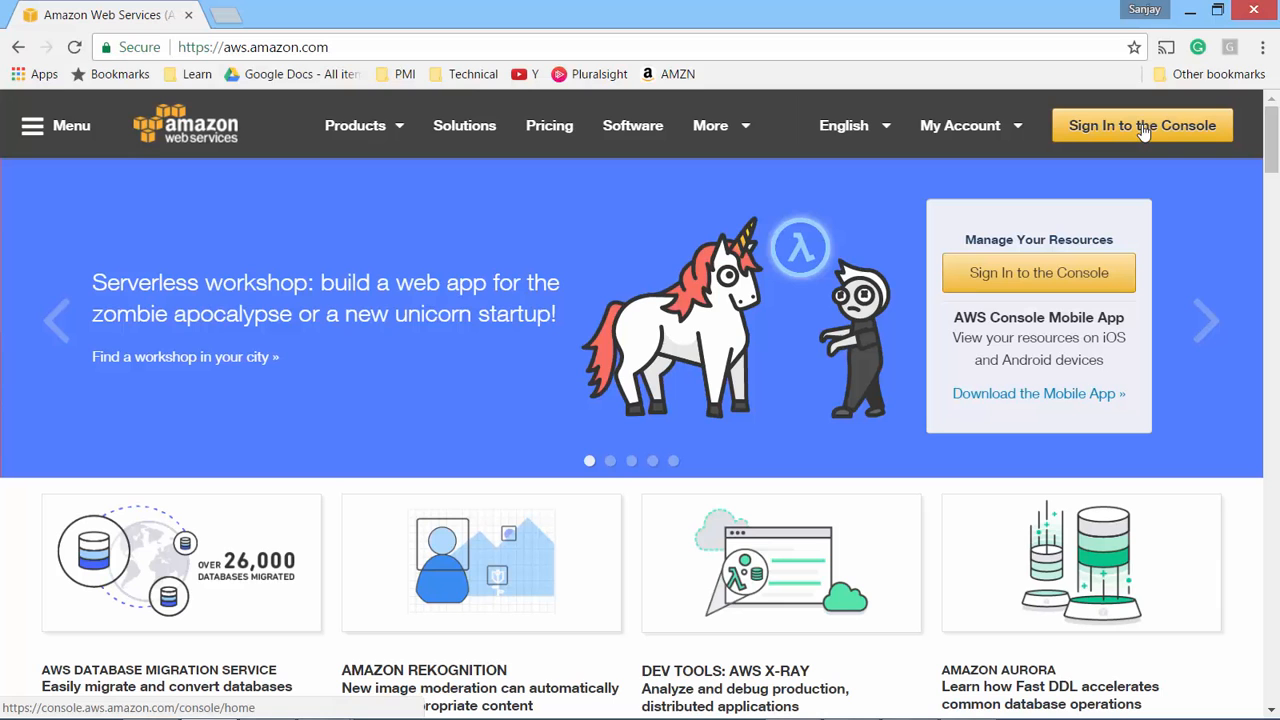
Sign in to the console home and search AWS services for RDS
left_click(1141, 125)
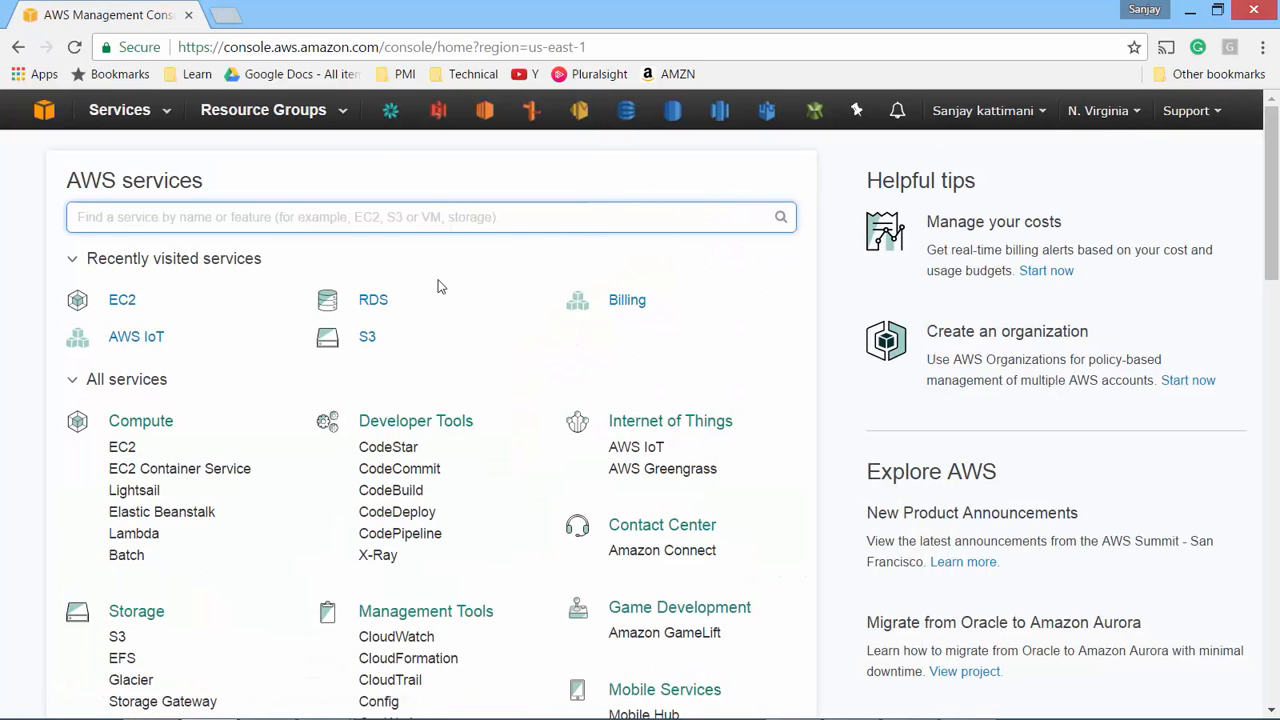
mouse_move(371, 302)
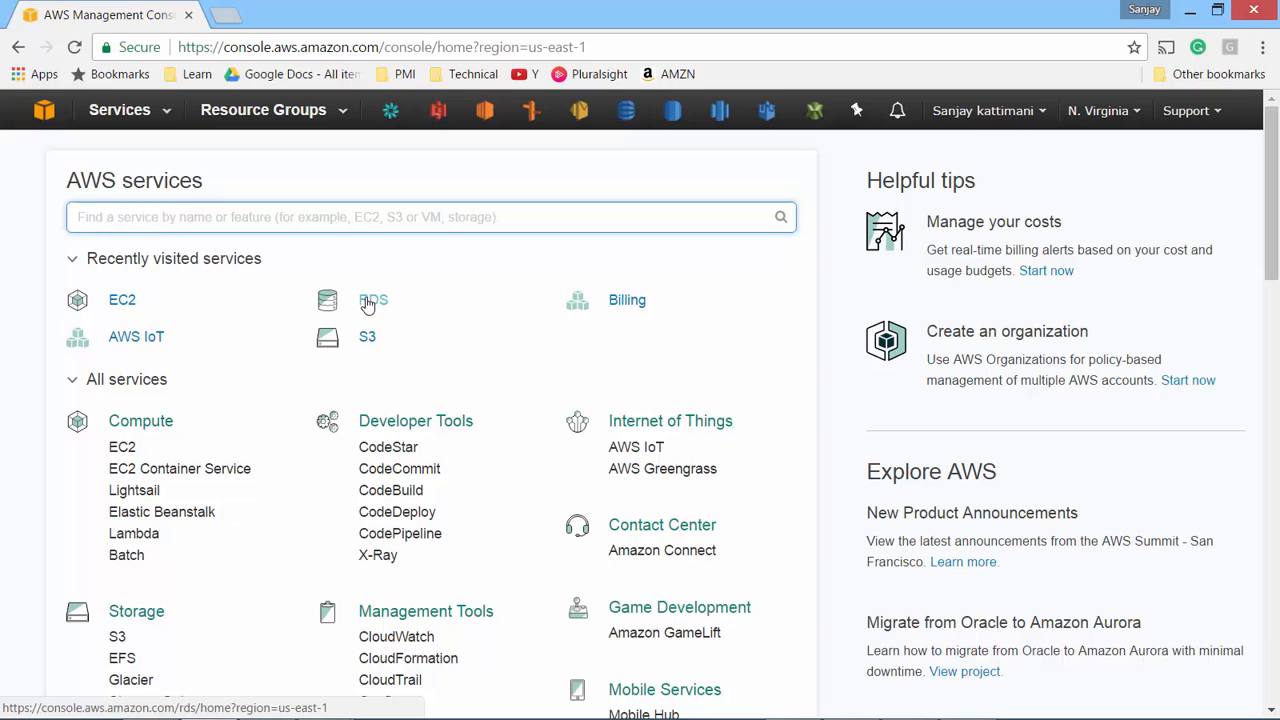
scroll("down", 3)
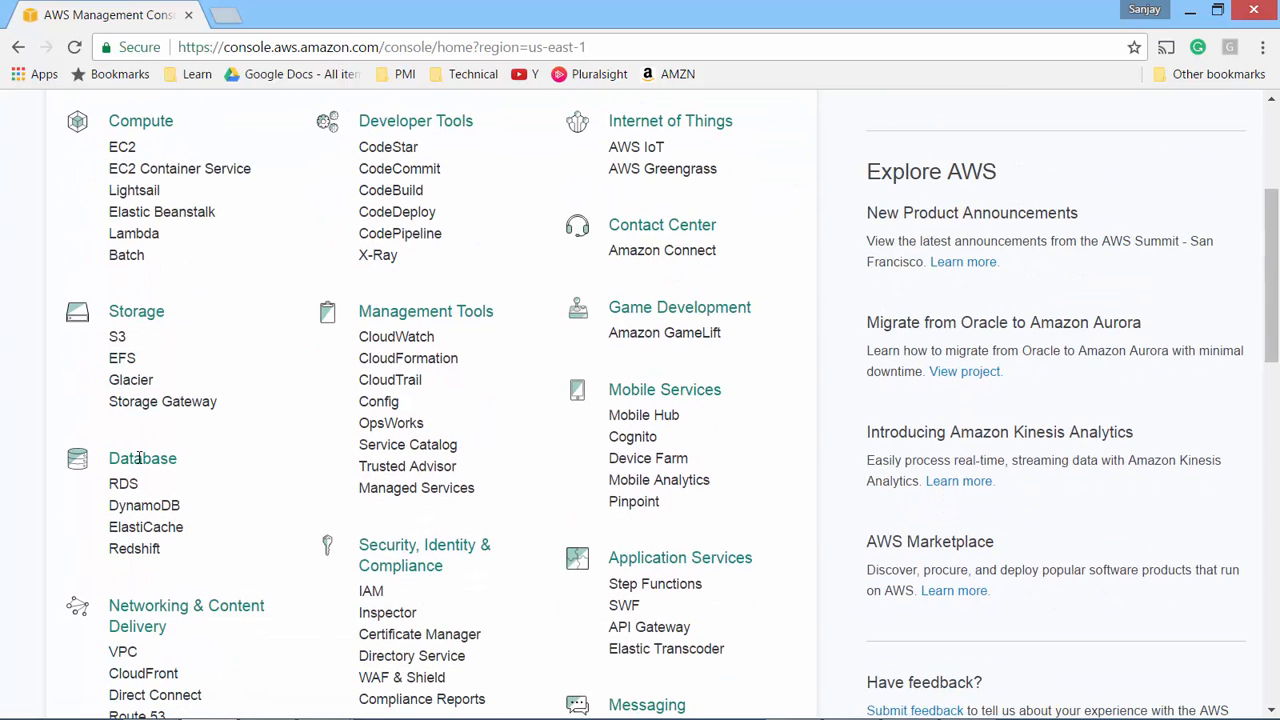
scroll("up", 3)
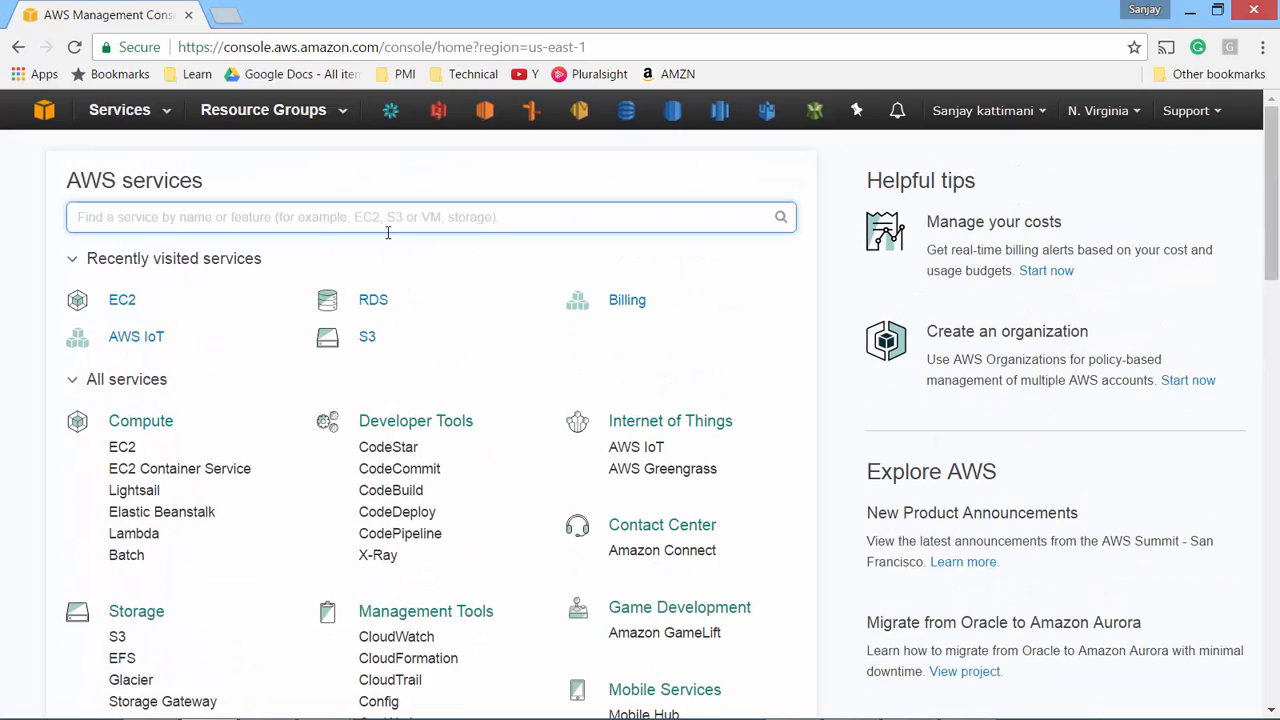
type("rs")
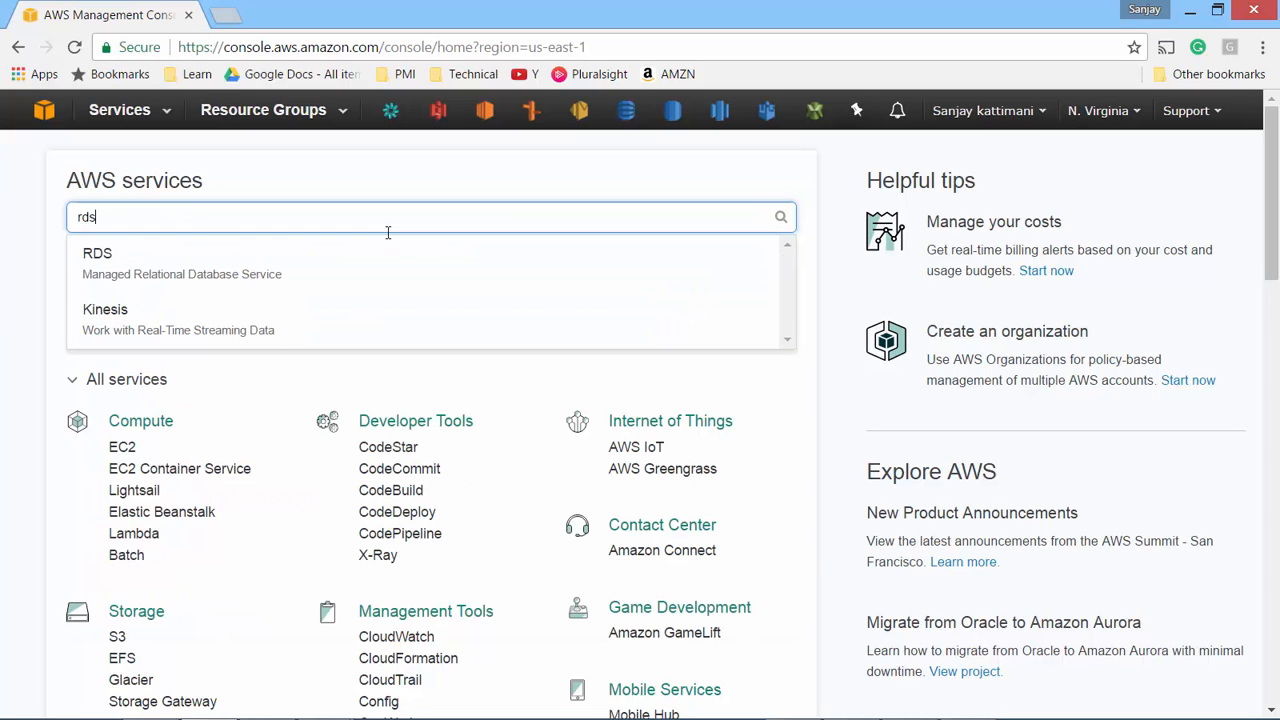
mouse_move(672, 110)
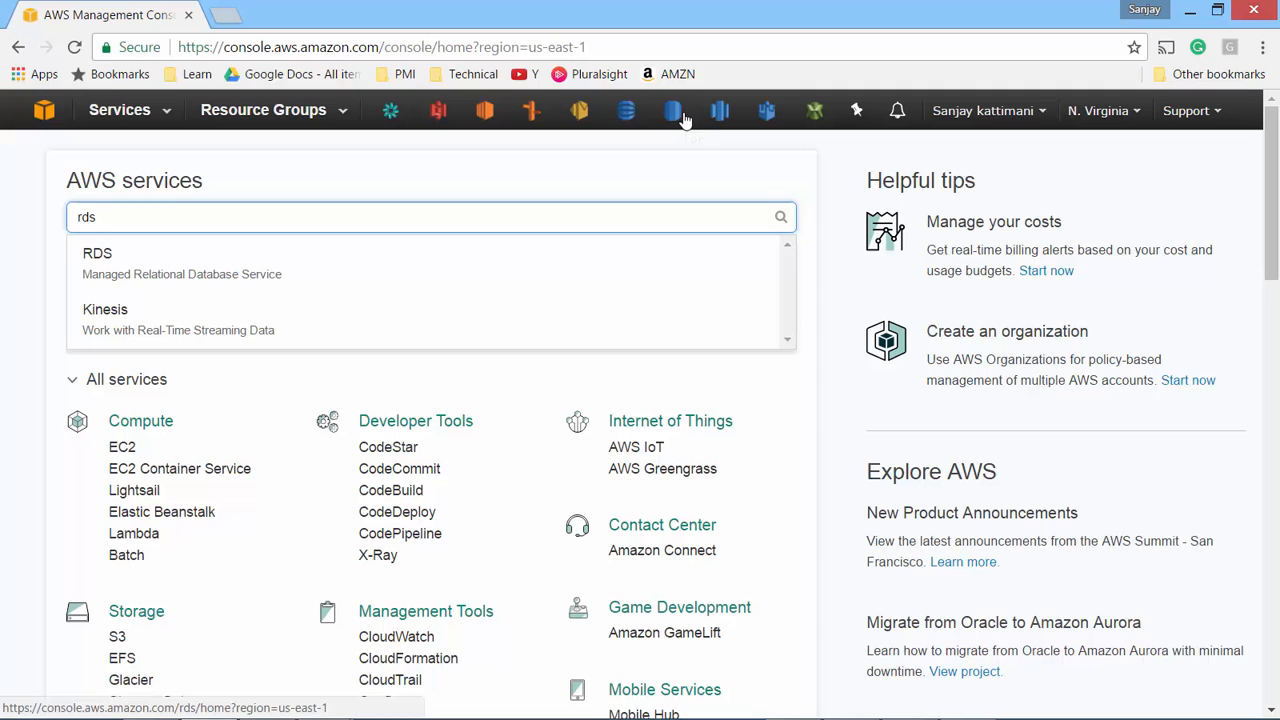
Open RDS from the search results and scroll to the Create Instance section
left_click(97, 253)
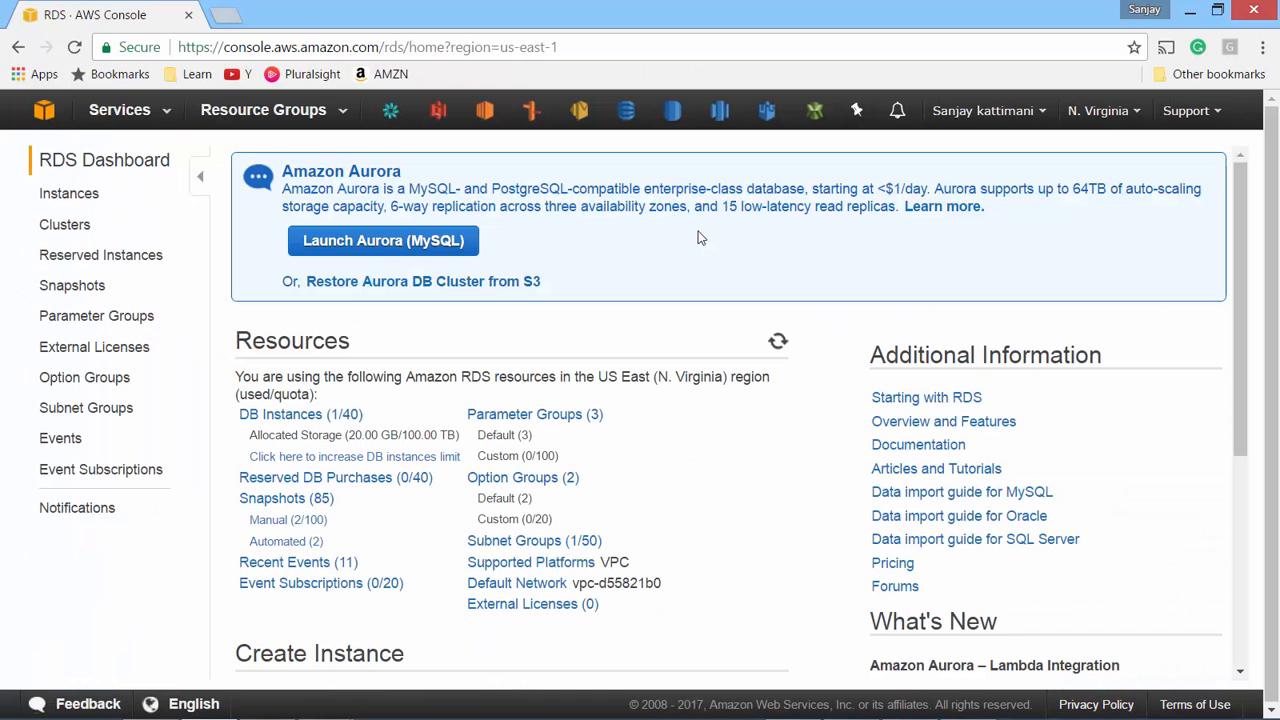
scroll("down", 3)
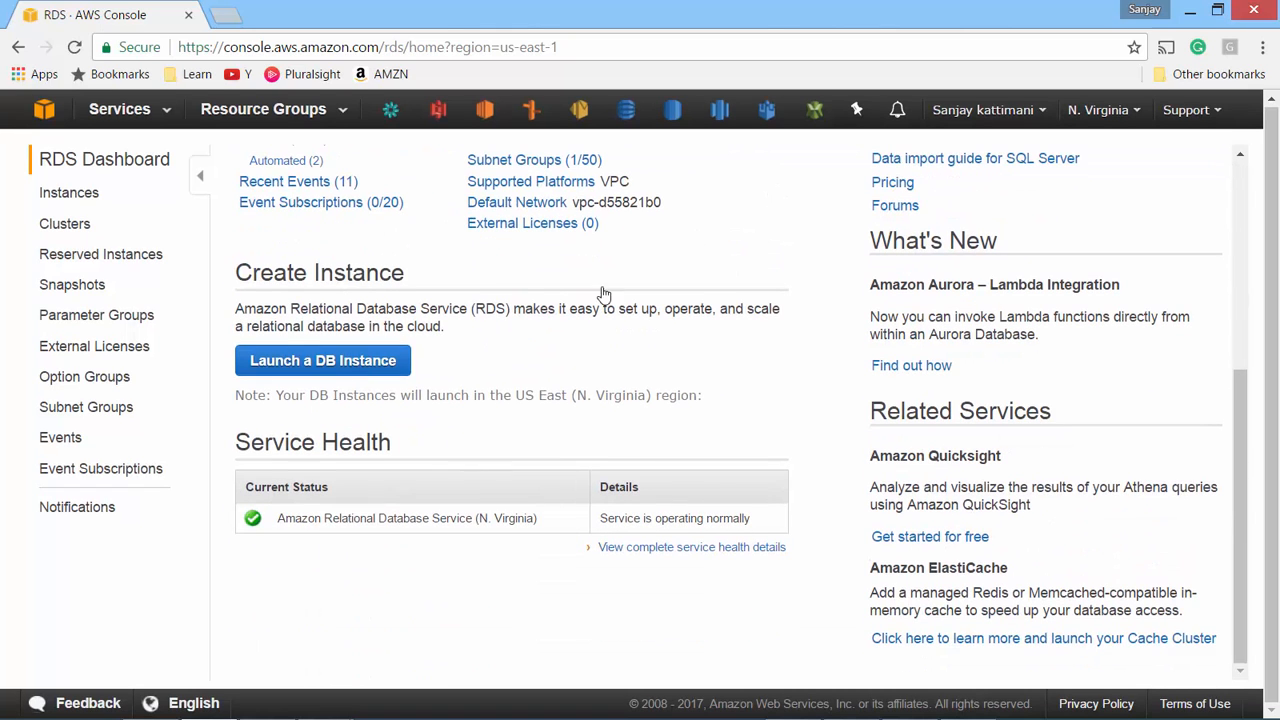
mouse_move(291, 375)
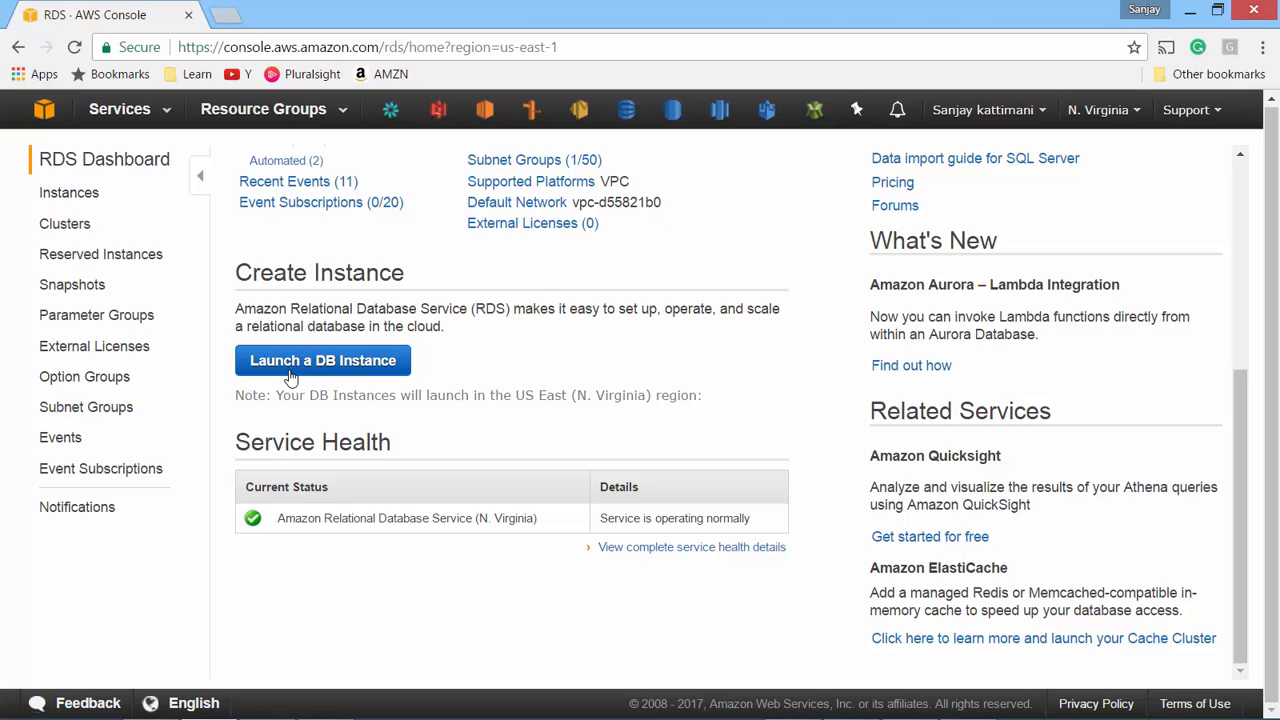
Begin a new DB instance launch and expand the SQL Server engine editions
left_click(322, 360)
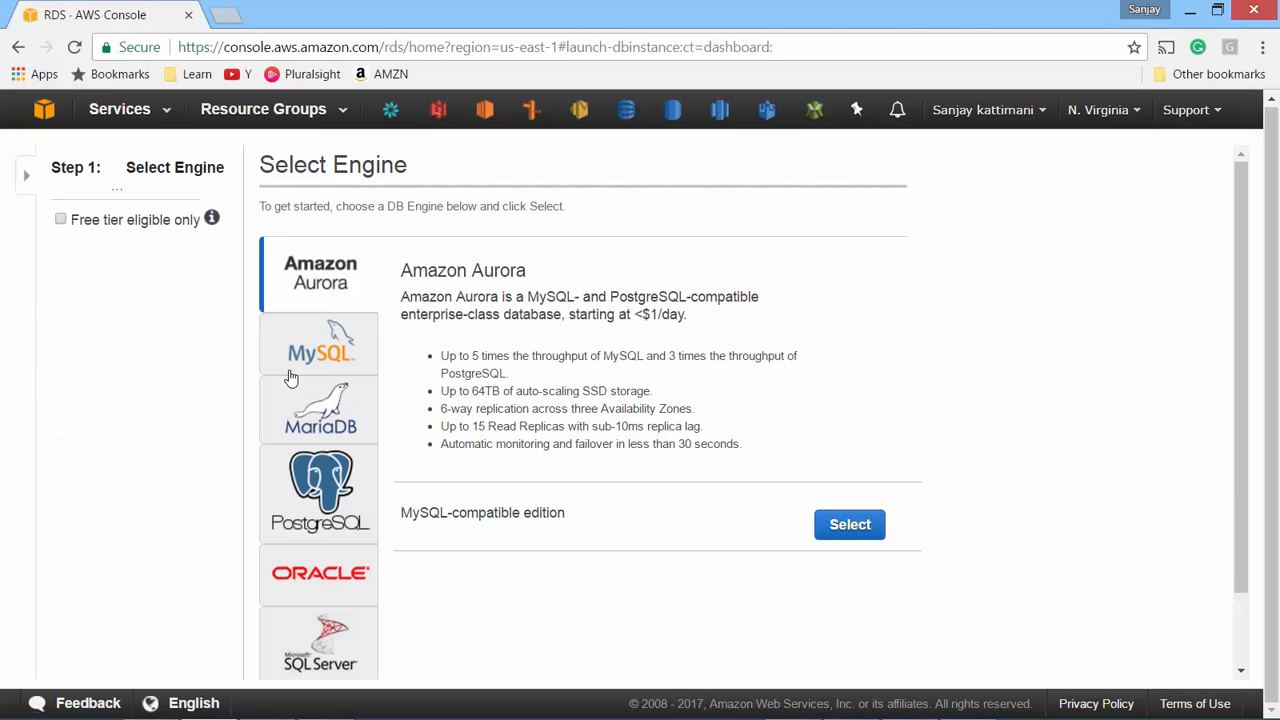
scroll("down", 3)
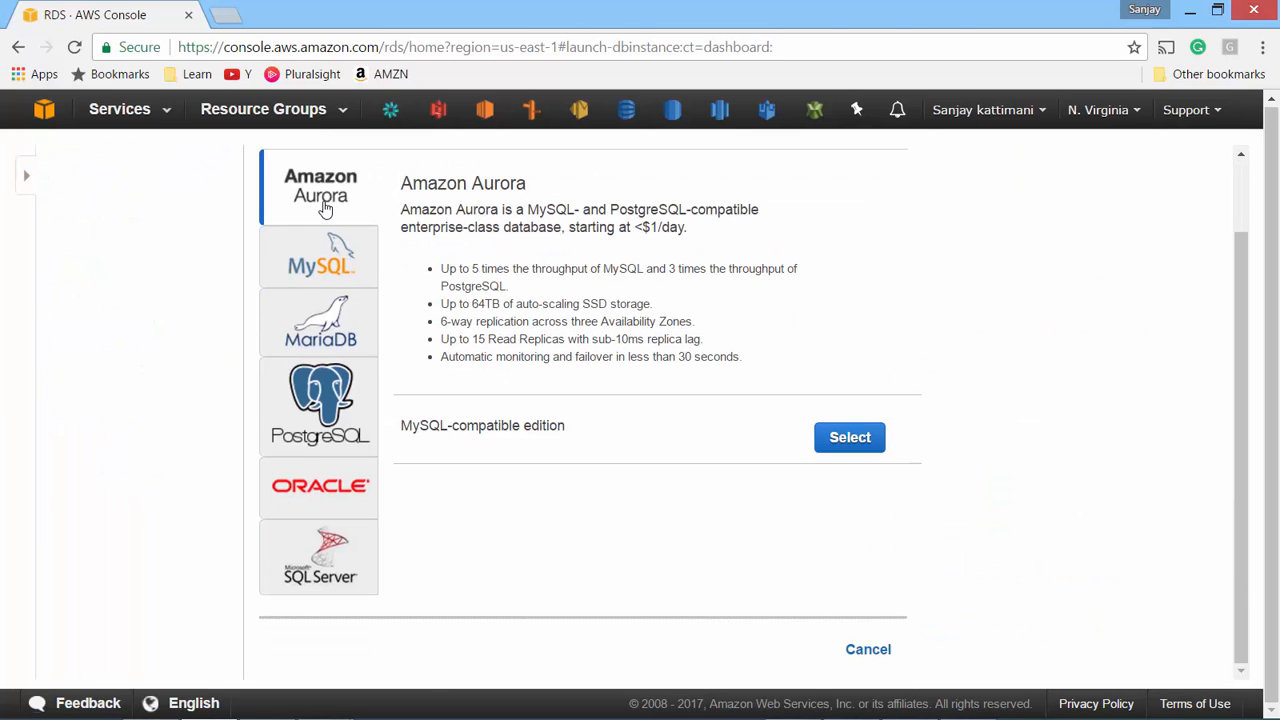
mouse_move(323, 563)
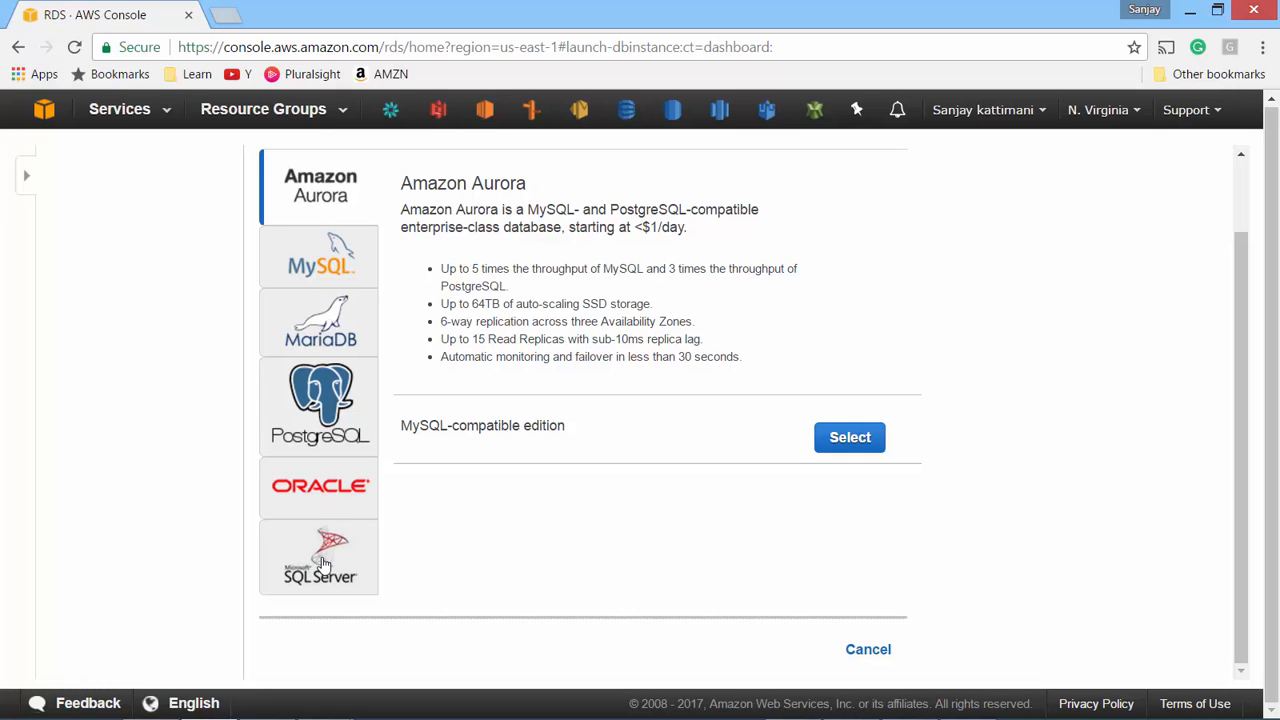
left_click(318, 557)
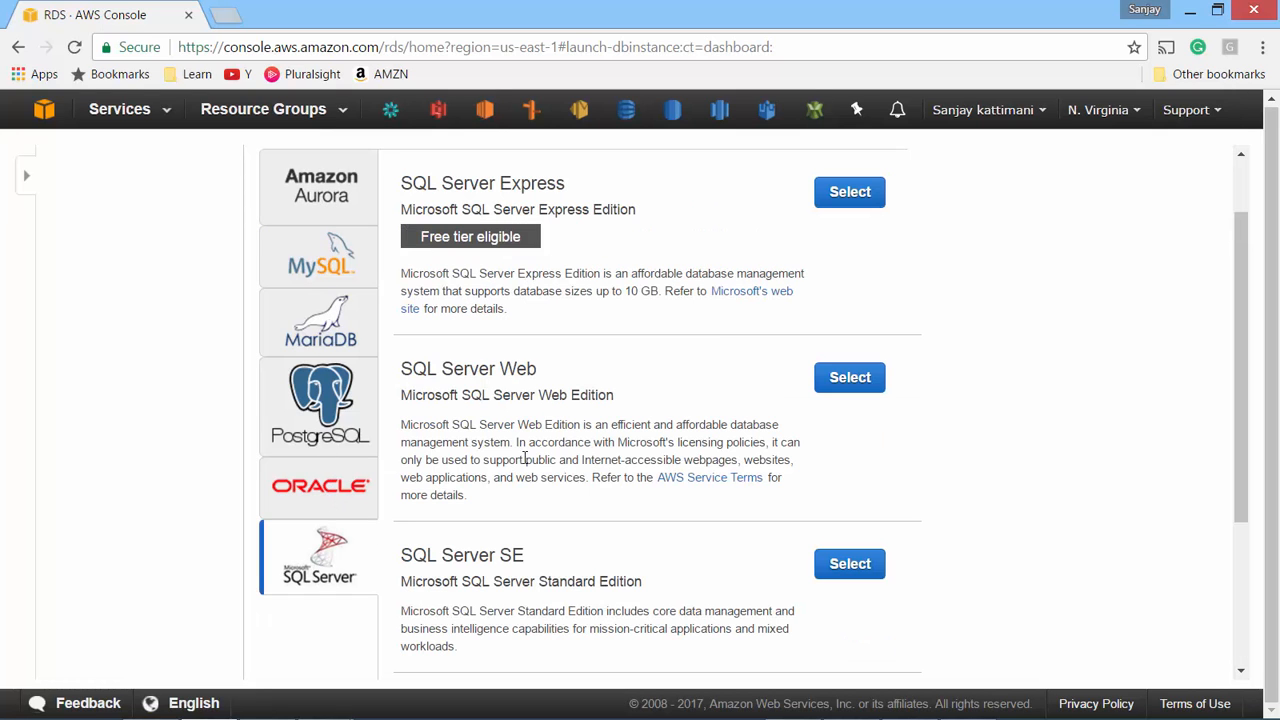
mouse_move(706, 311)
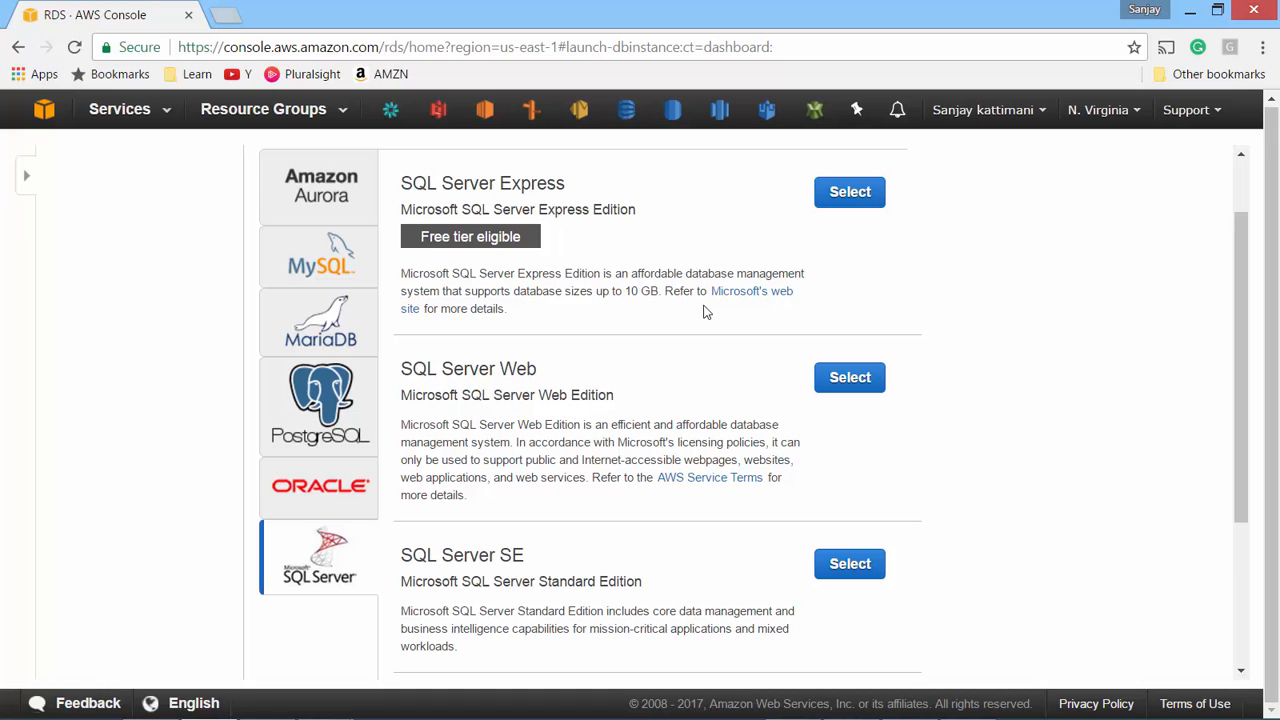
scroll("down", 3)
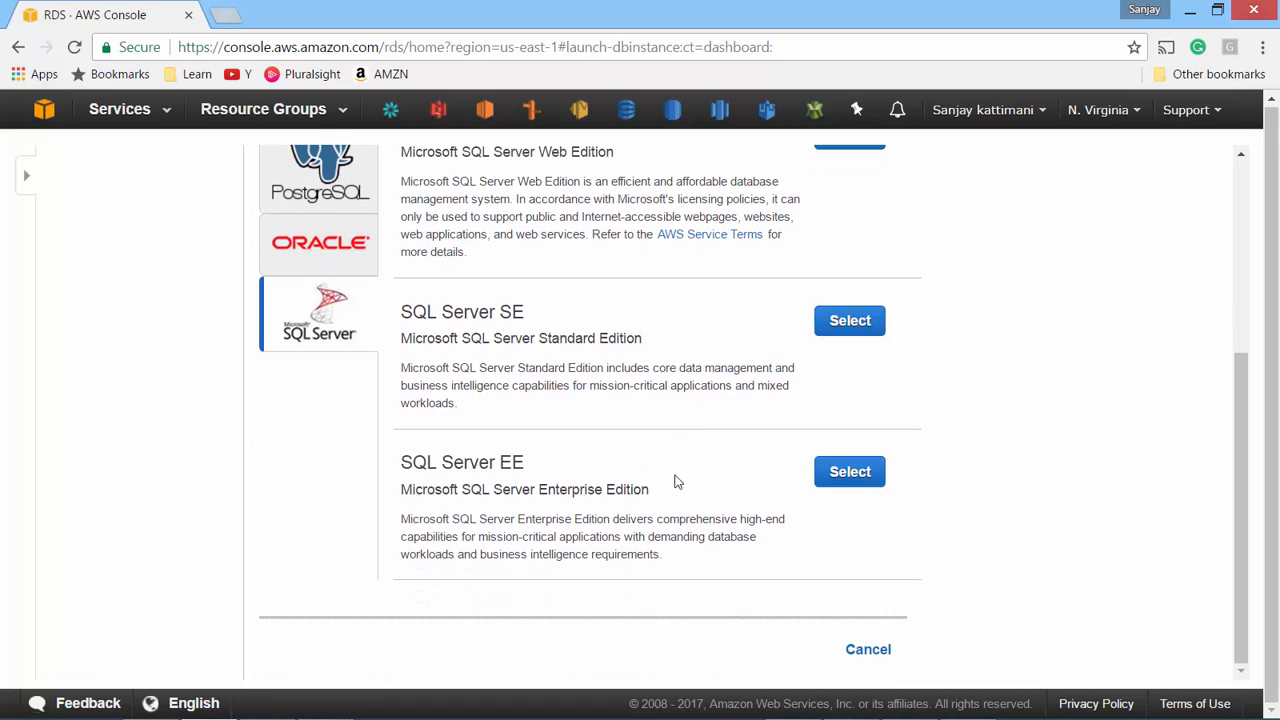
scroll("up", 3)
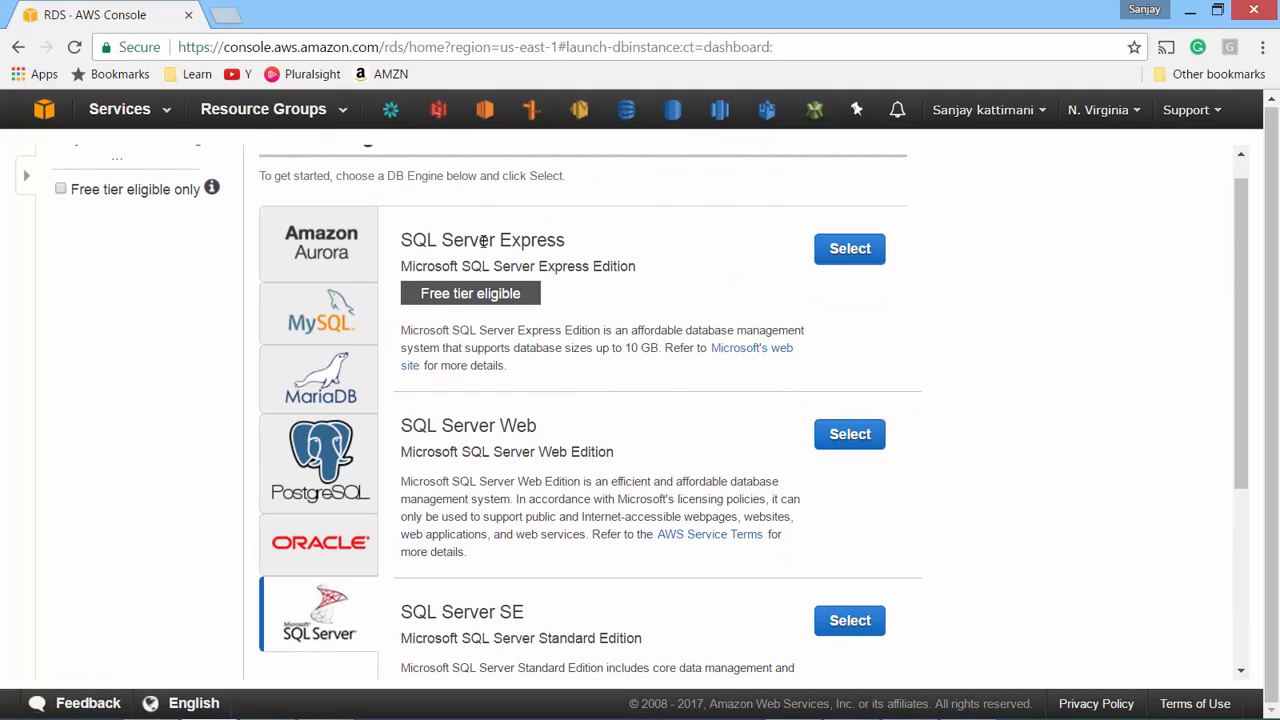
mouse_move(414, 293)
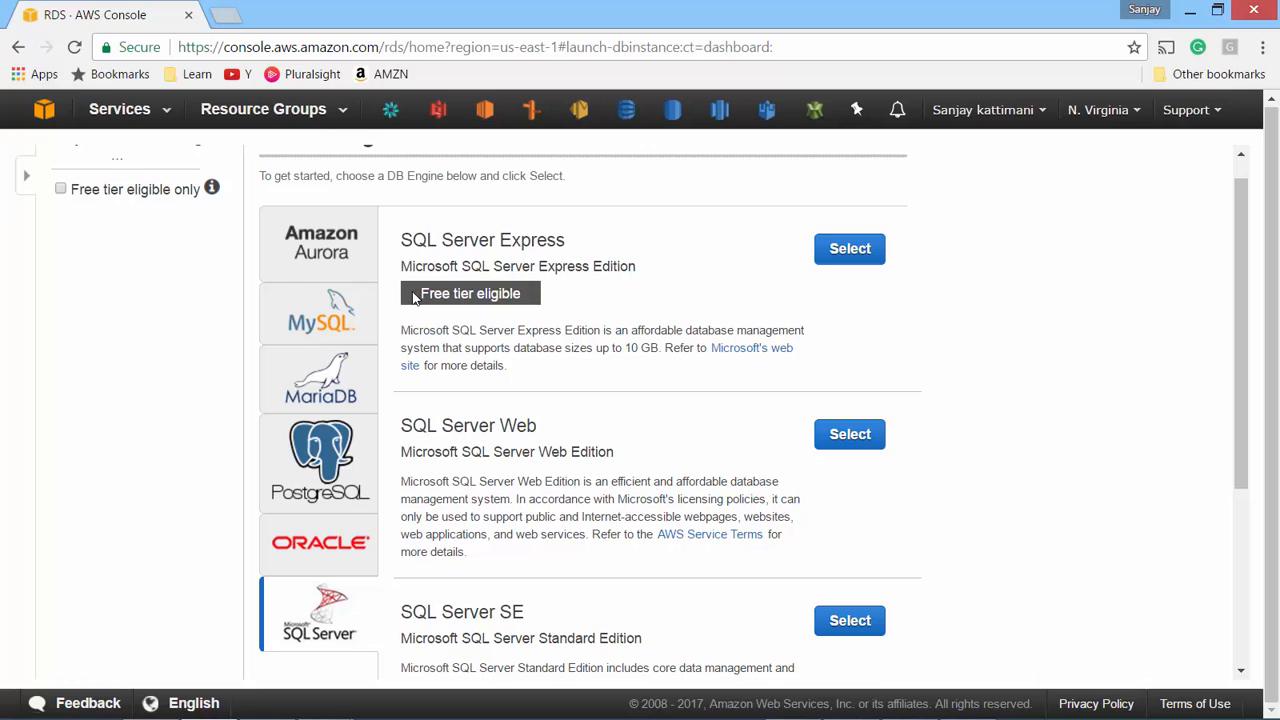
Choose SQL Server Express, keep license-included, and review the available engine versions
left_click(849, 248)
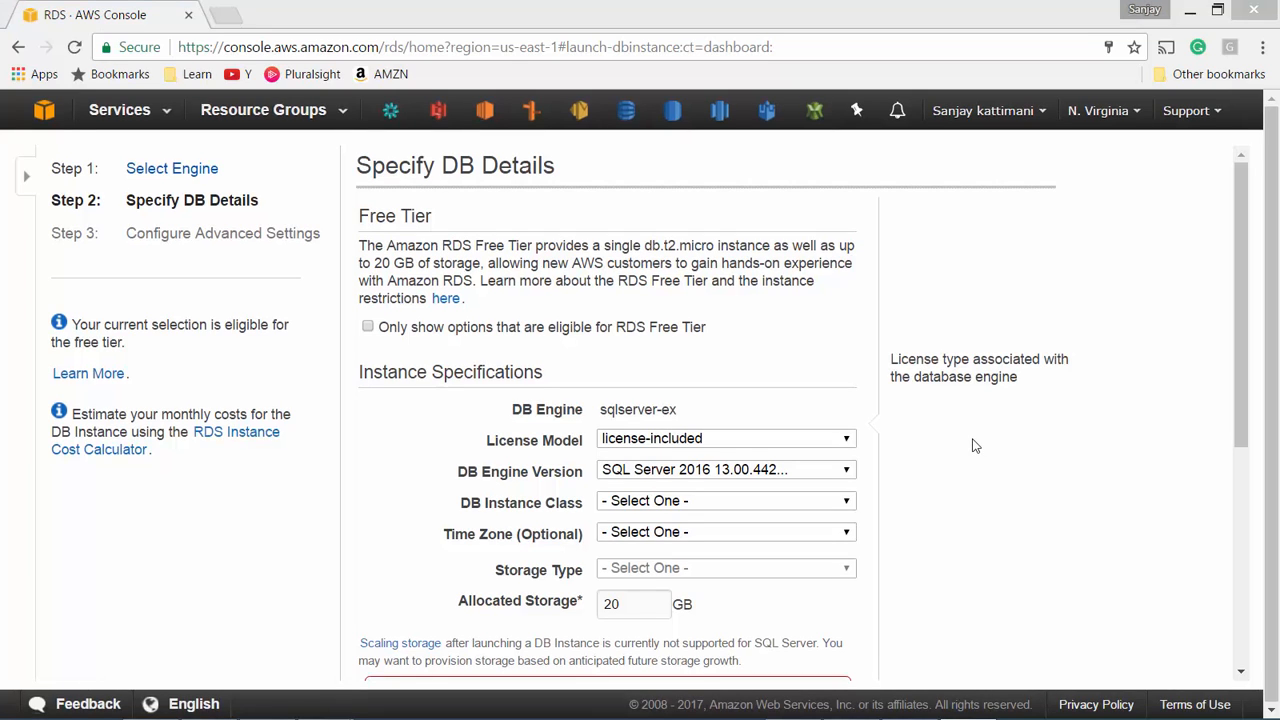
double_click(551, 440)
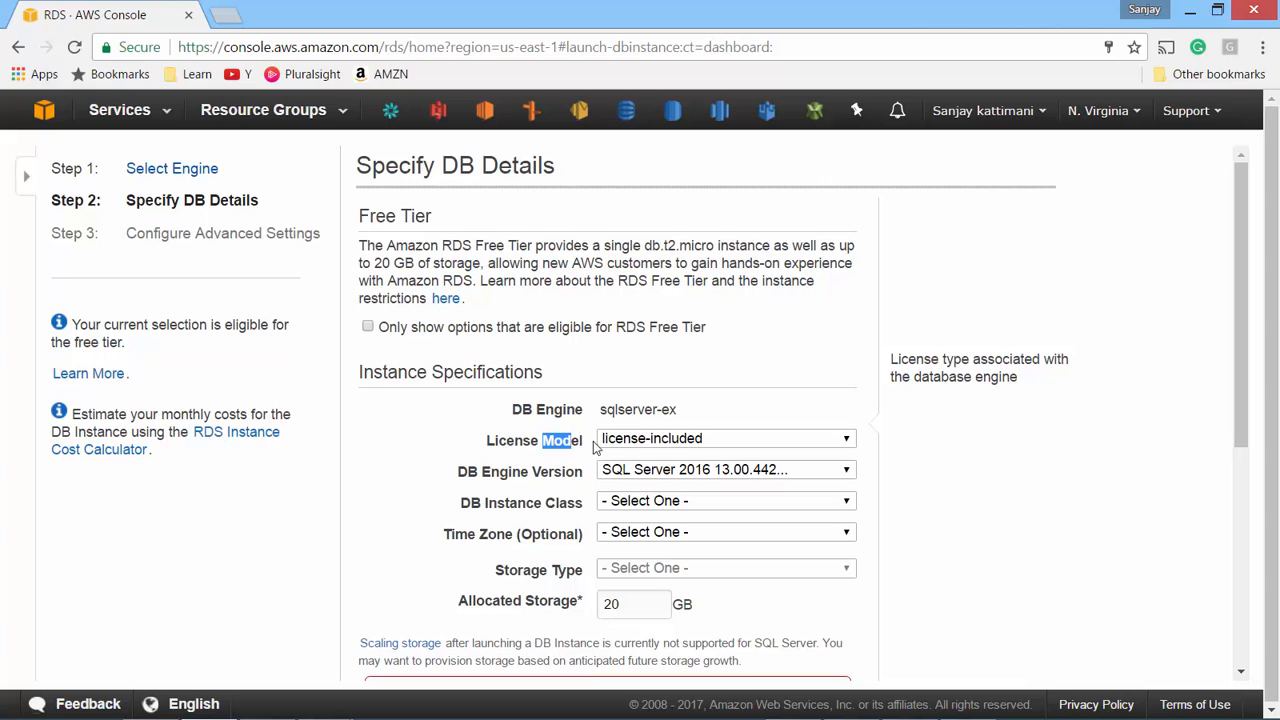
left_click(725, 438)
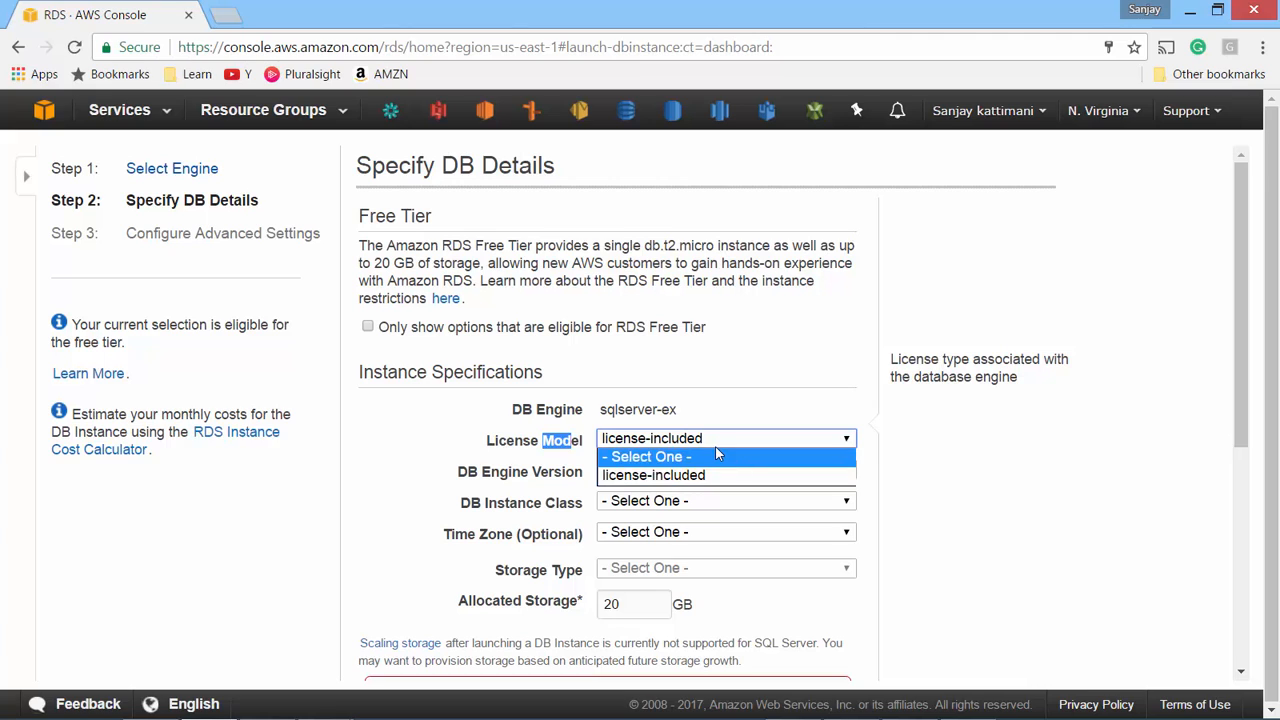
left_click(682, 475)
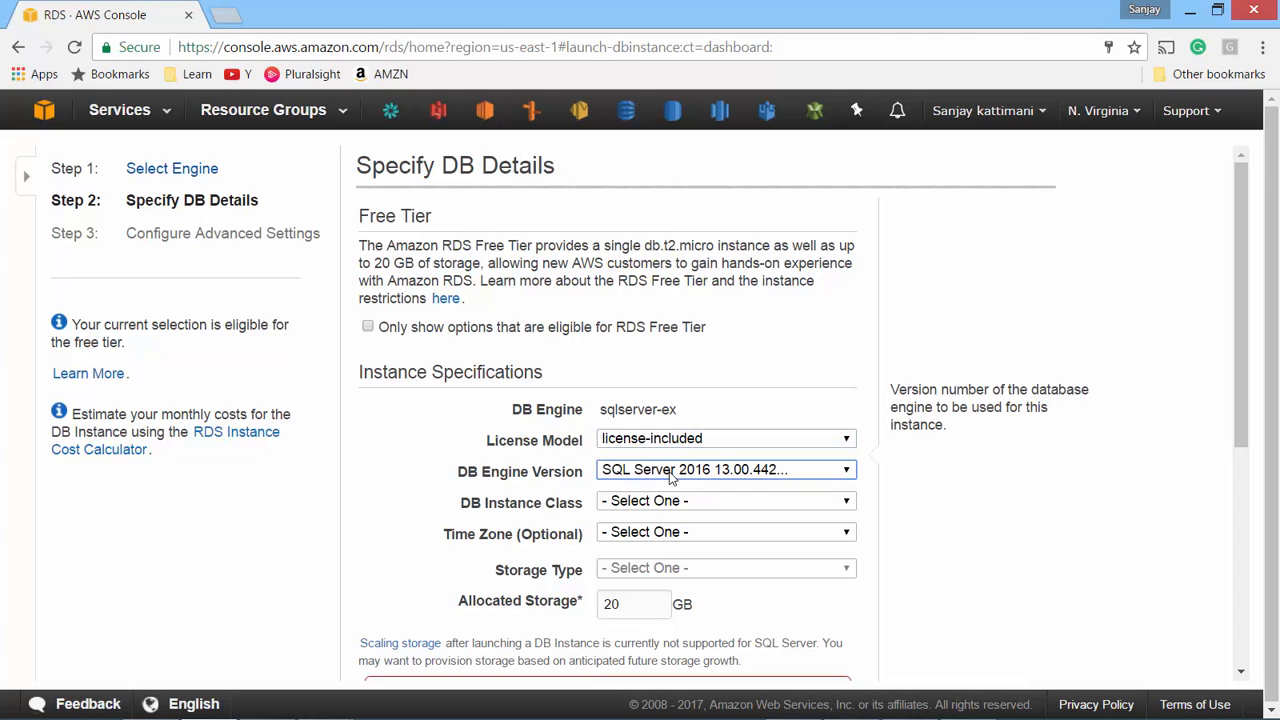
left_click(723, 470)
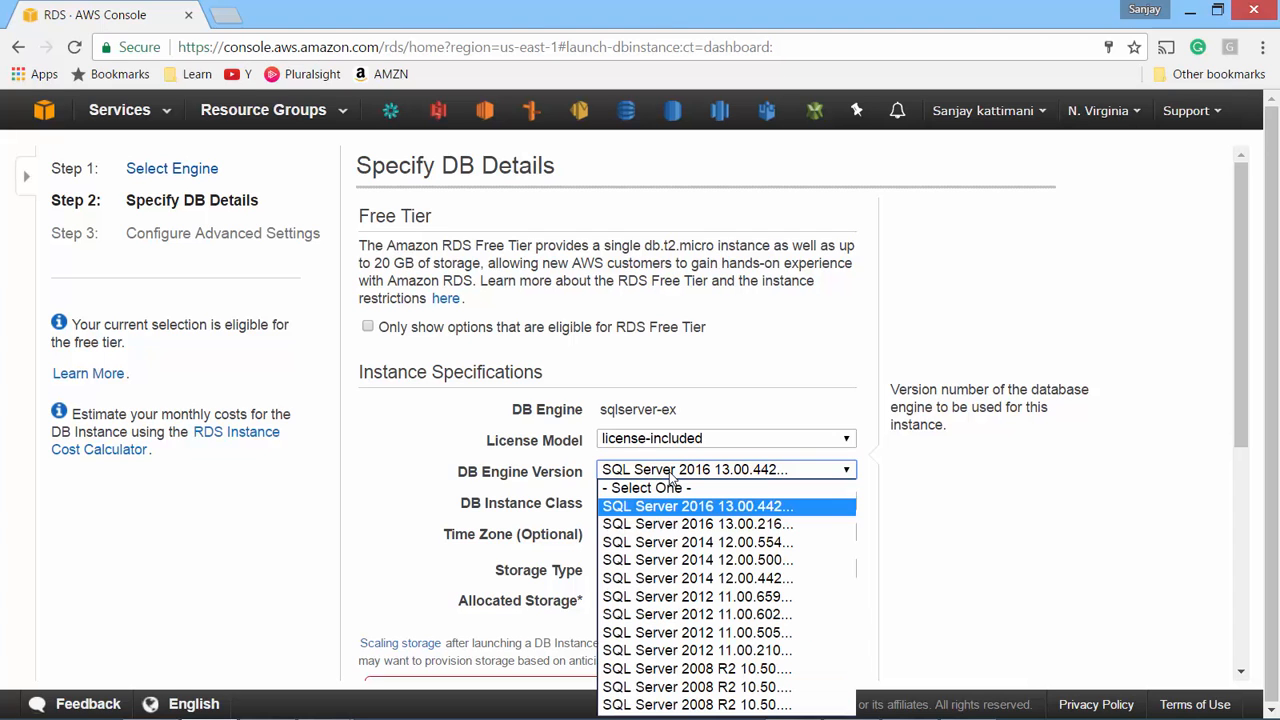
mouse_move(699, 506)
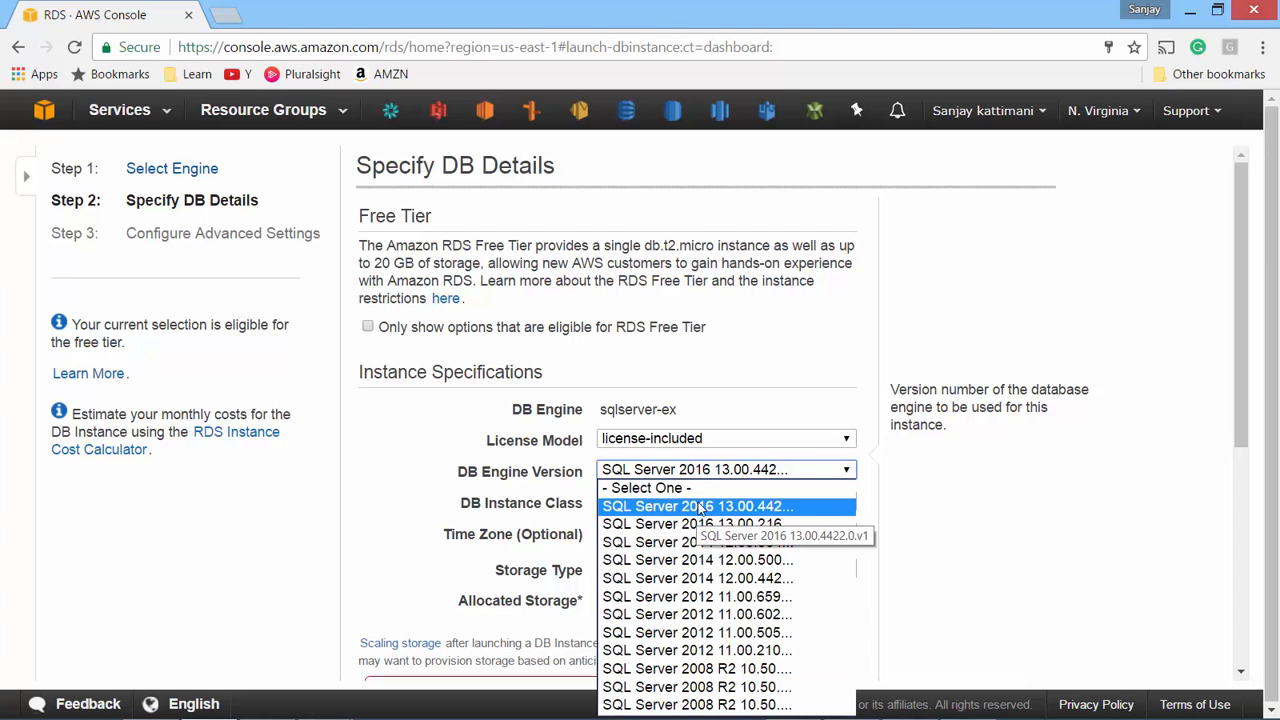
mouse_move(727, 487)
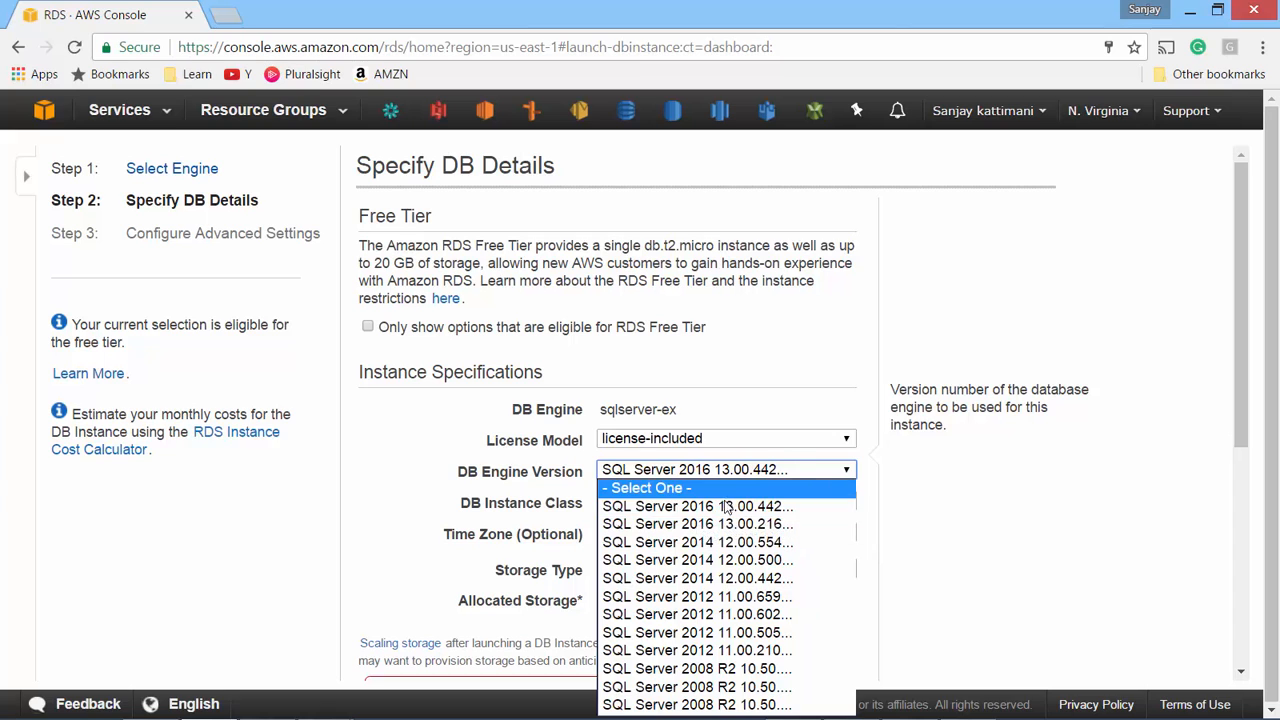
mouse_move(723, 669)
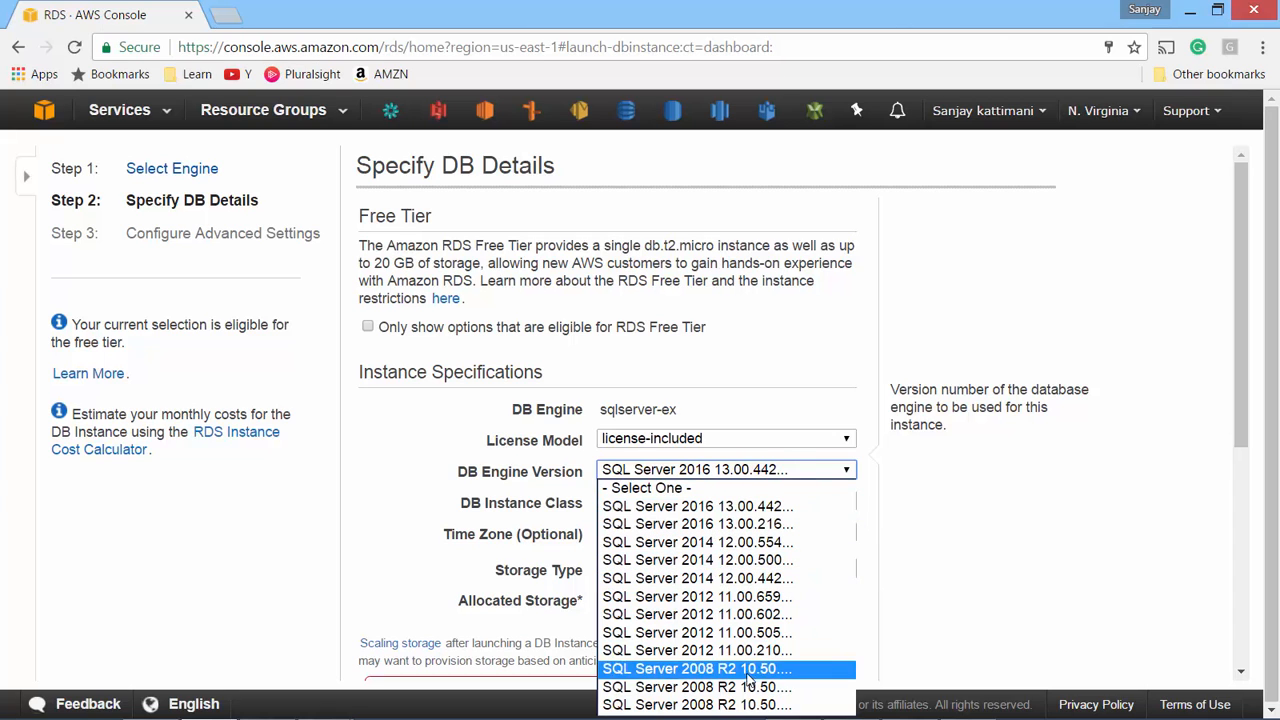
mouse_move(730, 651)
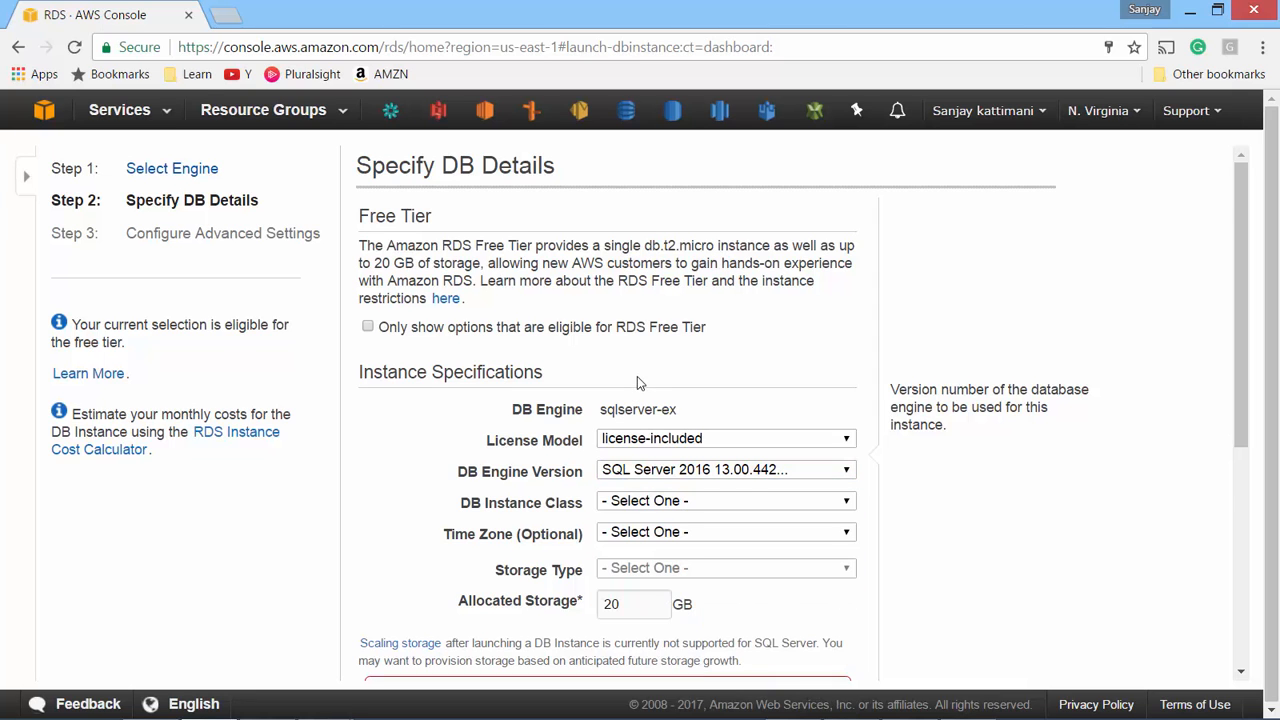
Use db.t2.micro, Eastern Standard Time, and 20 GB General Purpose (SSD) storage
left_click(725, 501)
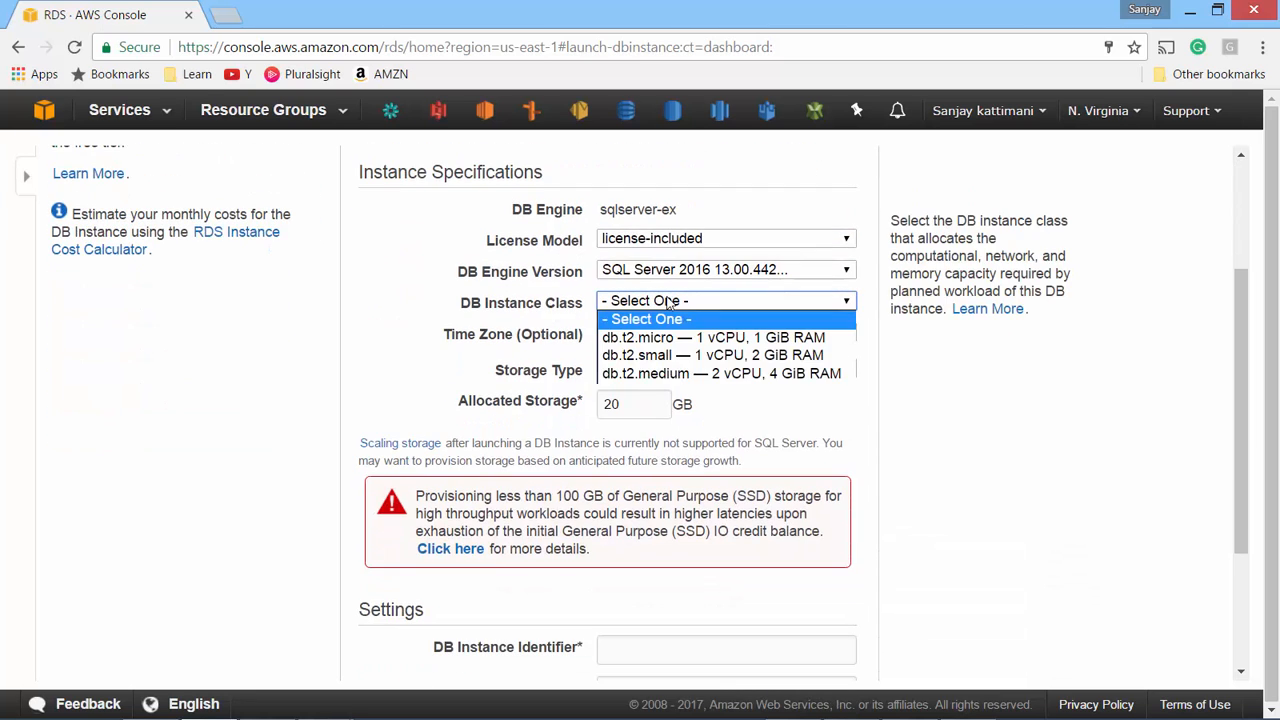
mouse_move(685, 337)
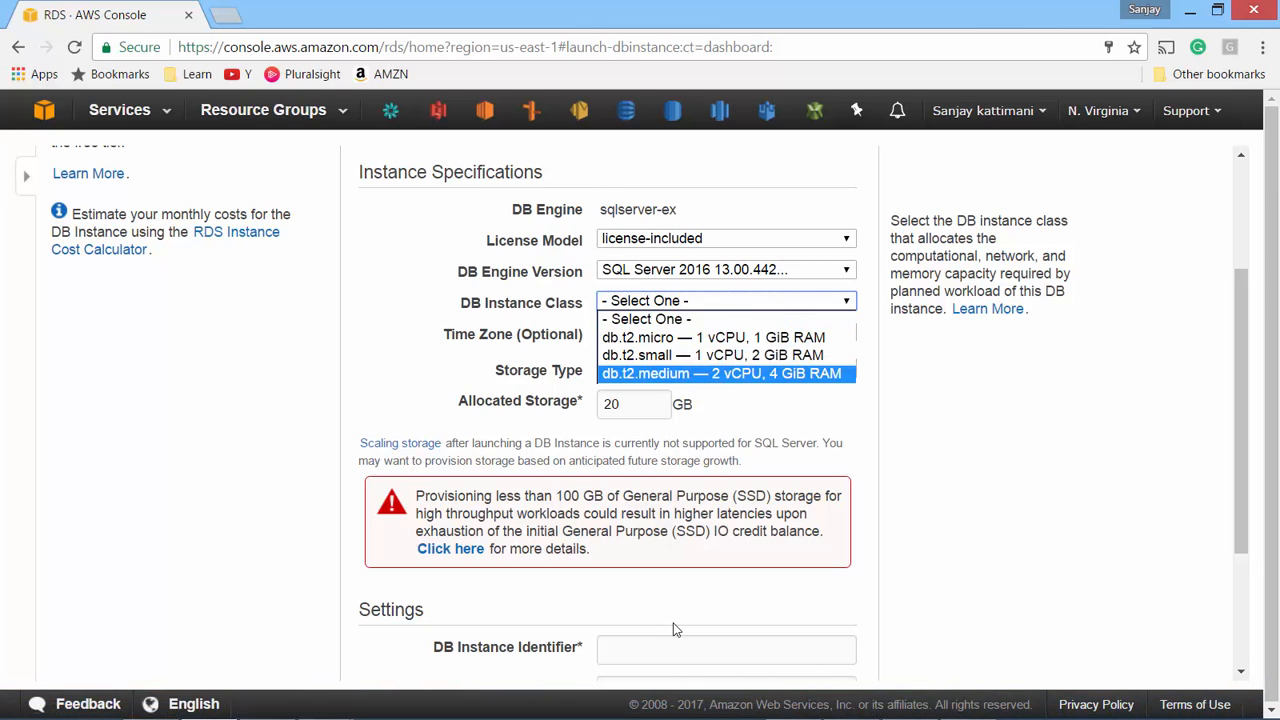
mouse_move(582, 441)
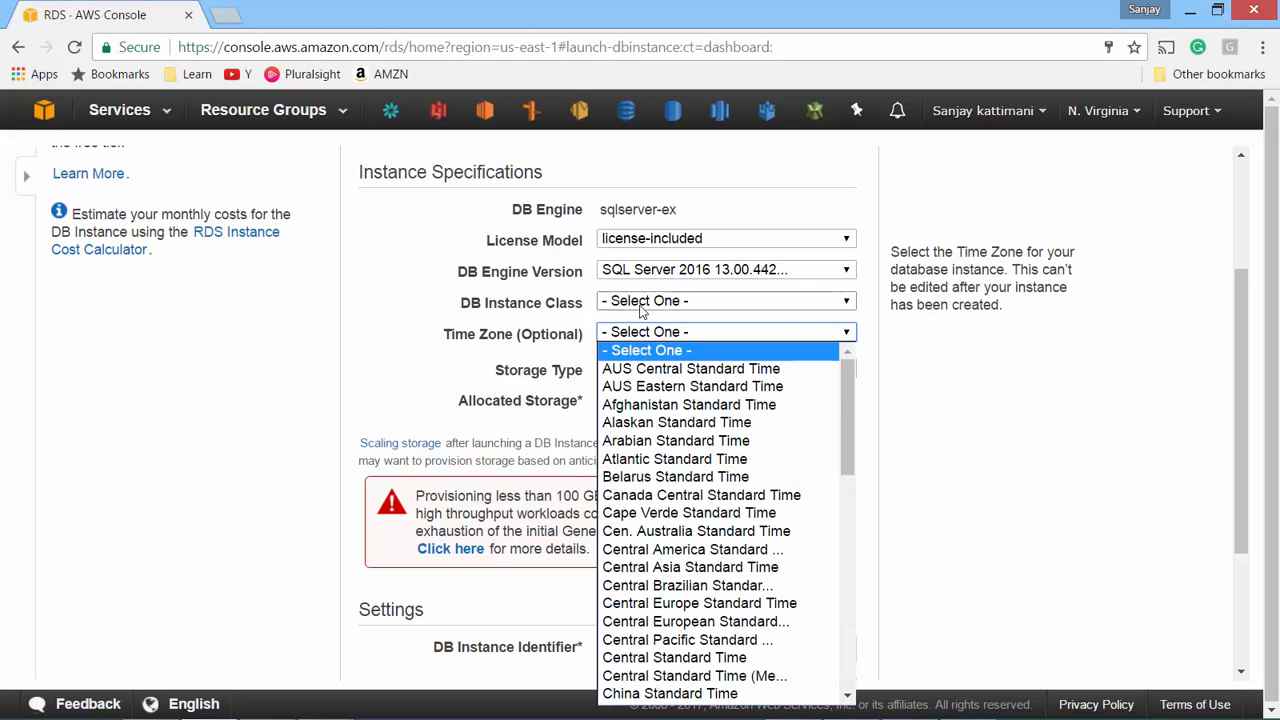
left_click(725, 300)
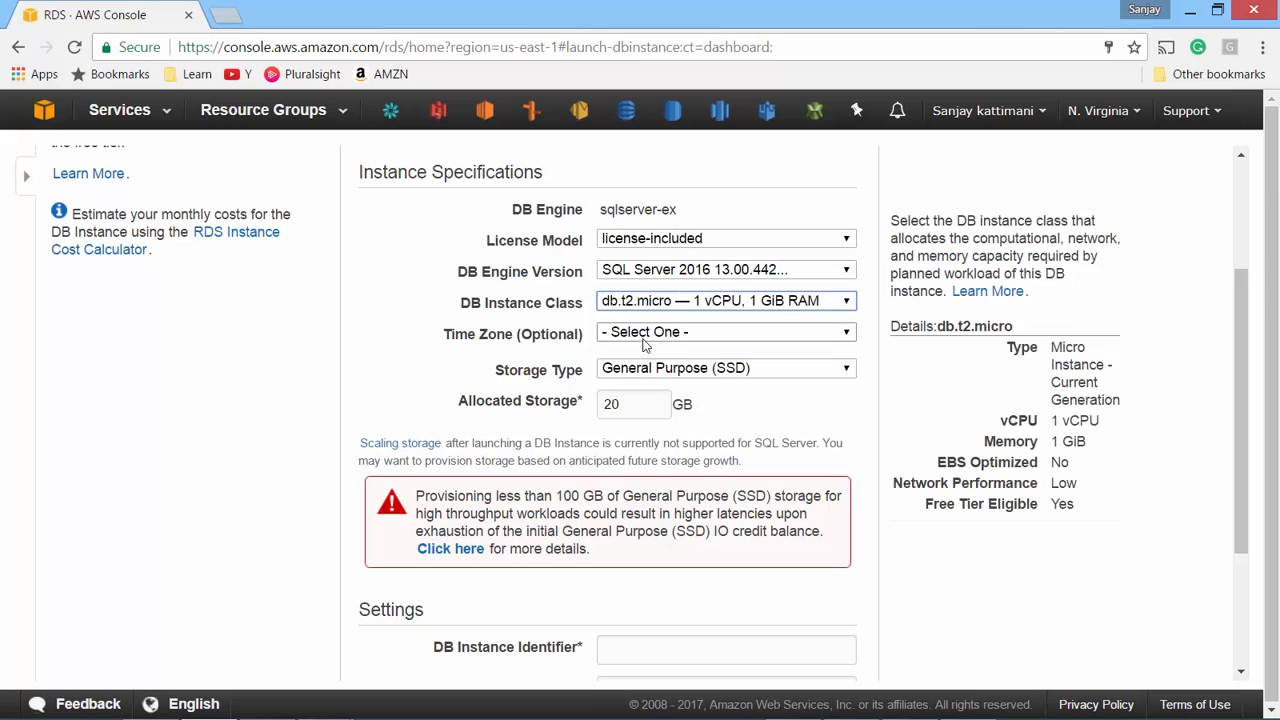
left_click(725, 332)
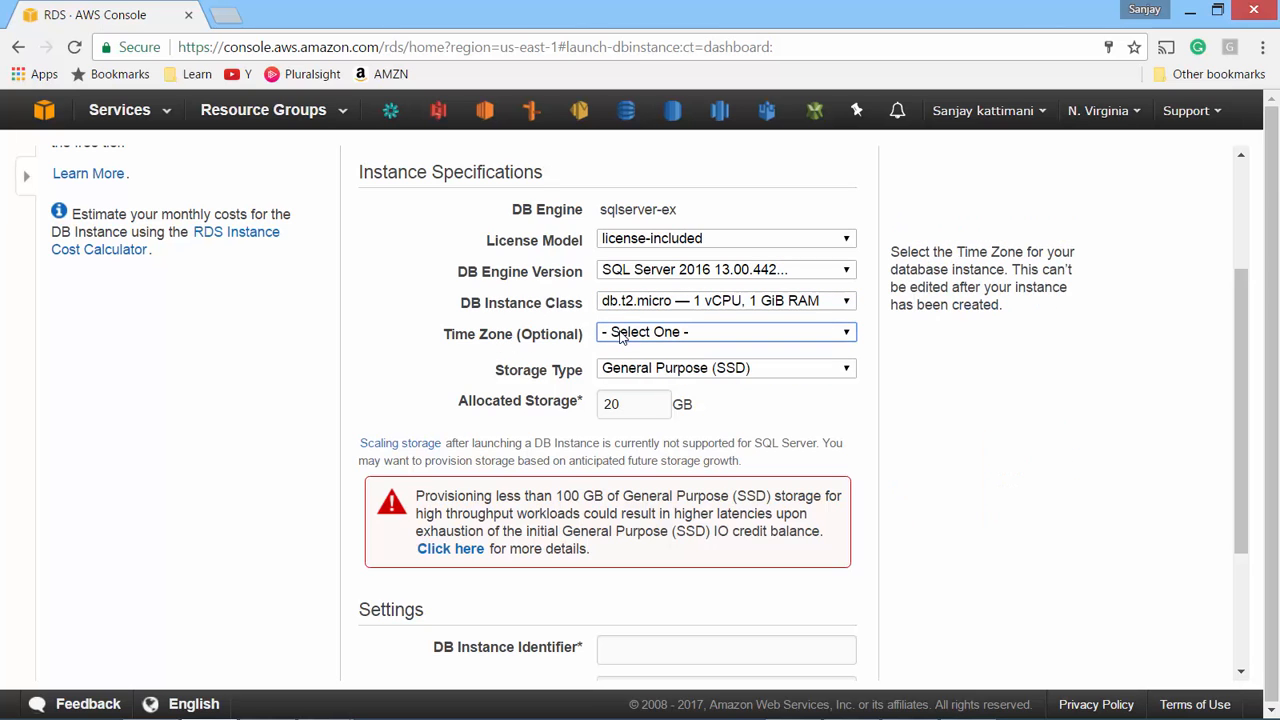
left_click(725, 332)
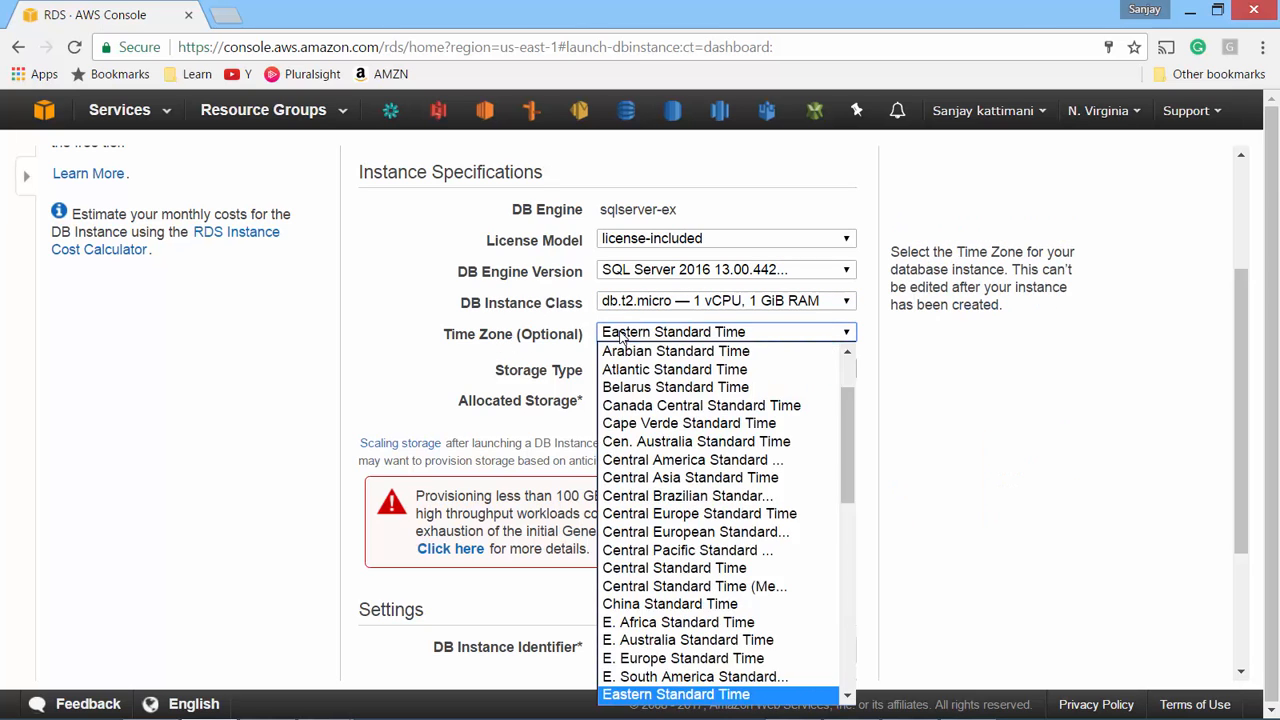
mouse_move(676, 622)
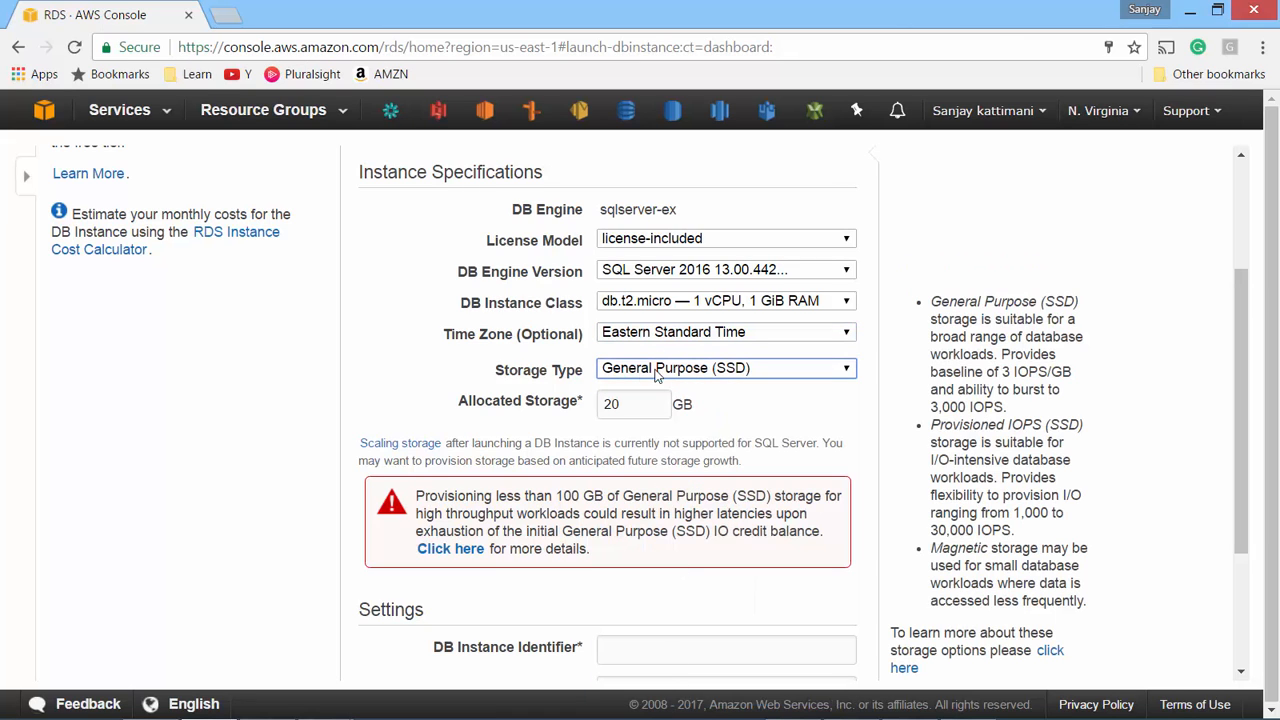
left_click(725, 368)
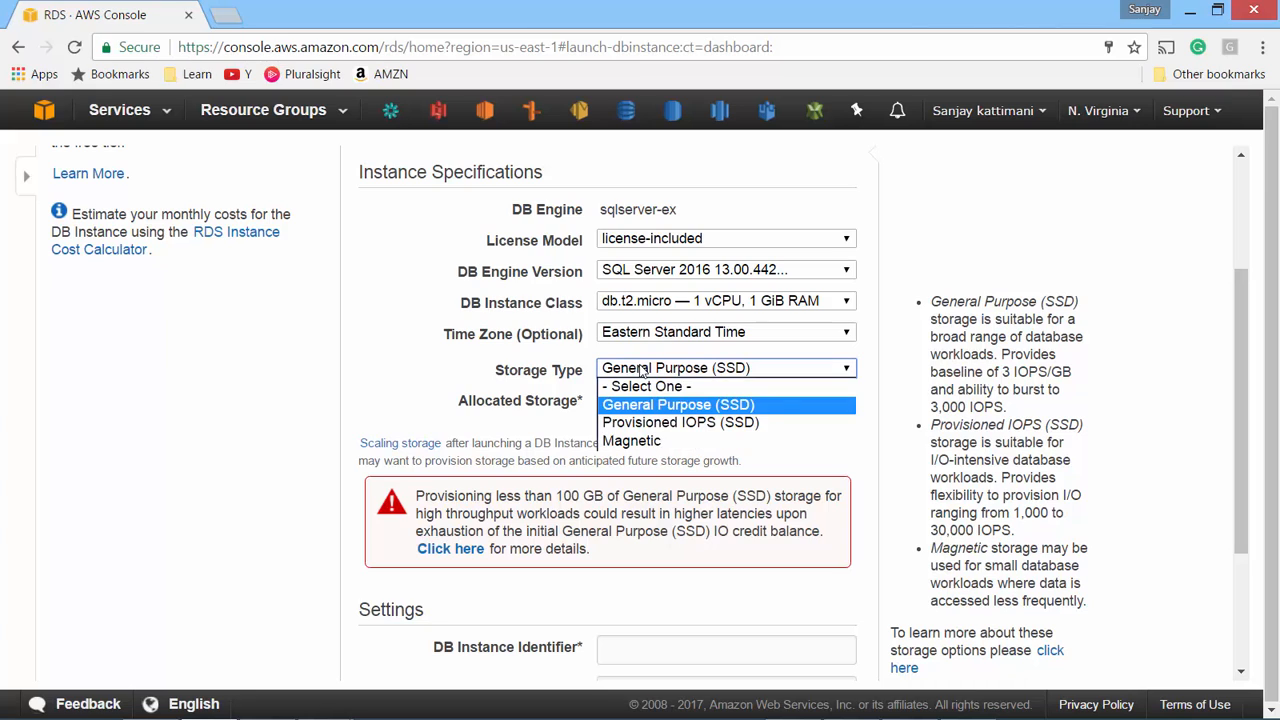
left_click(677, 404)
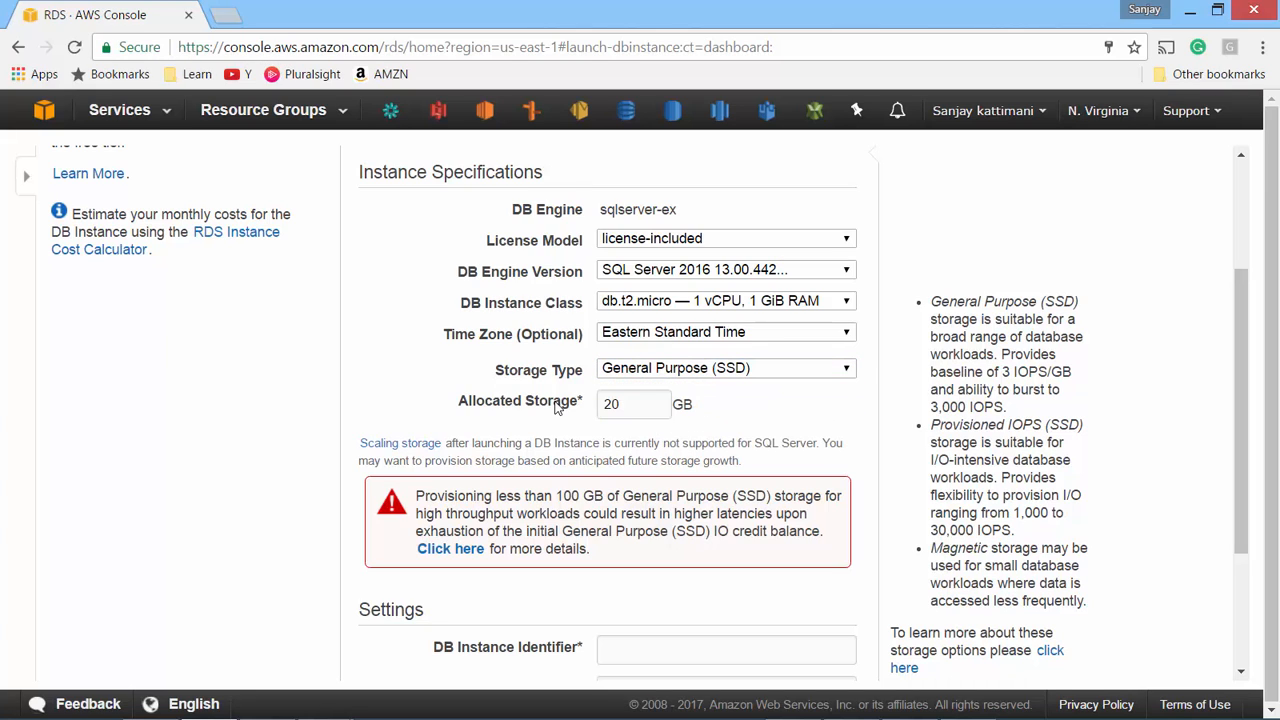
mouse_move(781, 415)
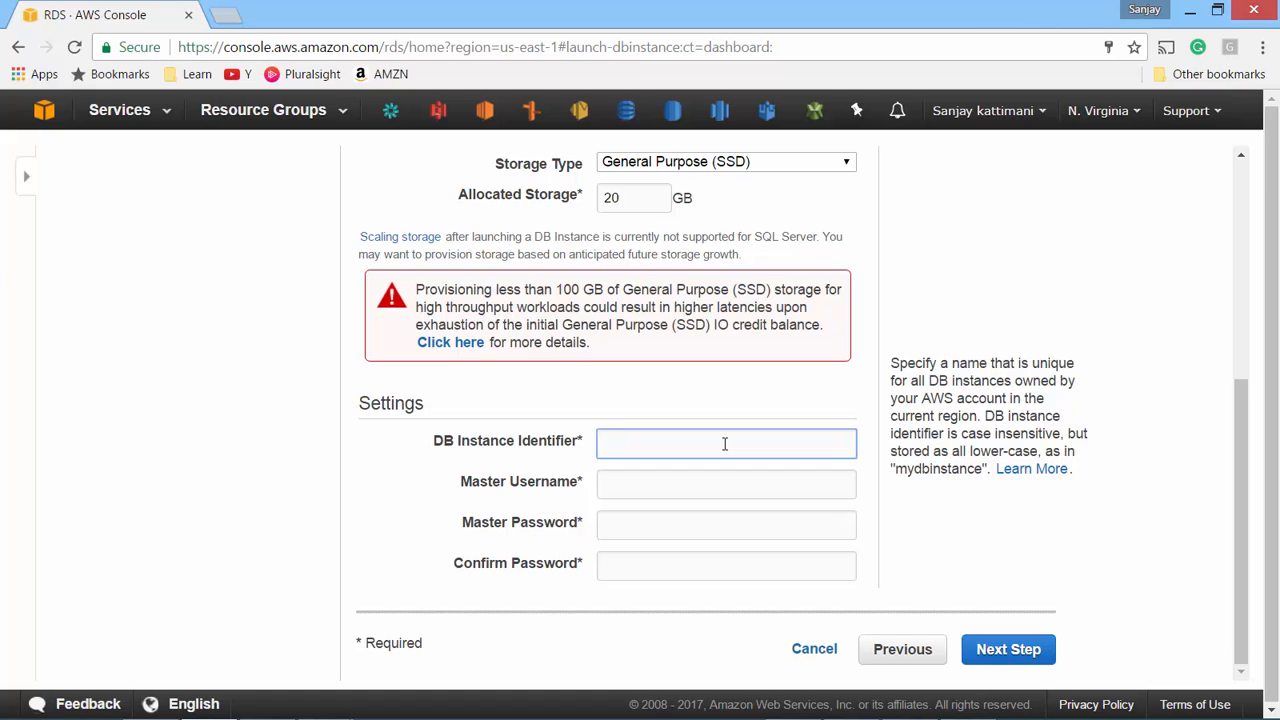
Enter identifier 'big-data-technologies' and master credentials, then shorten the over-long identifier
type("big-data-technologies")
left_click(726, 484)
type("sanjay")
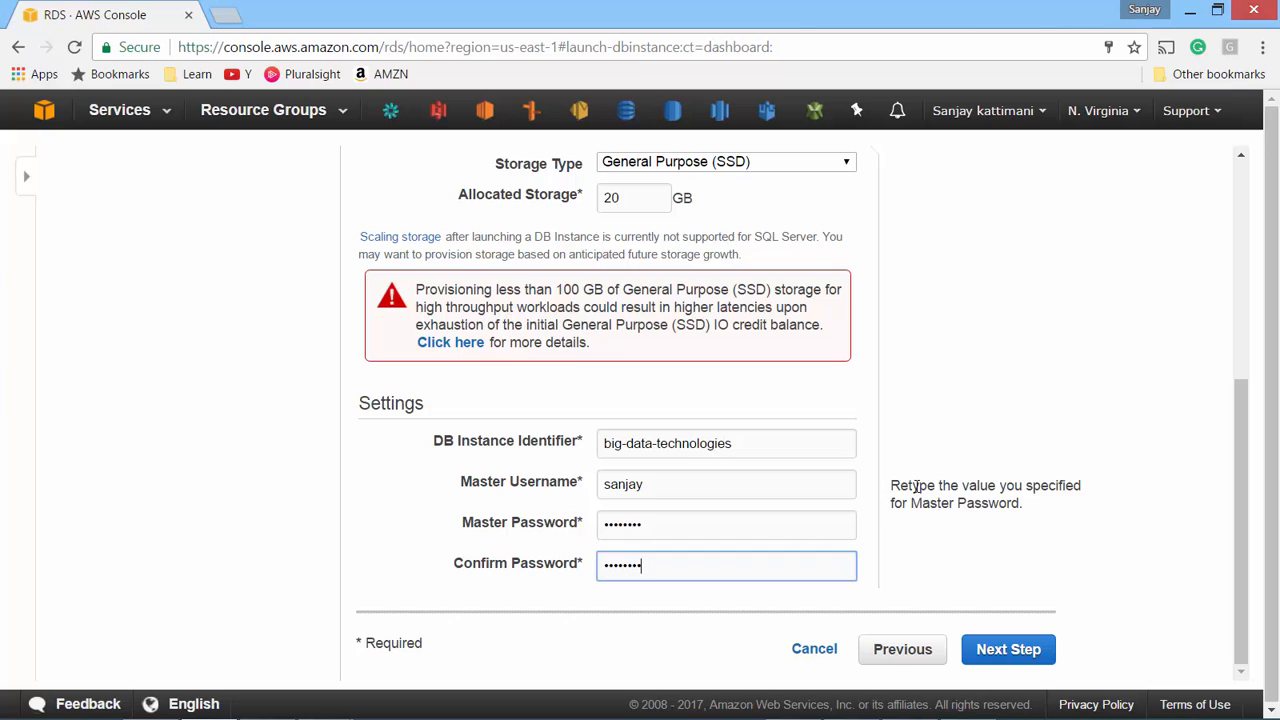
left_click(1017, 649)
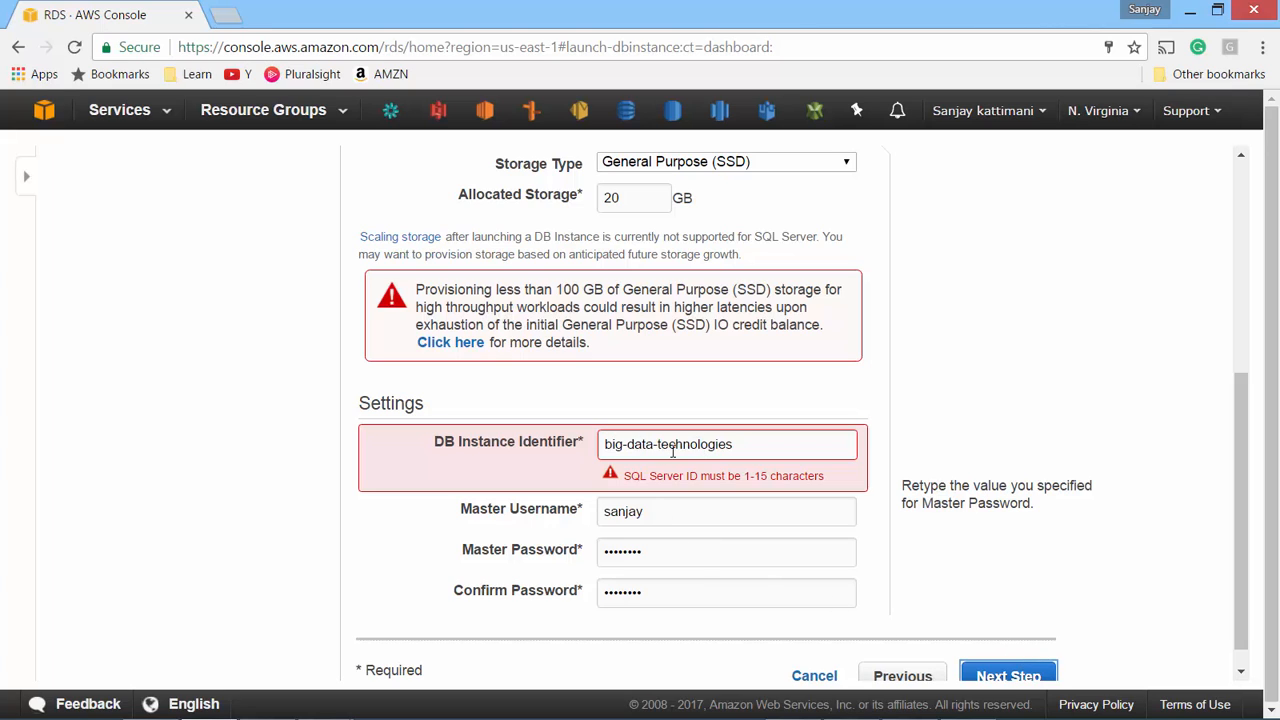
double_click(705, 444)
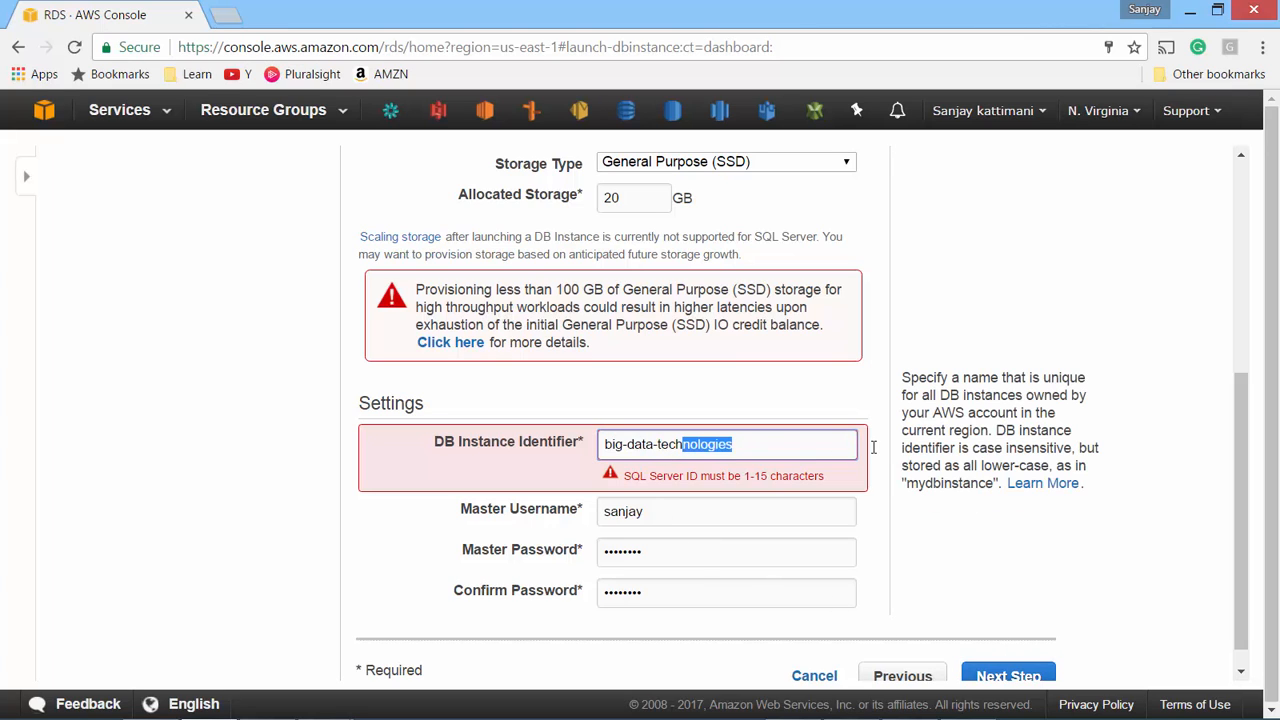
left_click(1008, 675)
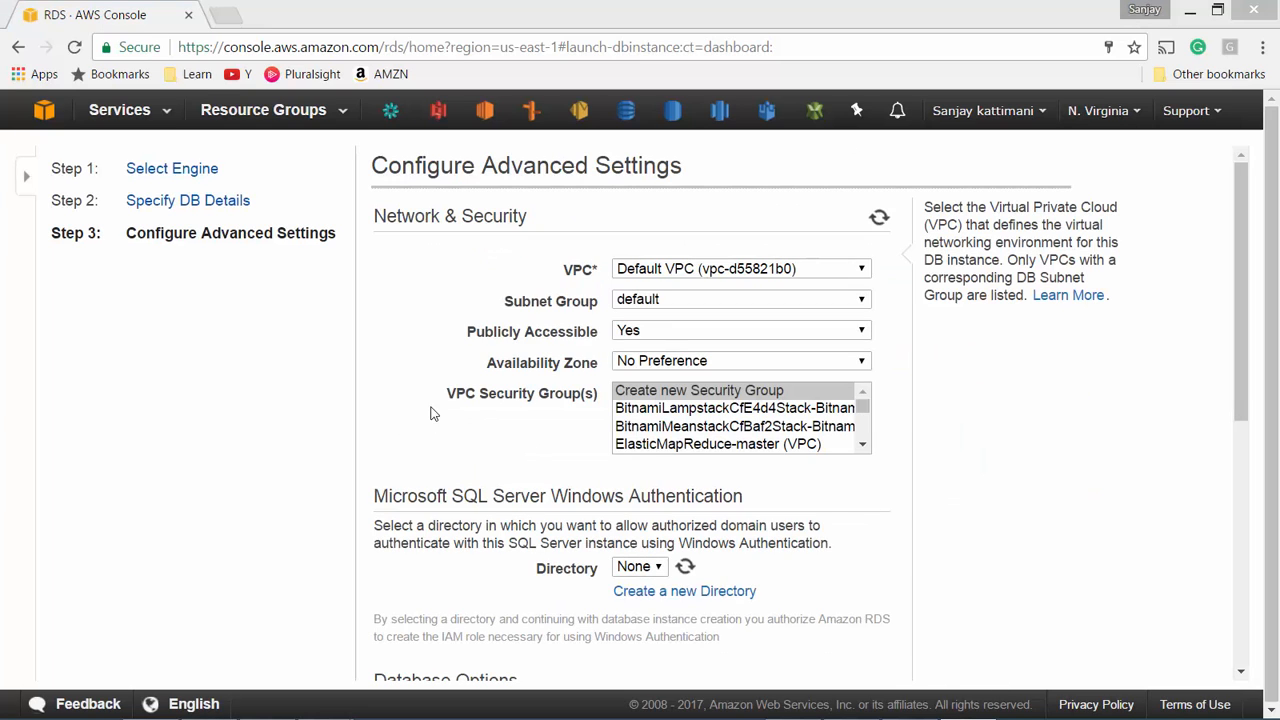
mouse_move(464, 380)
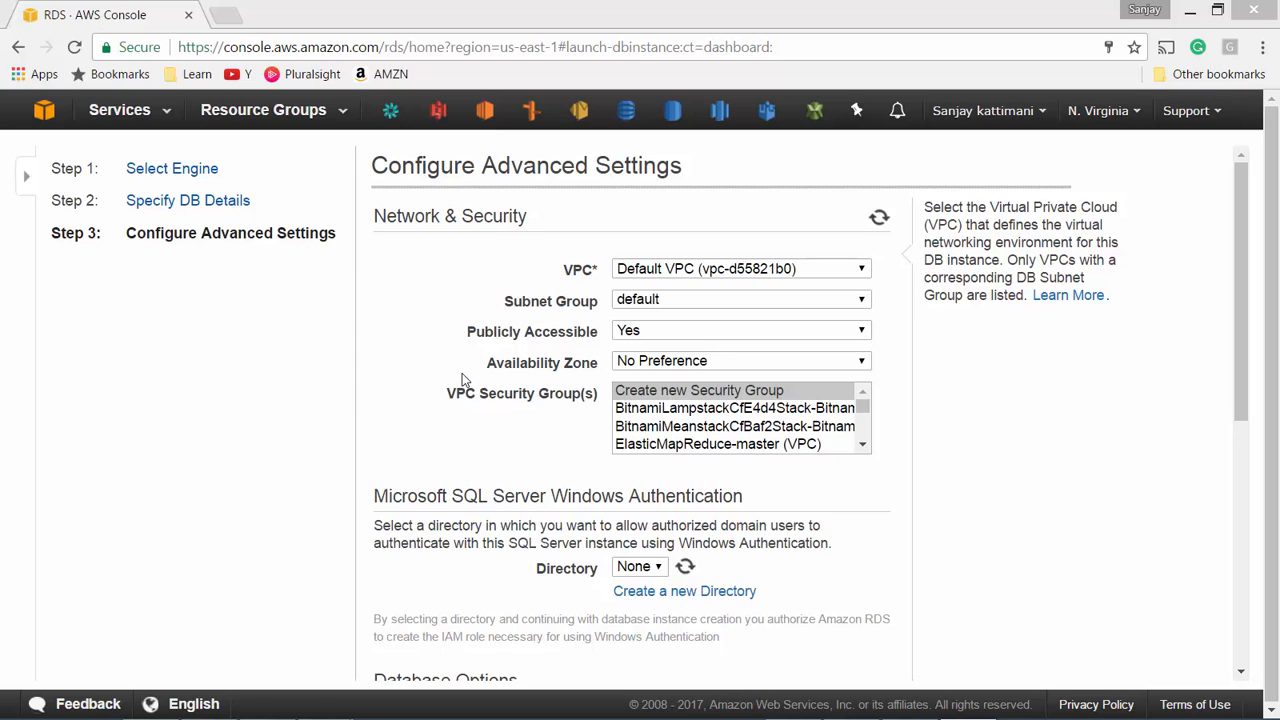
mouse_move(431, 375)
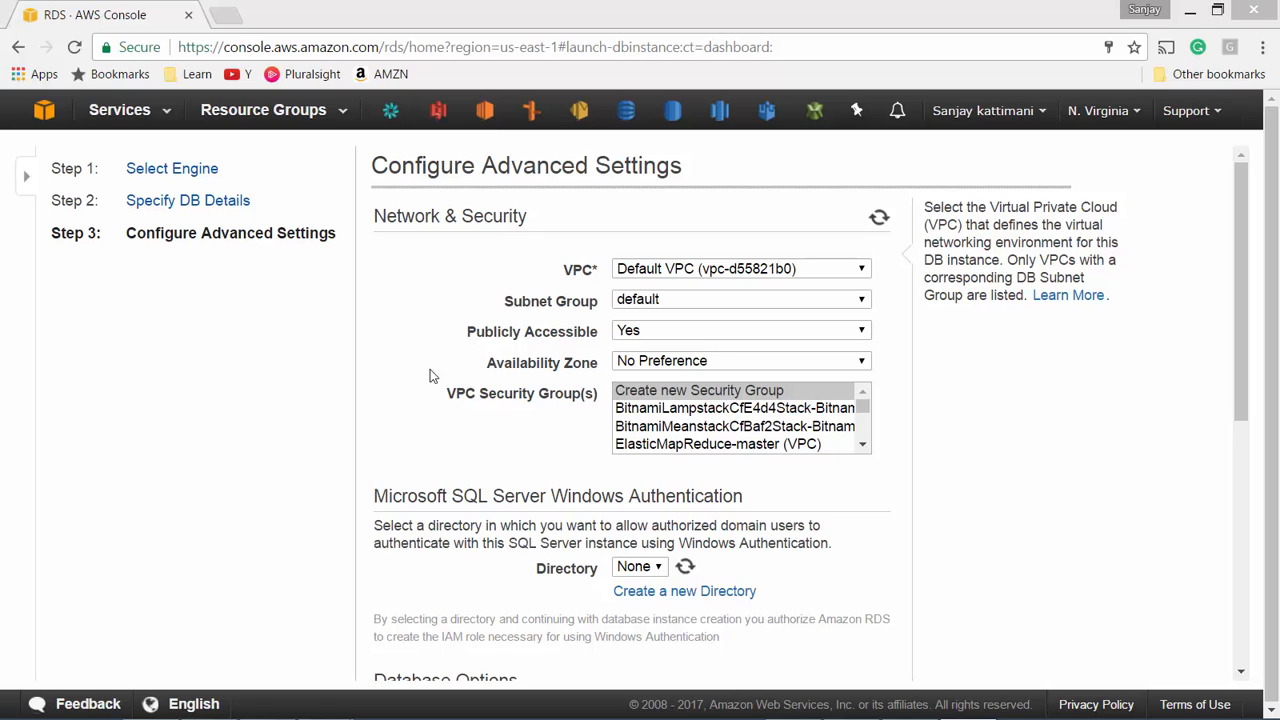
mouse_move(442, 362)
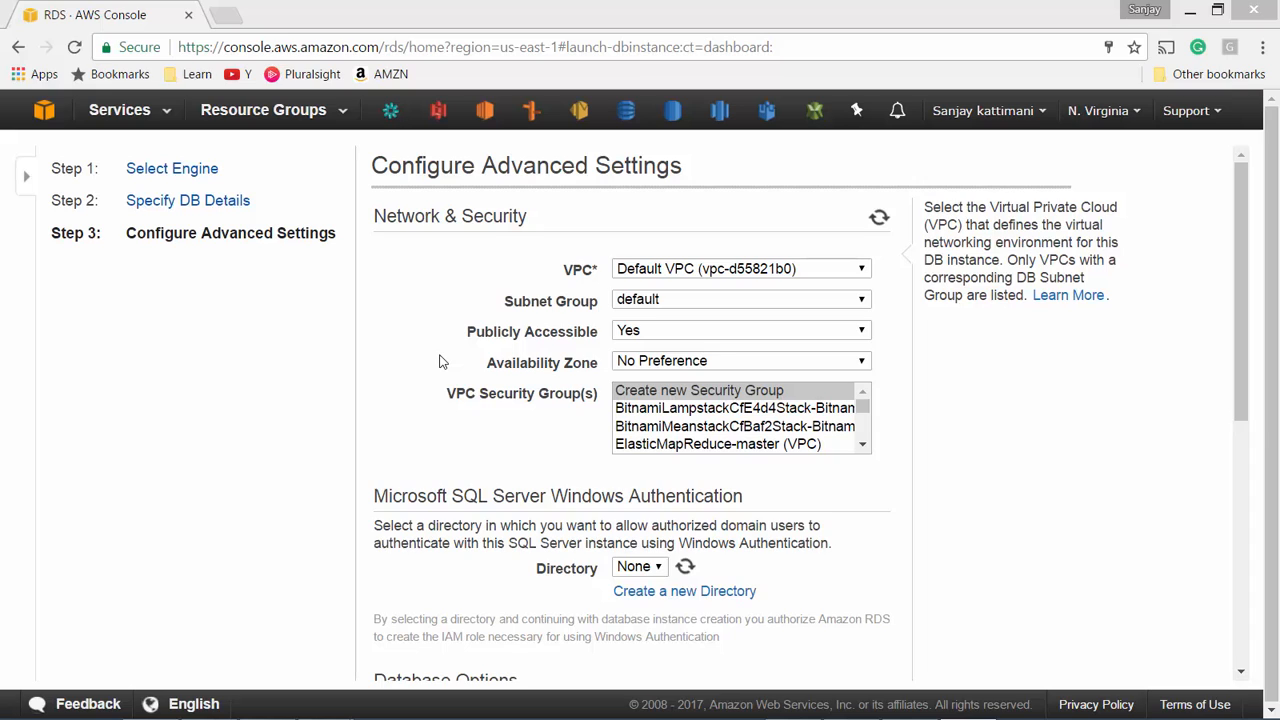
Keep the default VPC and set Publicly Accessible to Yes
left_click(740, 268)
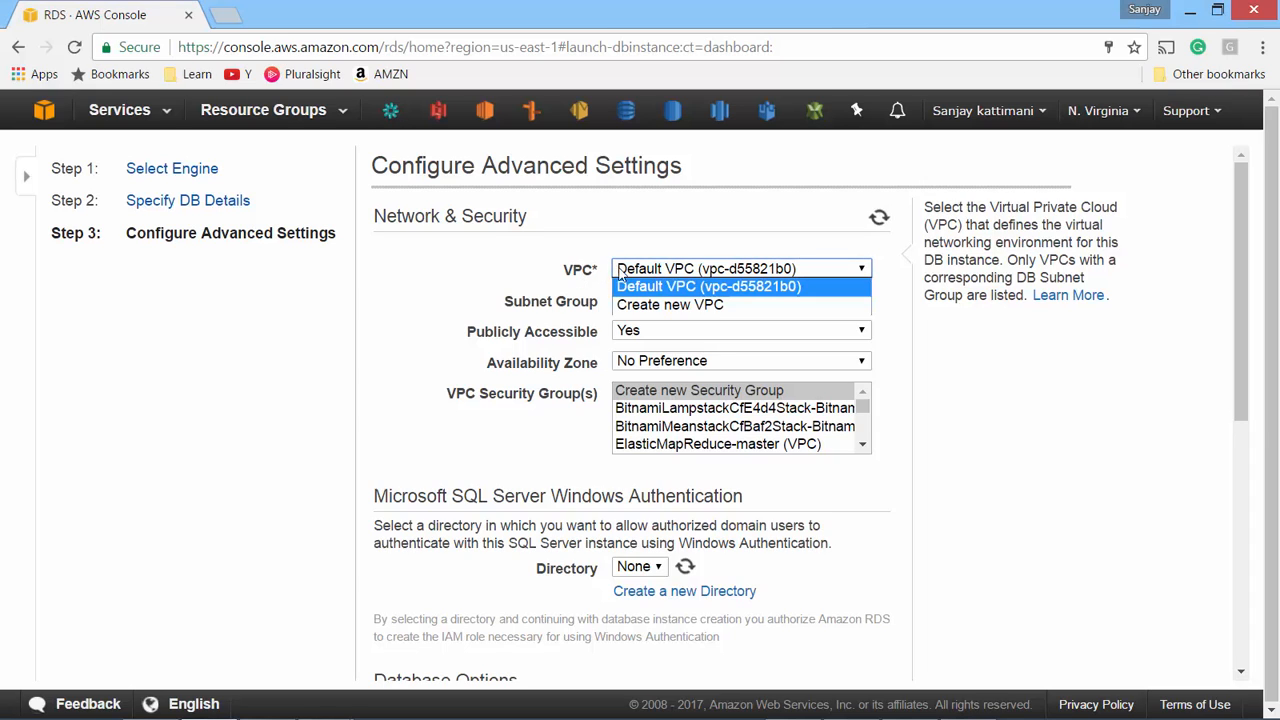
mouse_move(676, 308)
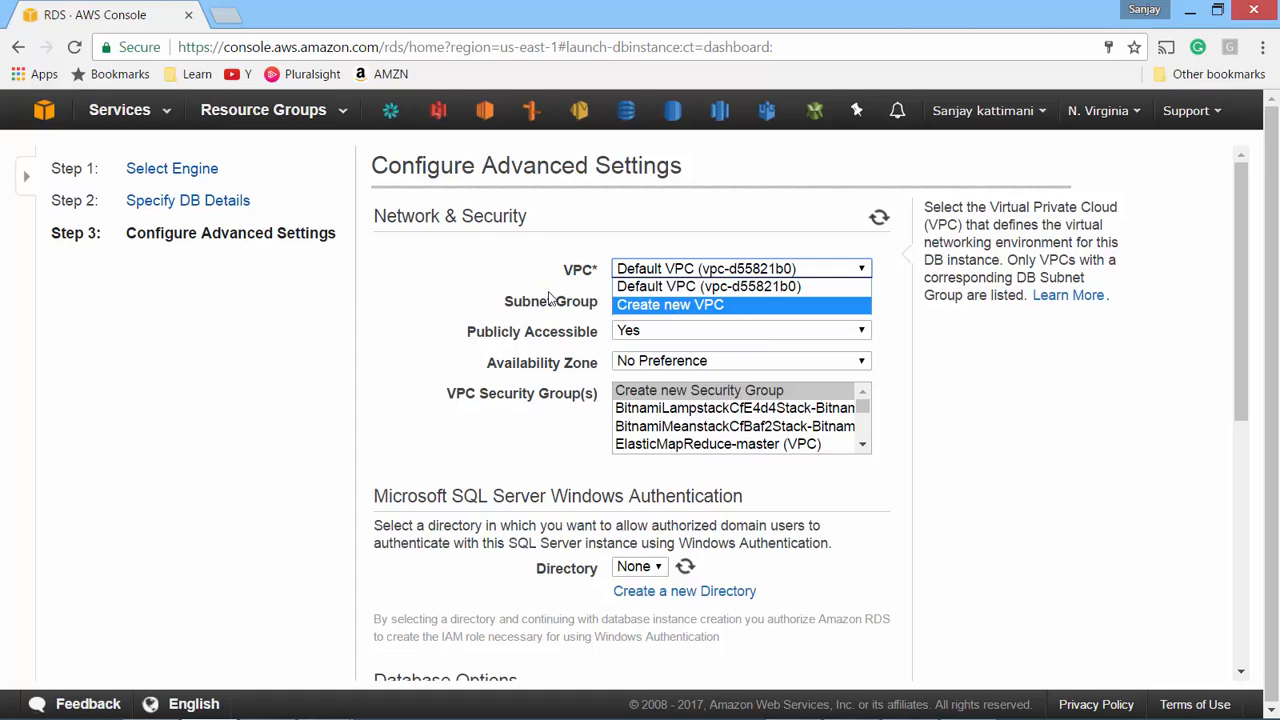
mouse_move(648, 303)
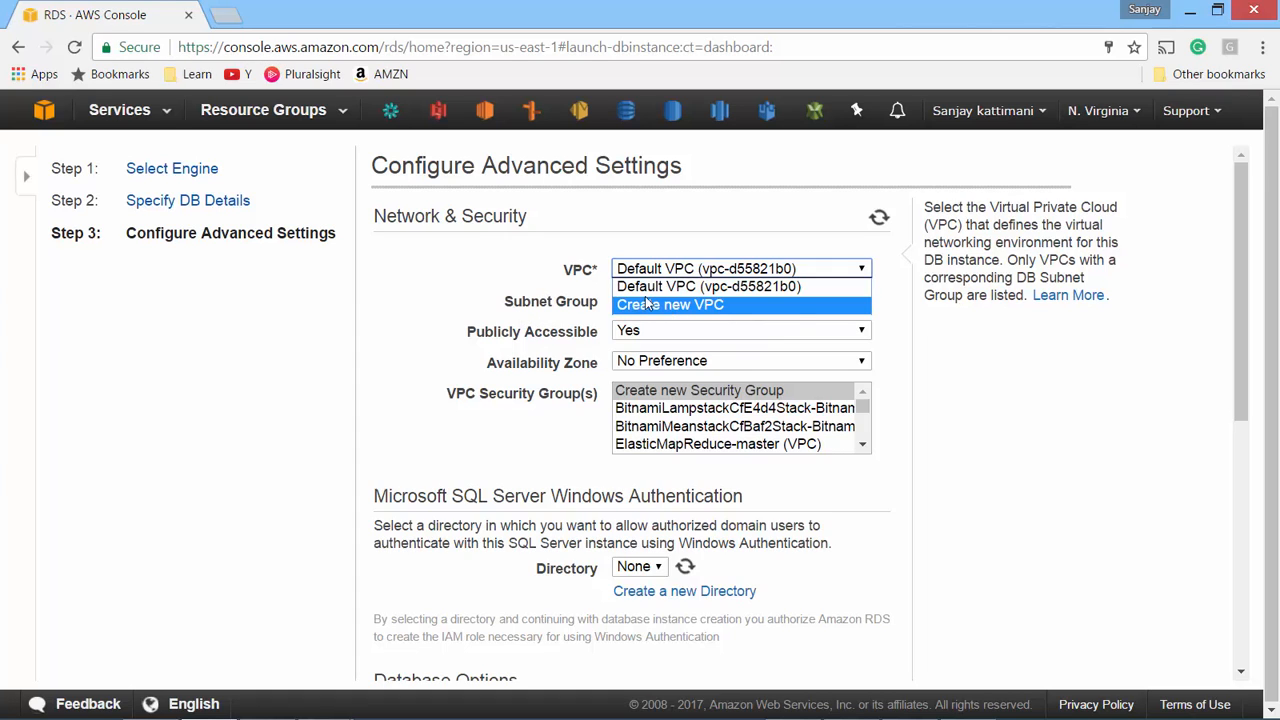
left_click(732, 286)
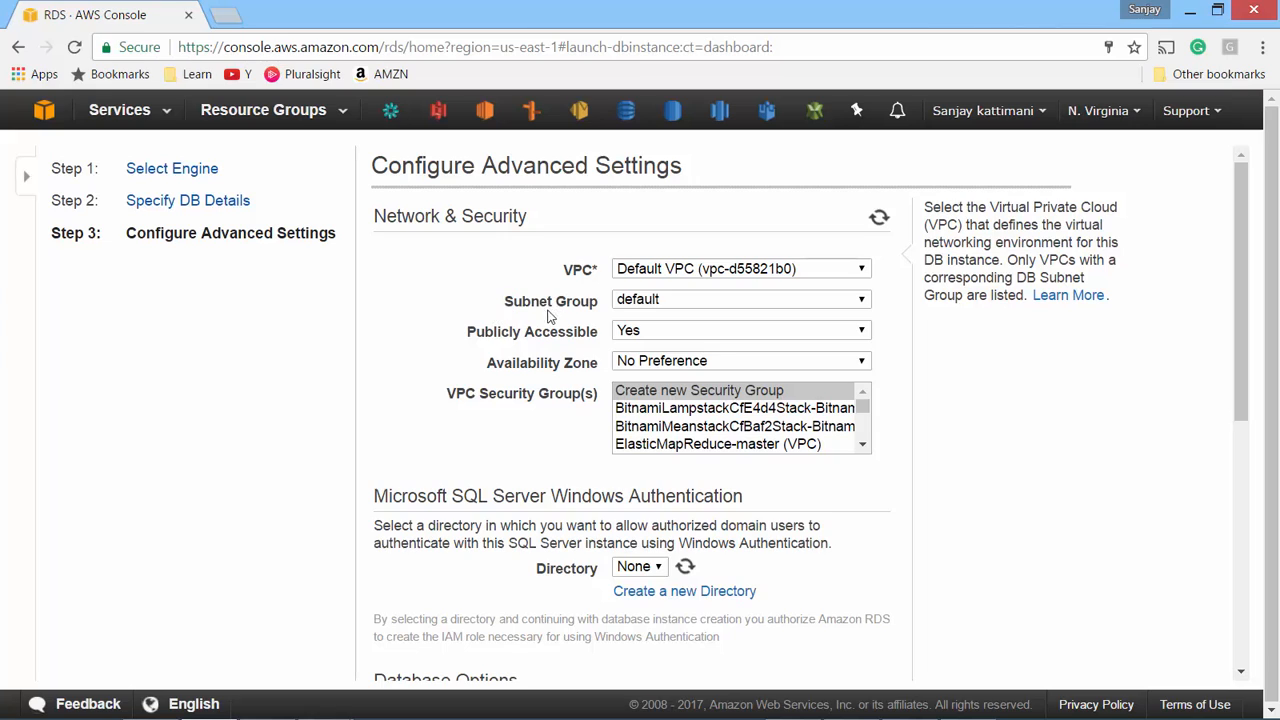
mouse_move(531, 307)
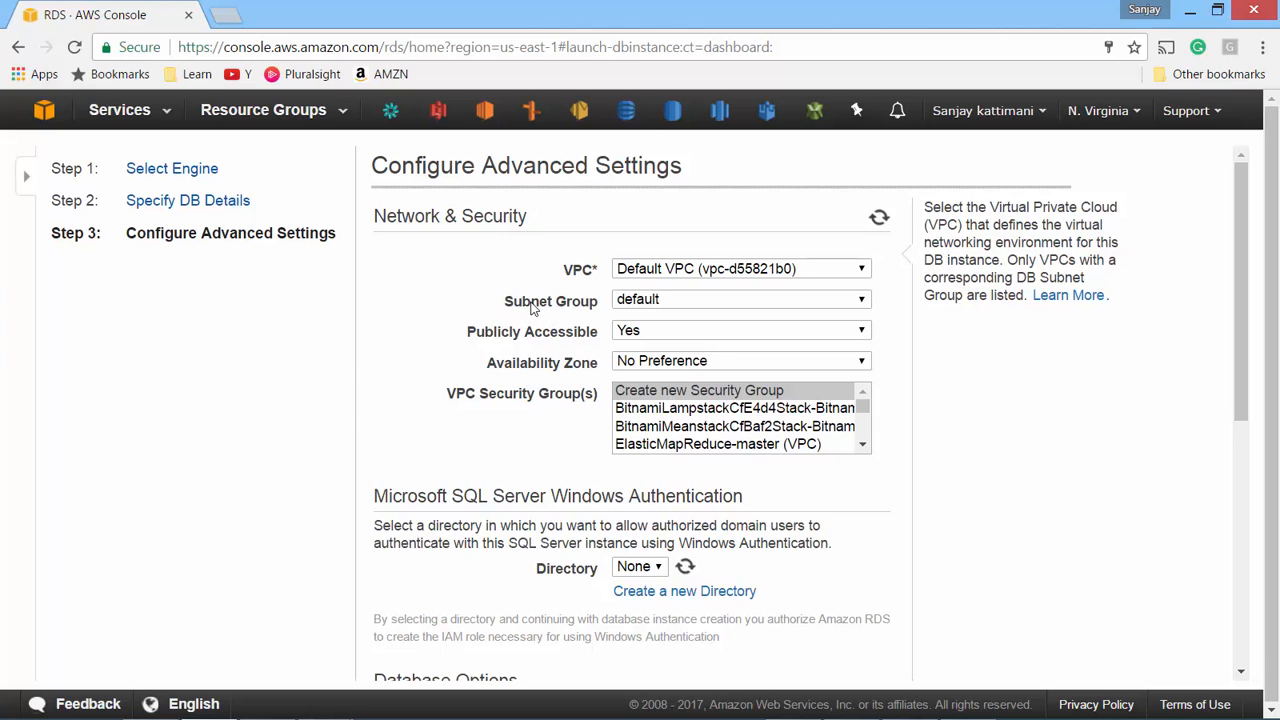
mouse_move(615, 300)
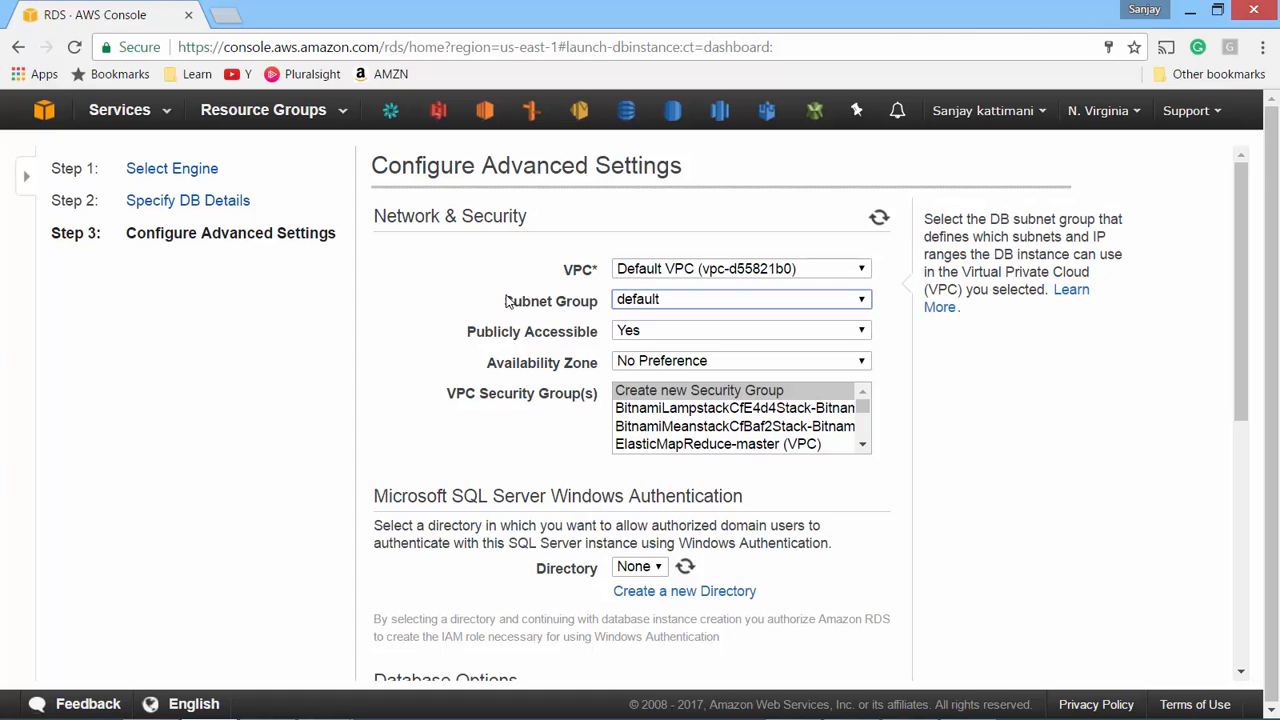
mouse_move(595, 308)
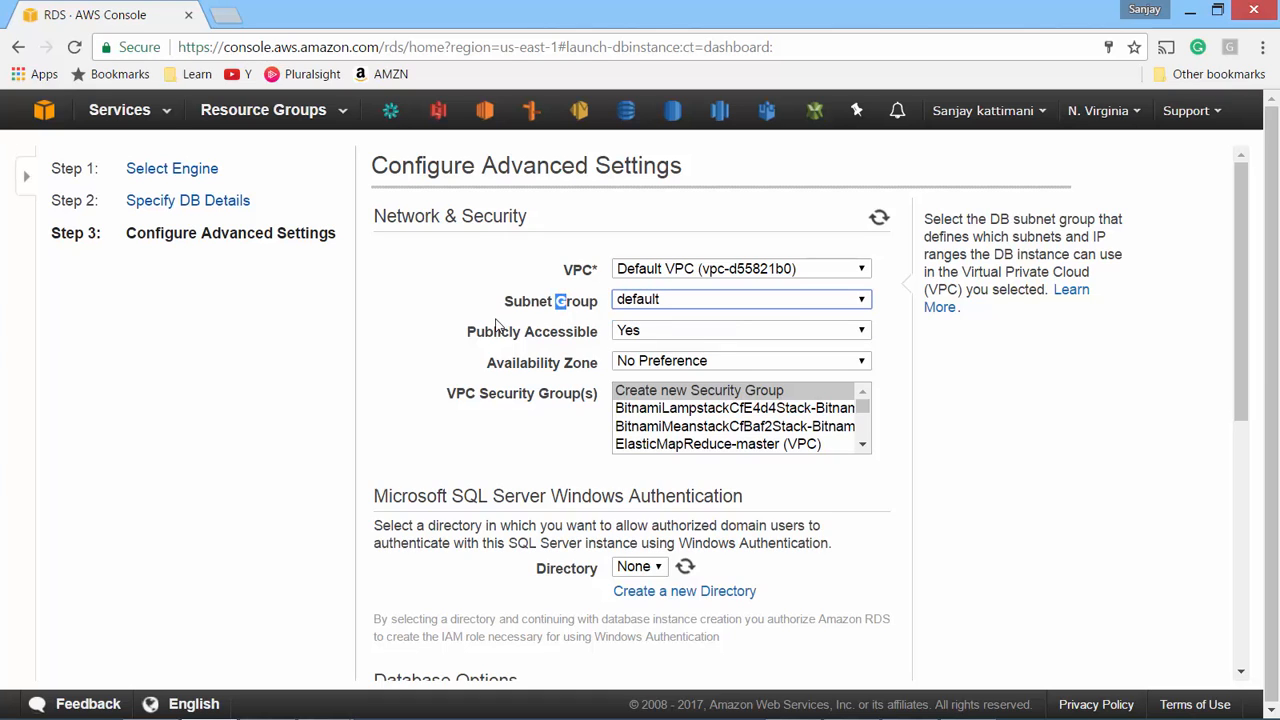
mouse_move(475, 343)
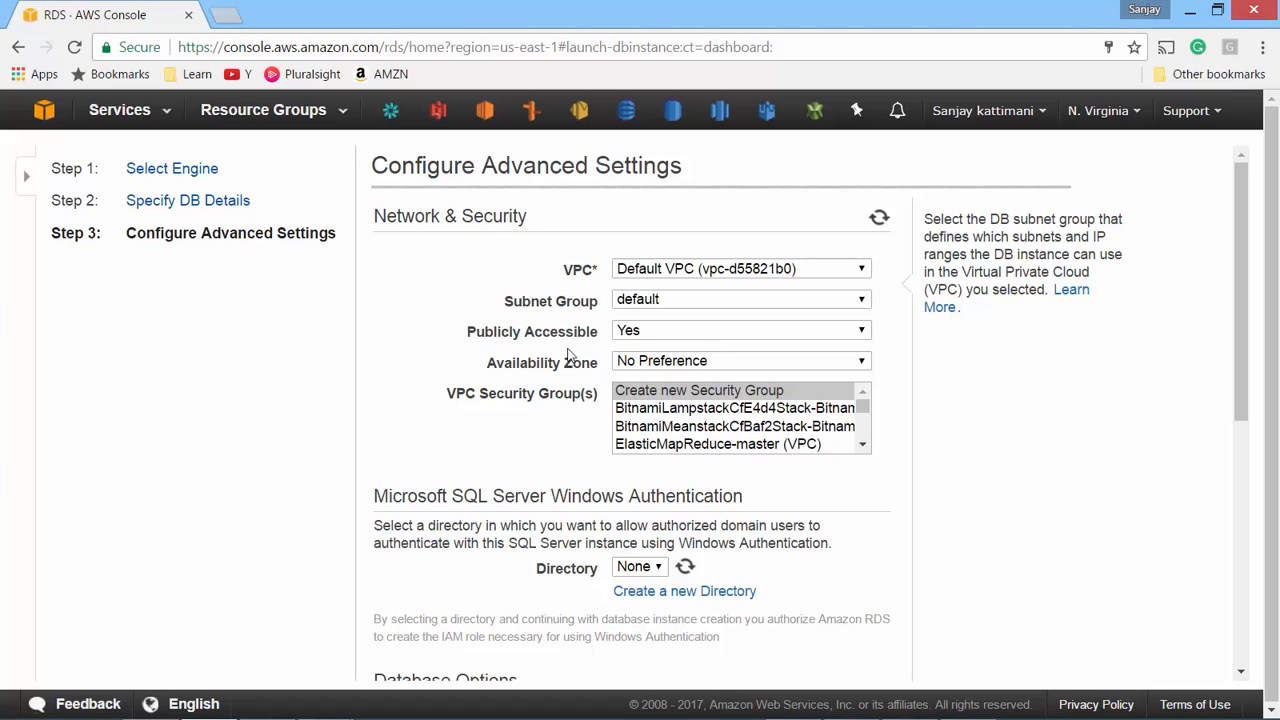
left_click(740, 330)
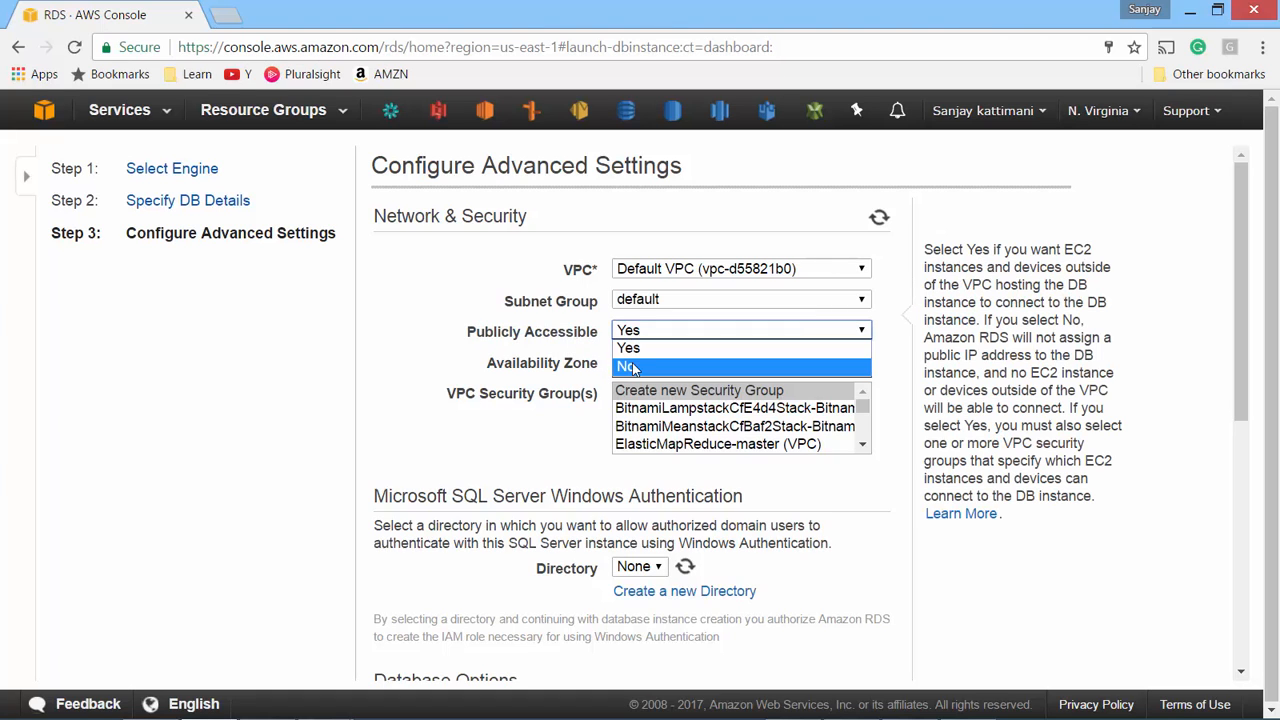
mouse_move(628, 347)
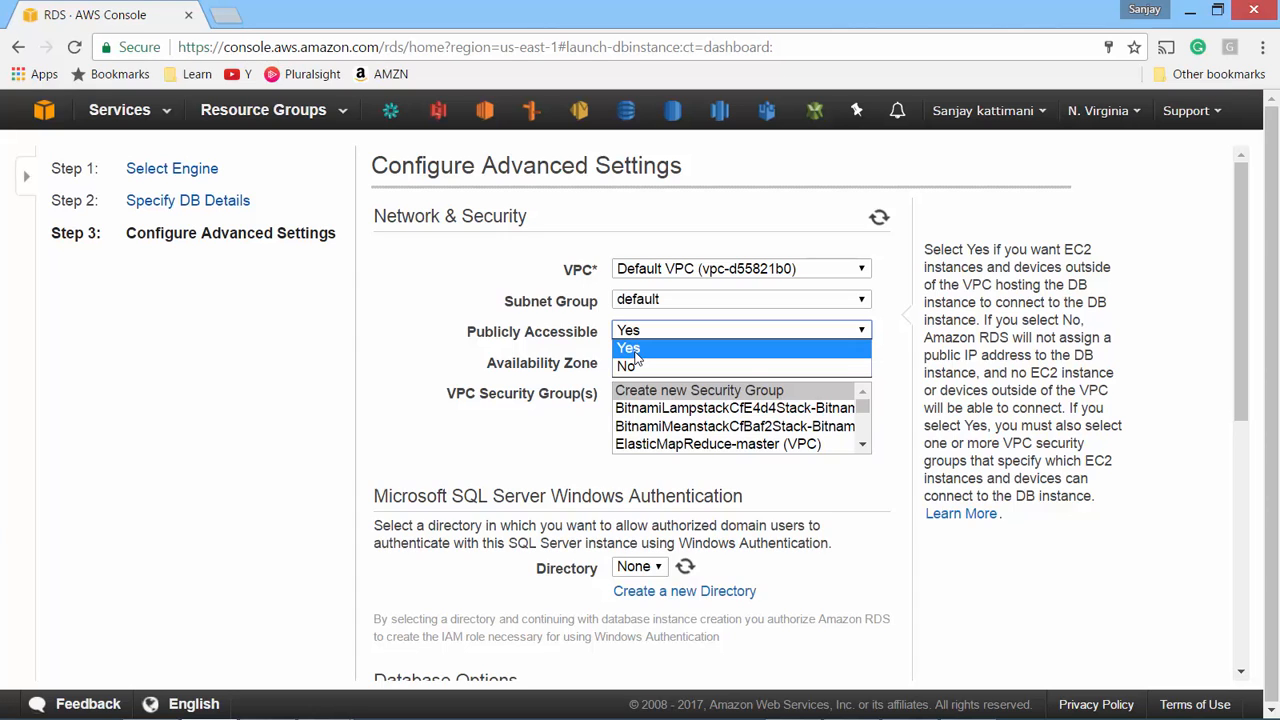
left_click(628, 348)
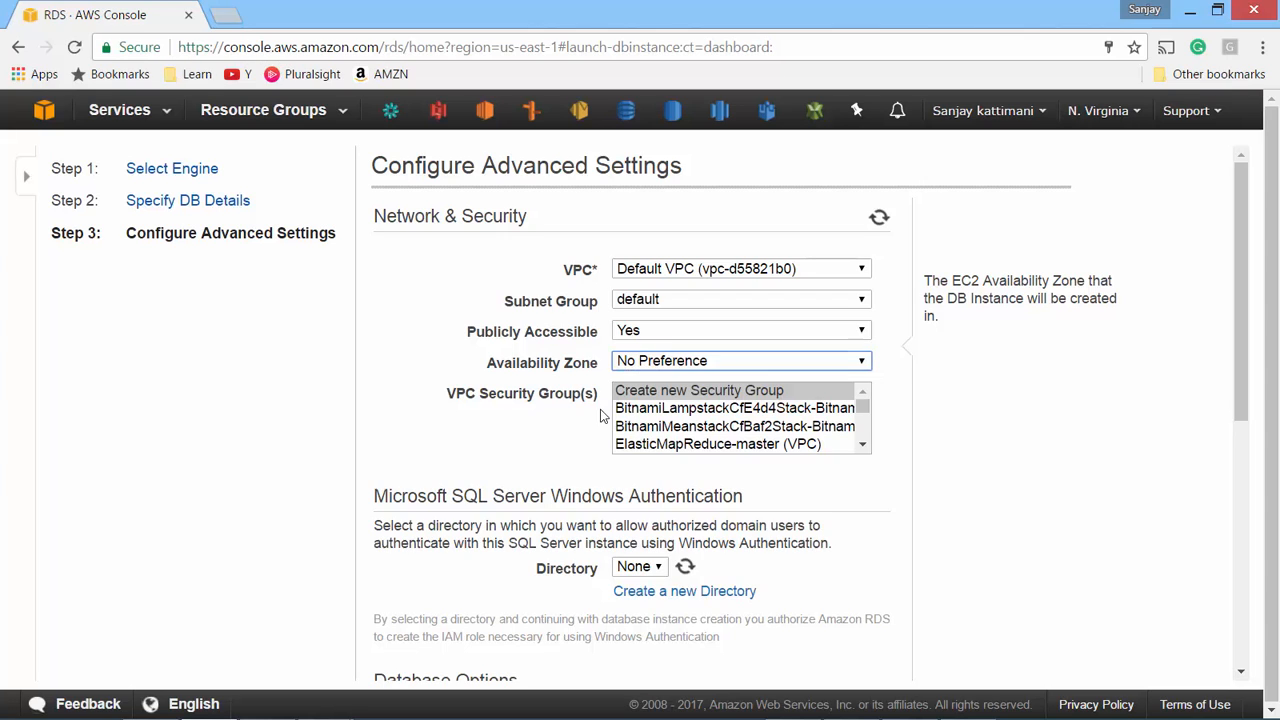
mouse_move(574, 403)
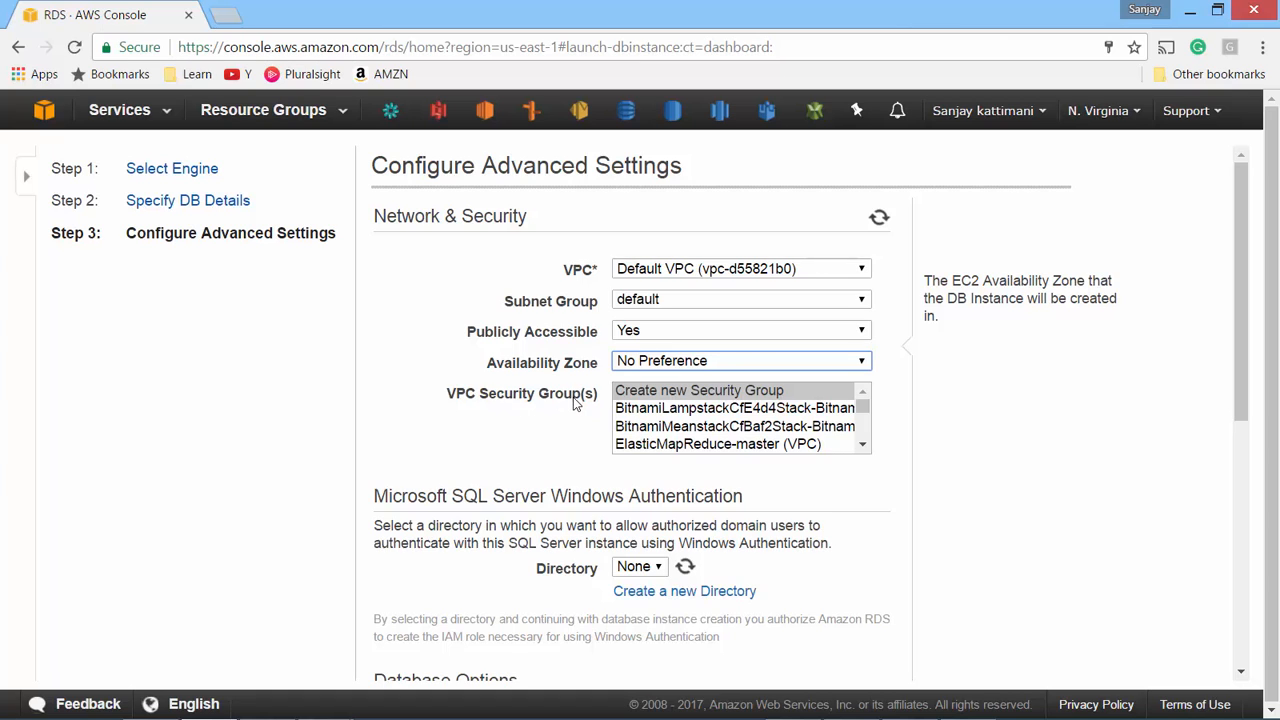
Choose Create new Security Group and scroll down to the Database Options
left_click(729, 390)
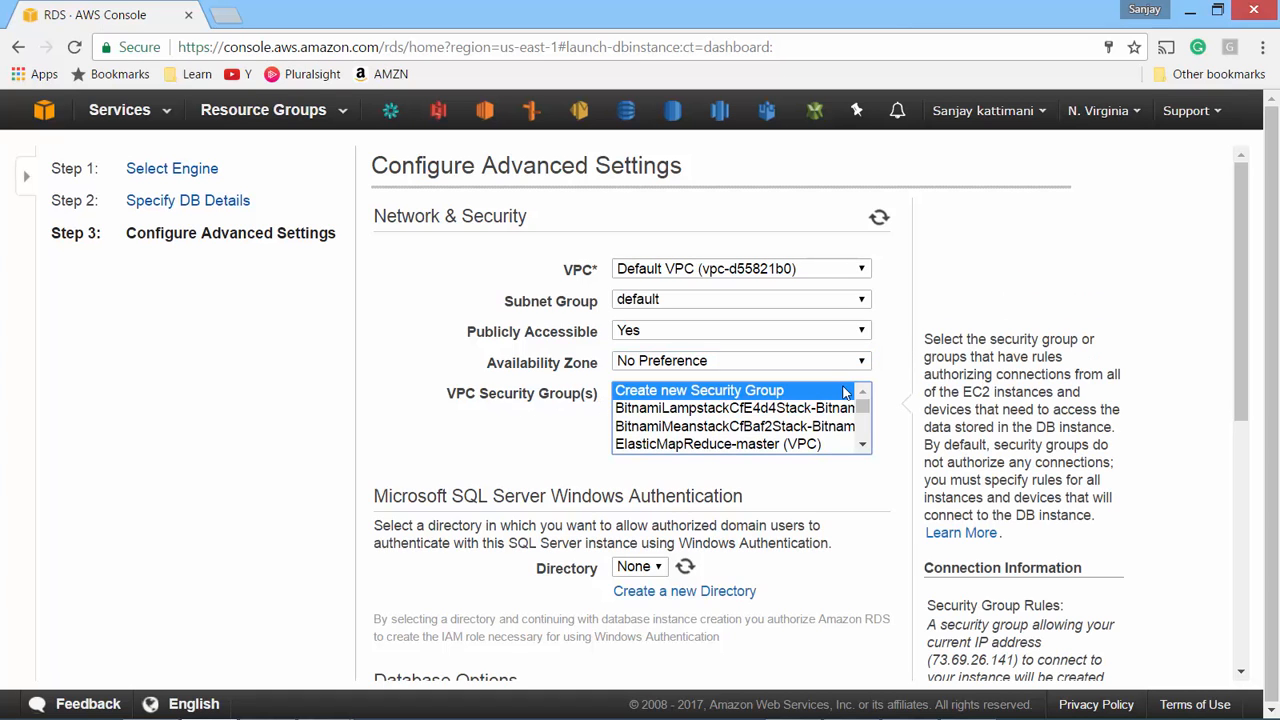
scroll("down", 3)
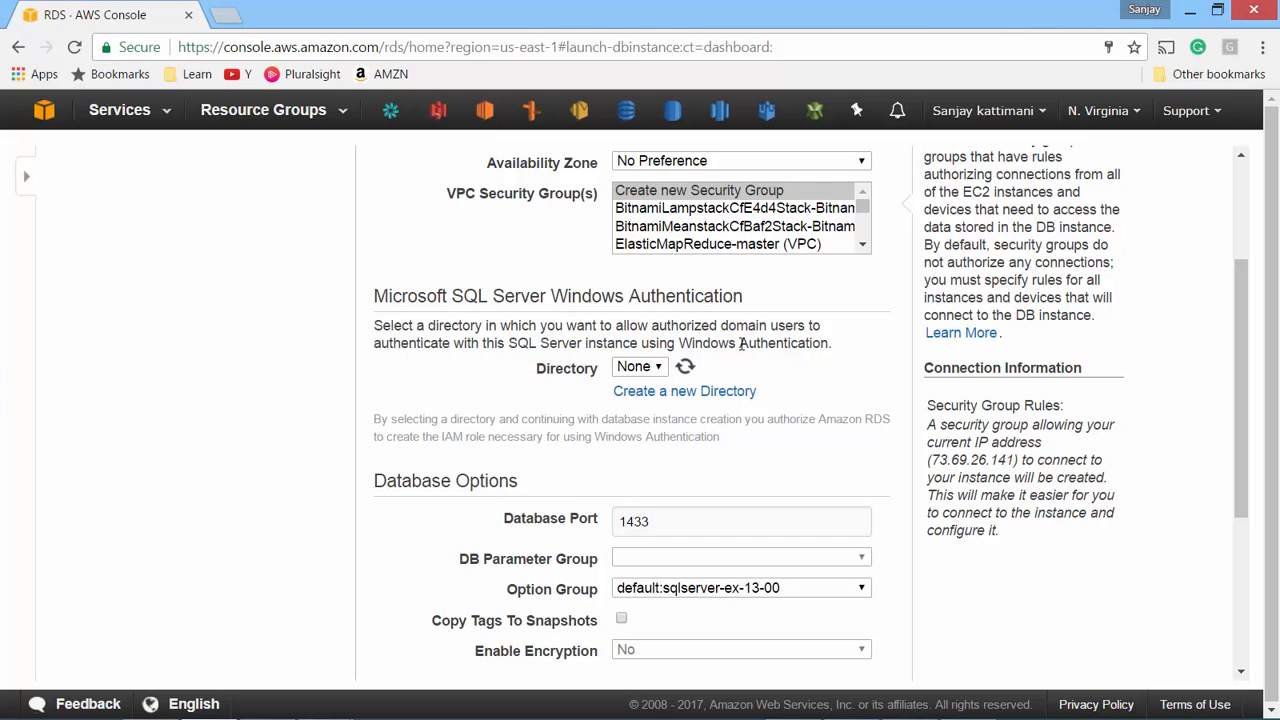
mouse_move(710, 402)
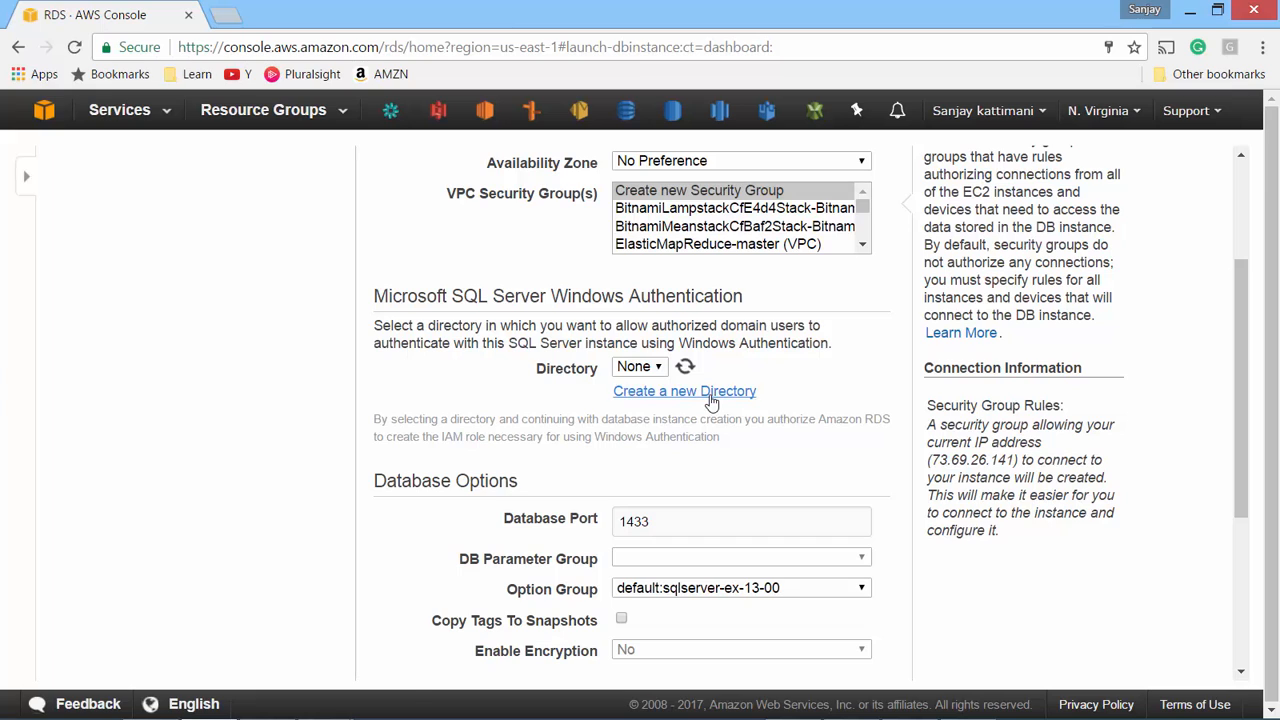
mouse_move(672, 402)
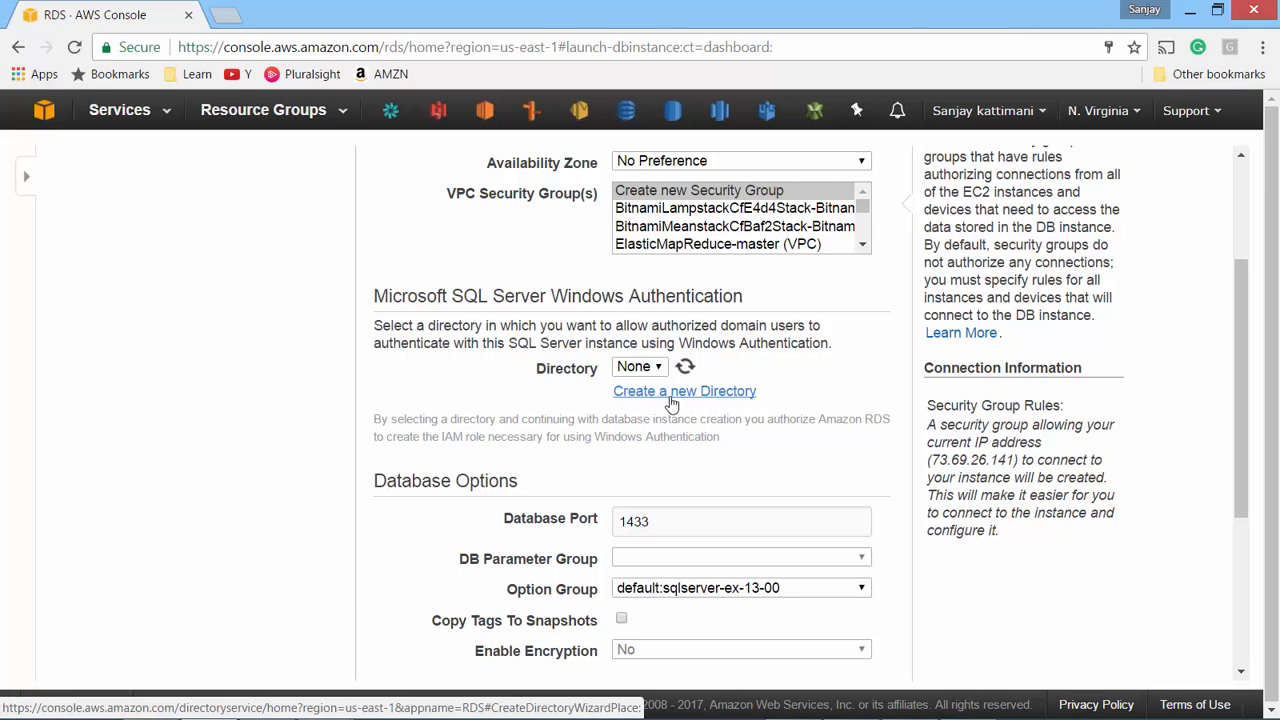
left_click(684, 391)
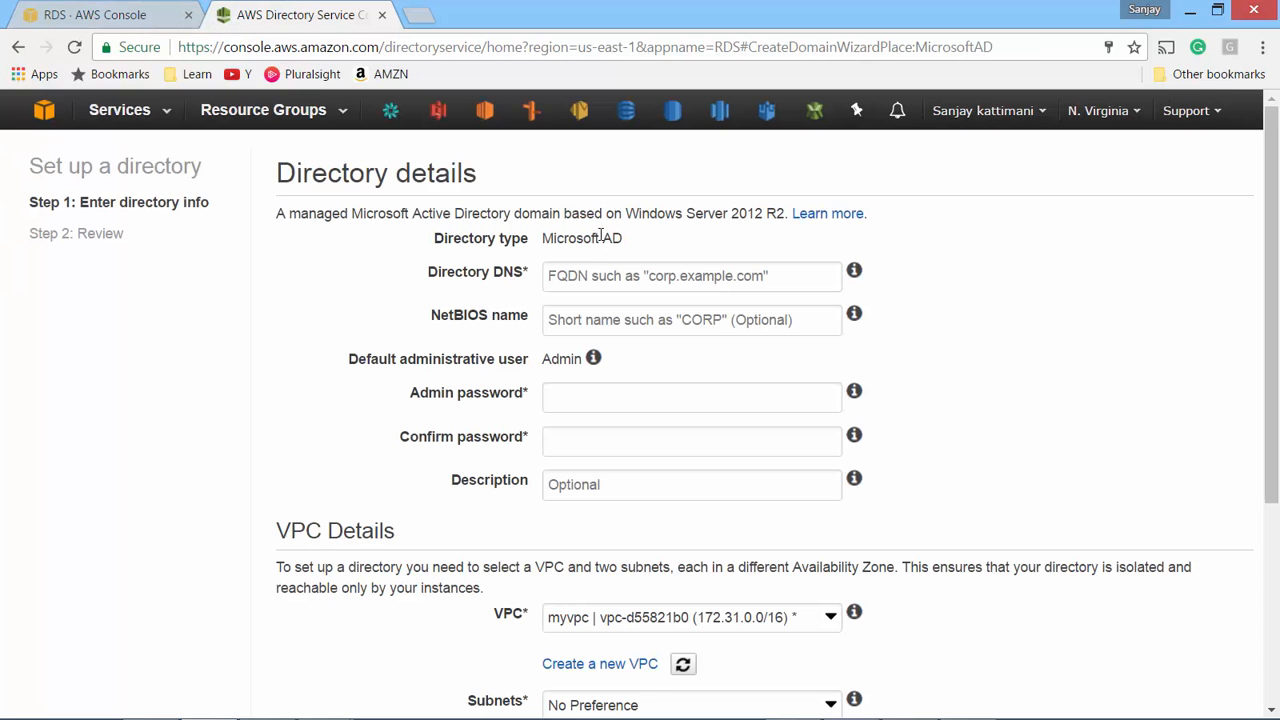
mouse_move(640, 655)
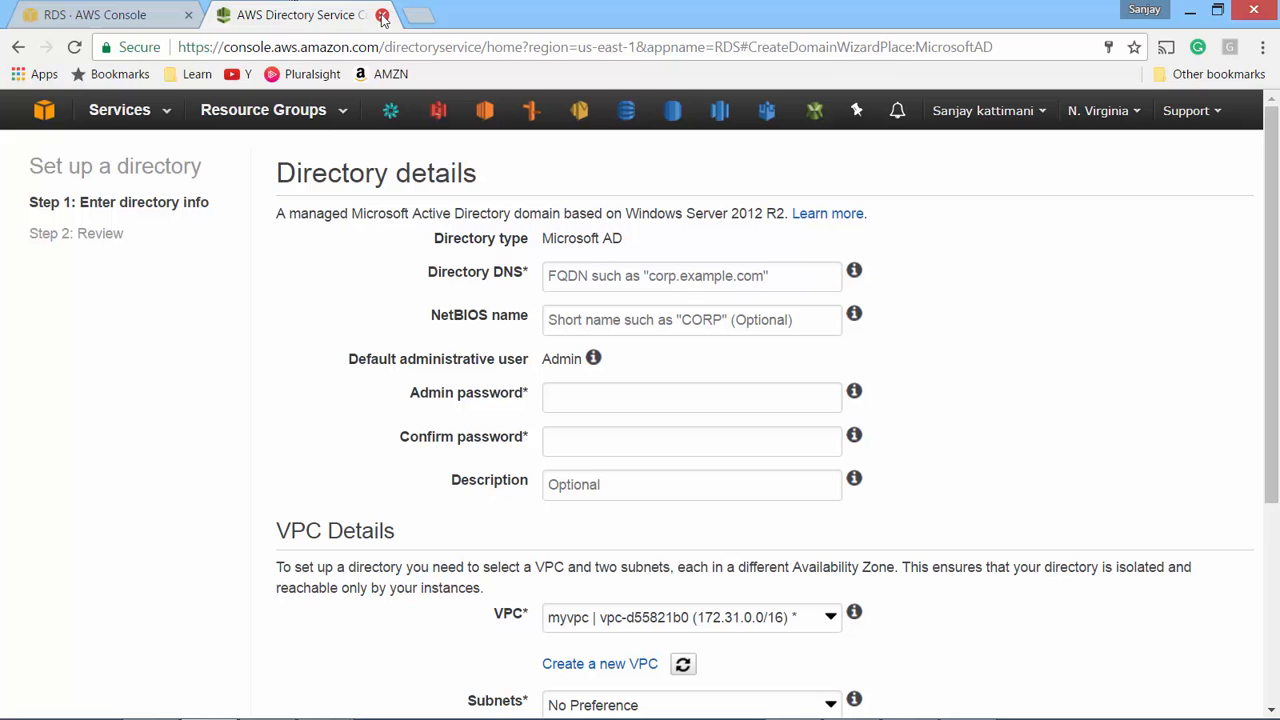
left_click(396, 15)
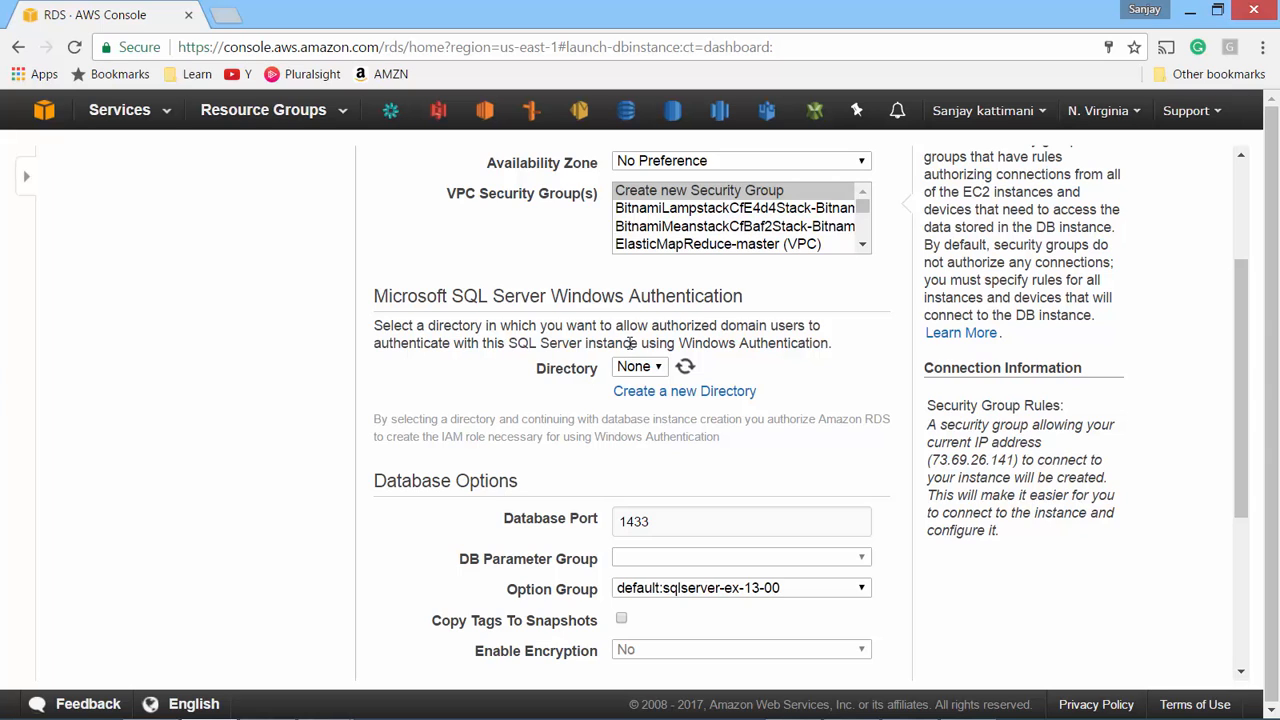
Keep 7-day backup retention and return the backup window to No Preference
scroll("down", 3)
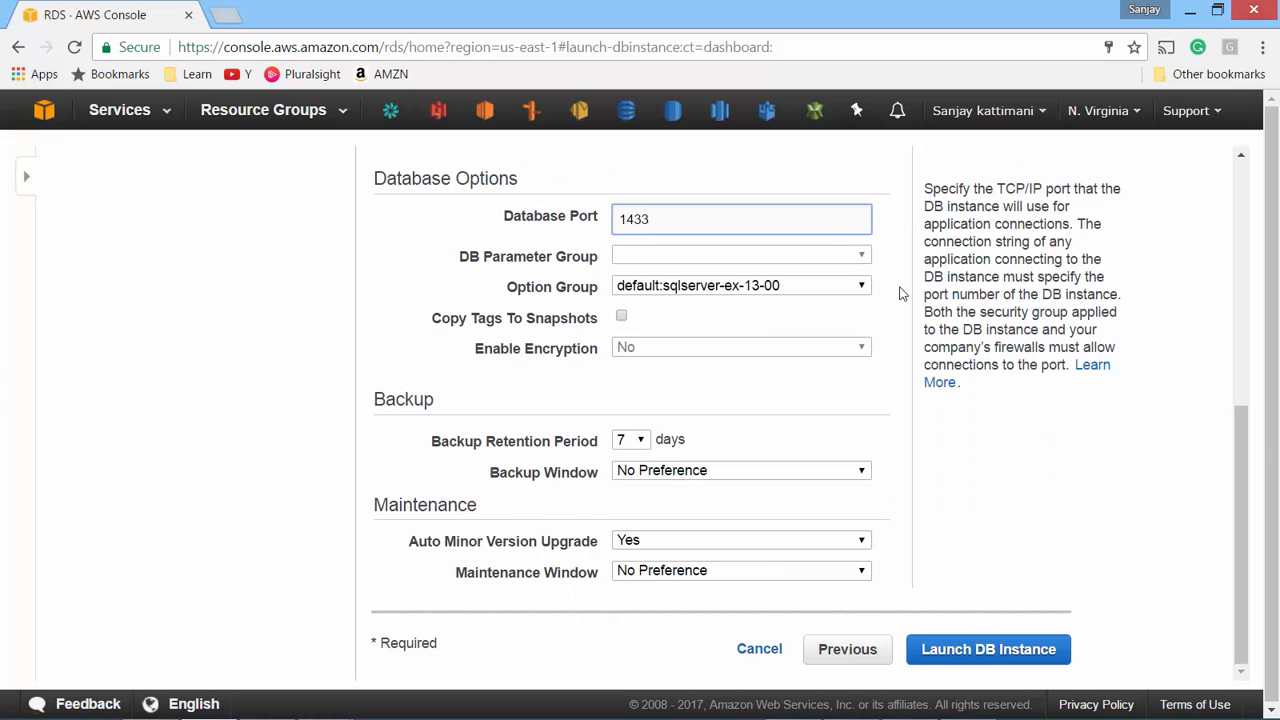
left_click(680, 218)
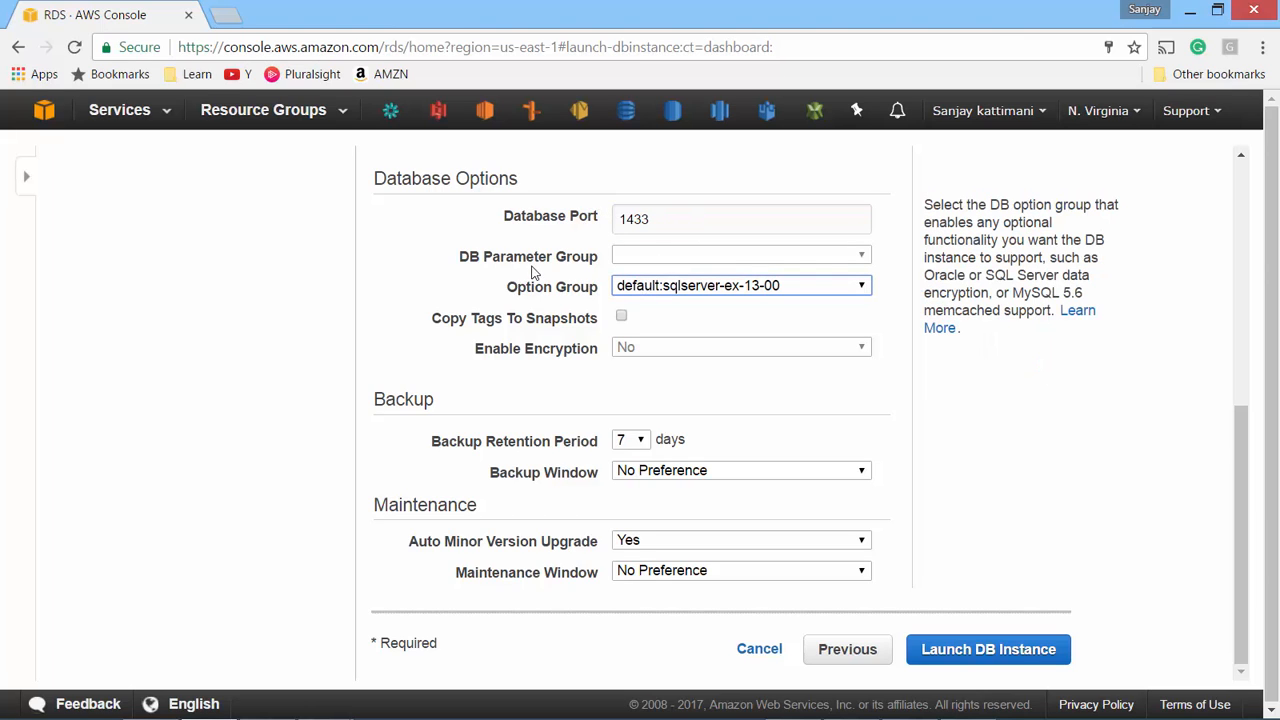
mouse_move(550, 260)
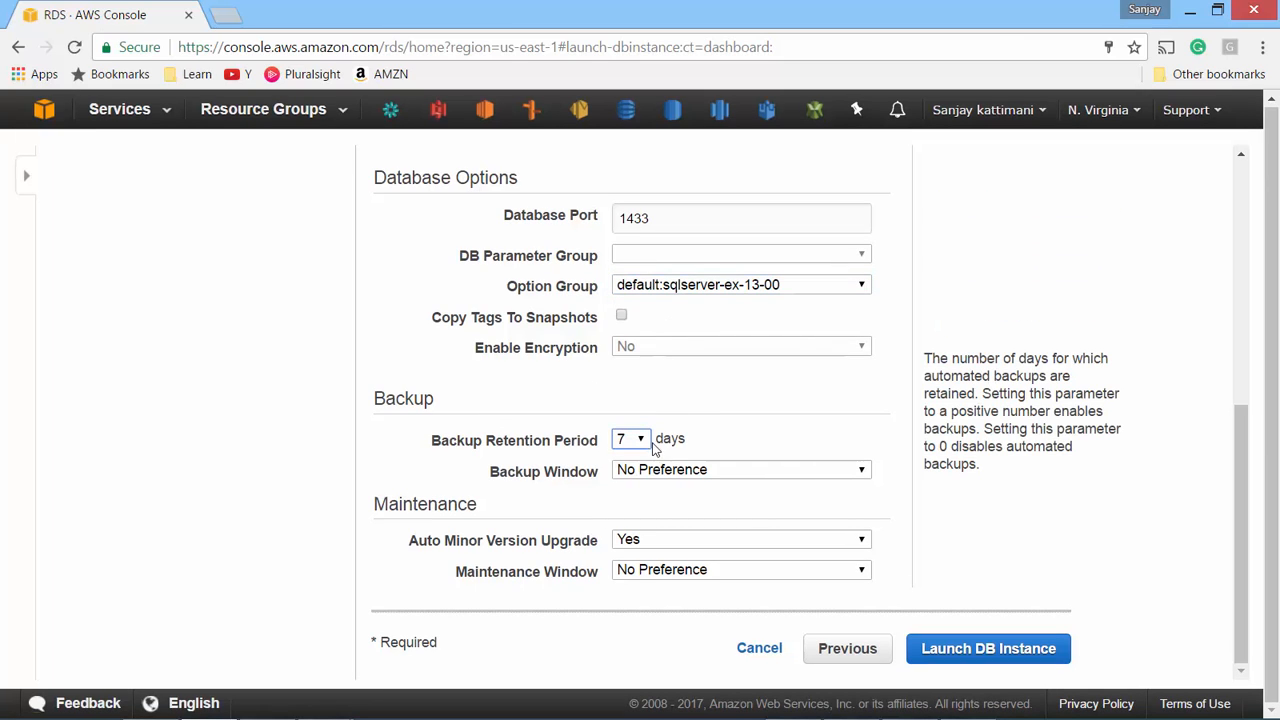
left_click(630, 438)
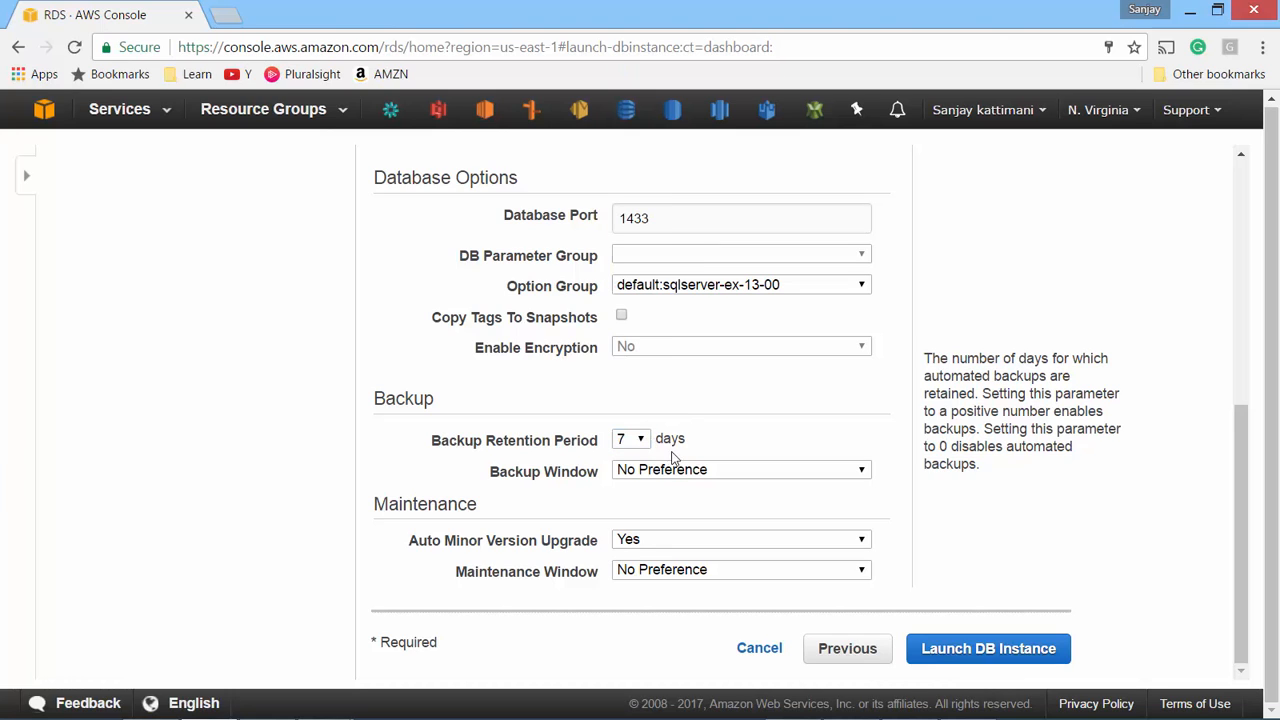
left_click(740, 469)
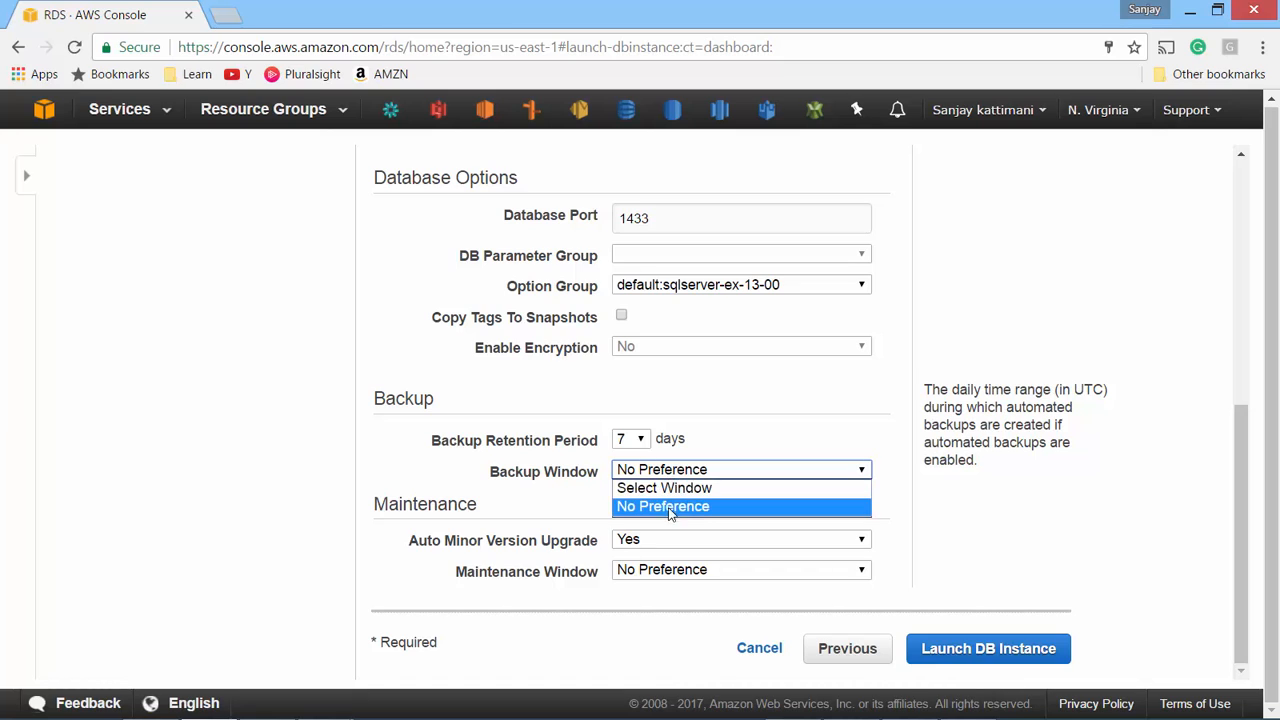
left_click(663, 488)
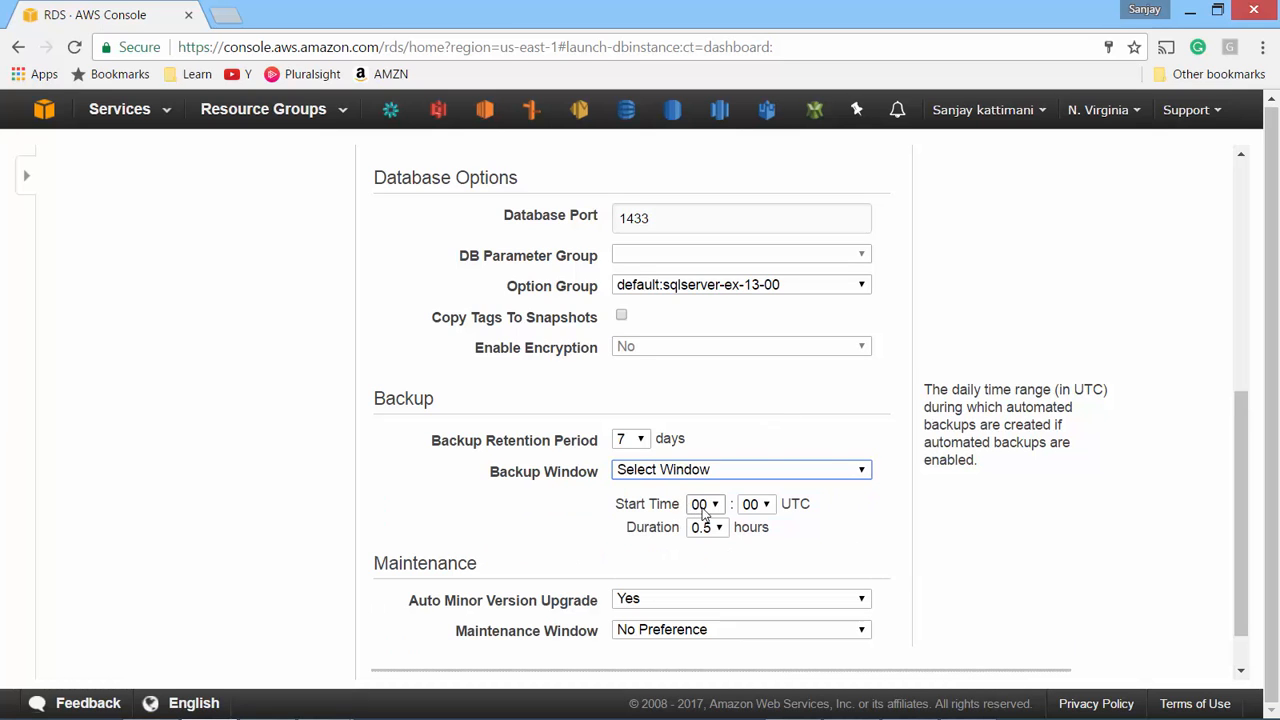
mouse_move(708, 508)
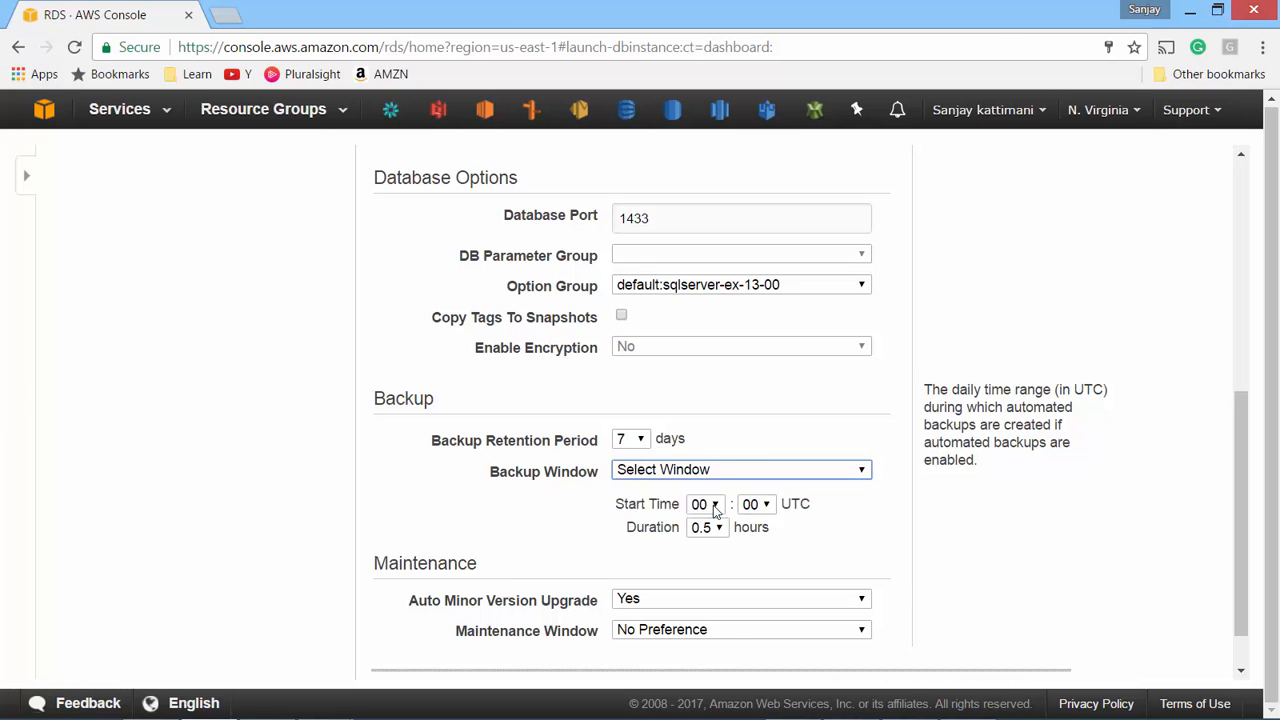
left_click(740, 469)
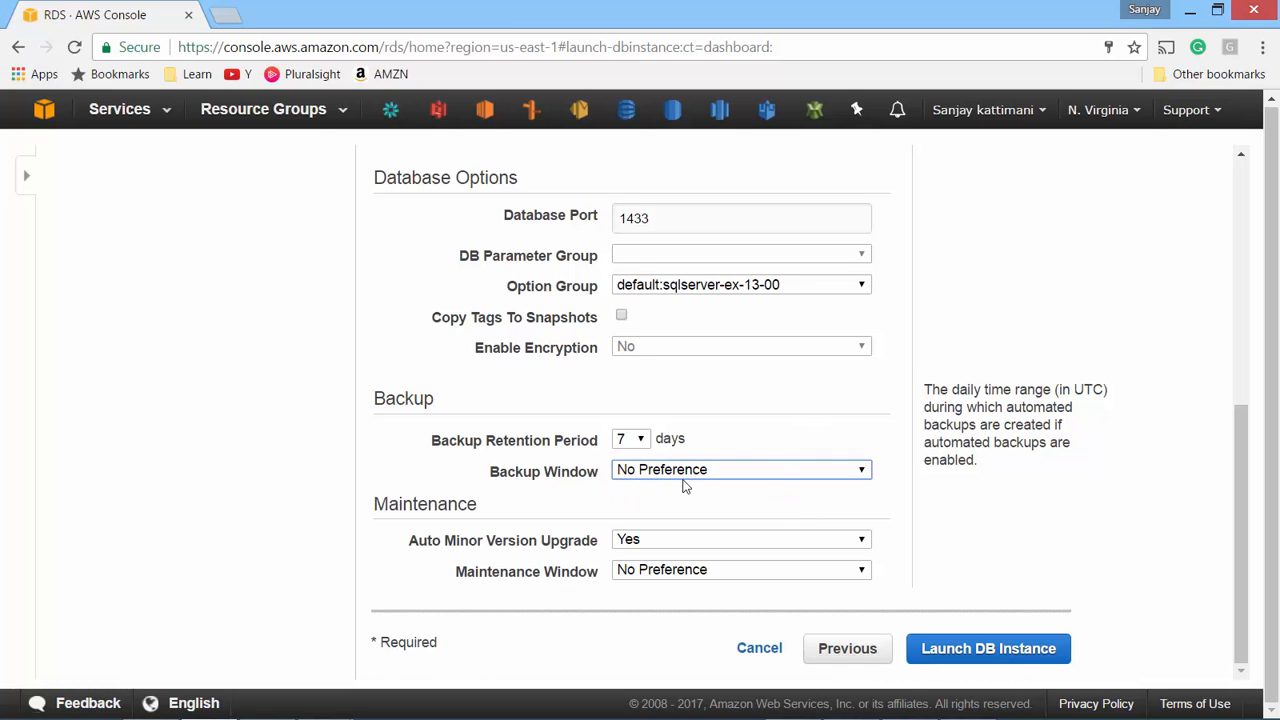
mouse_move(694, 508)
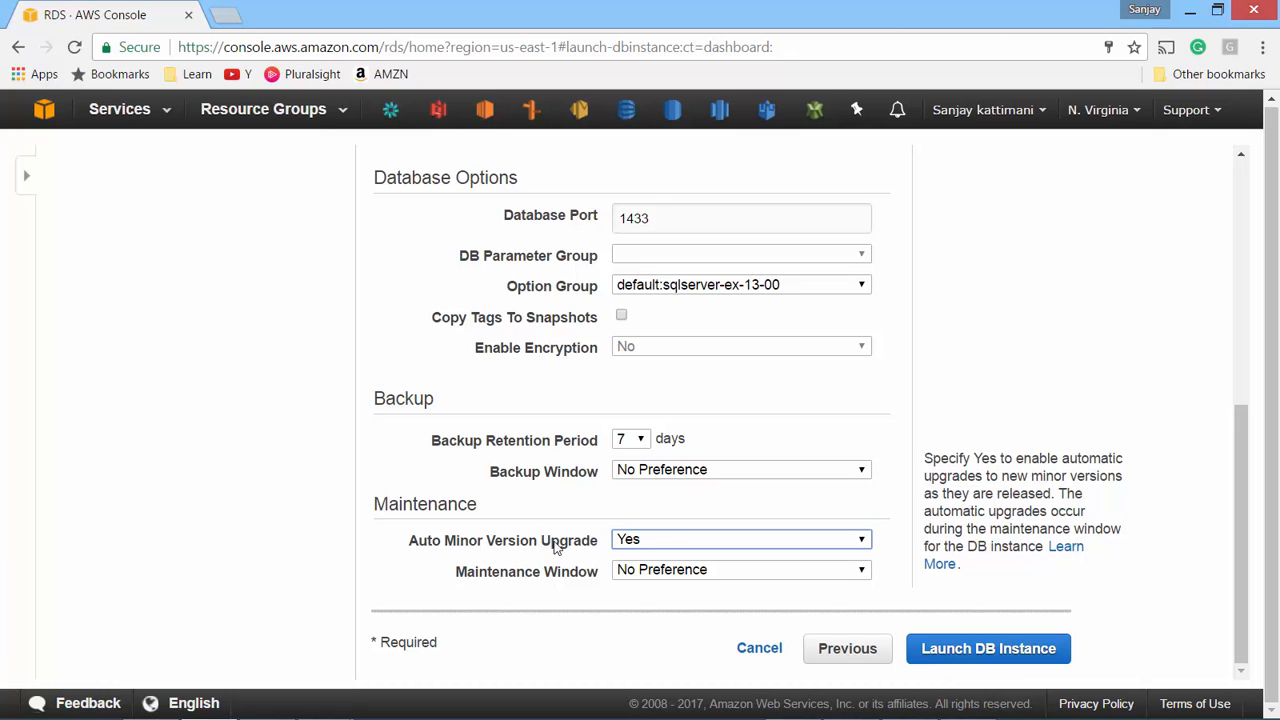
Keep automatic minor version upgrades on and try the maintenance window options
left_click(740, 569)
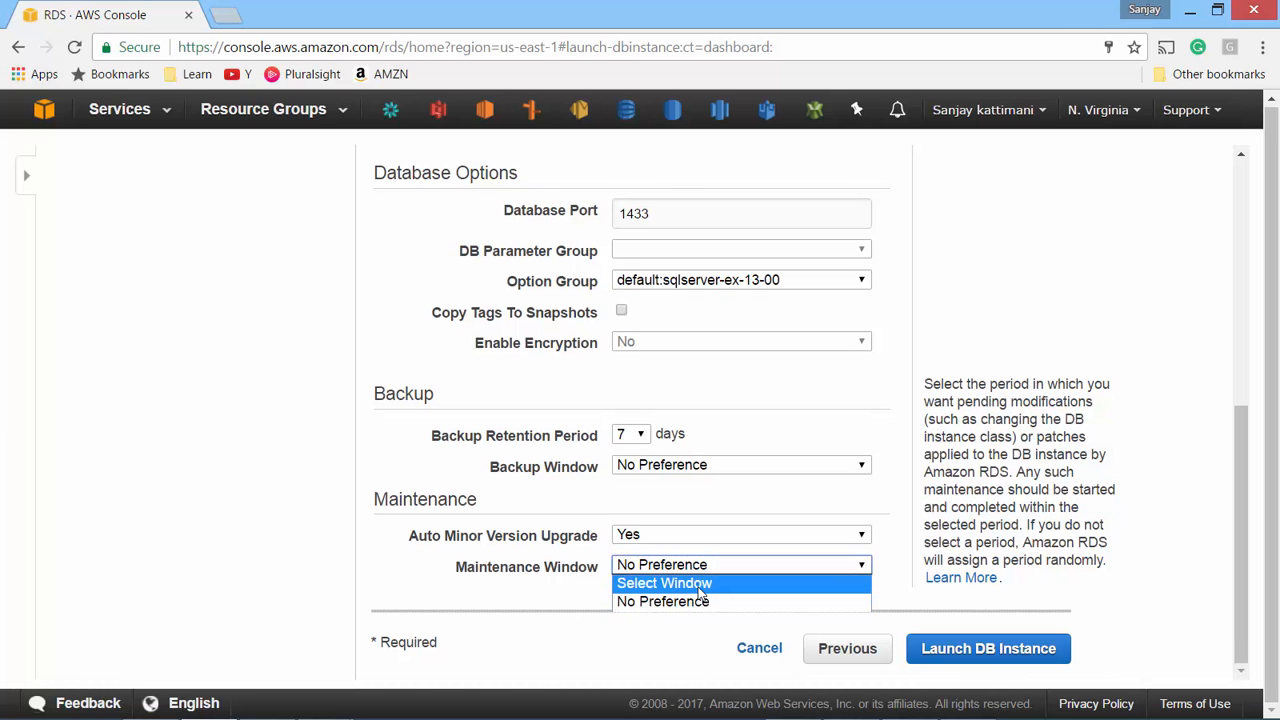
left_click(664, 583)
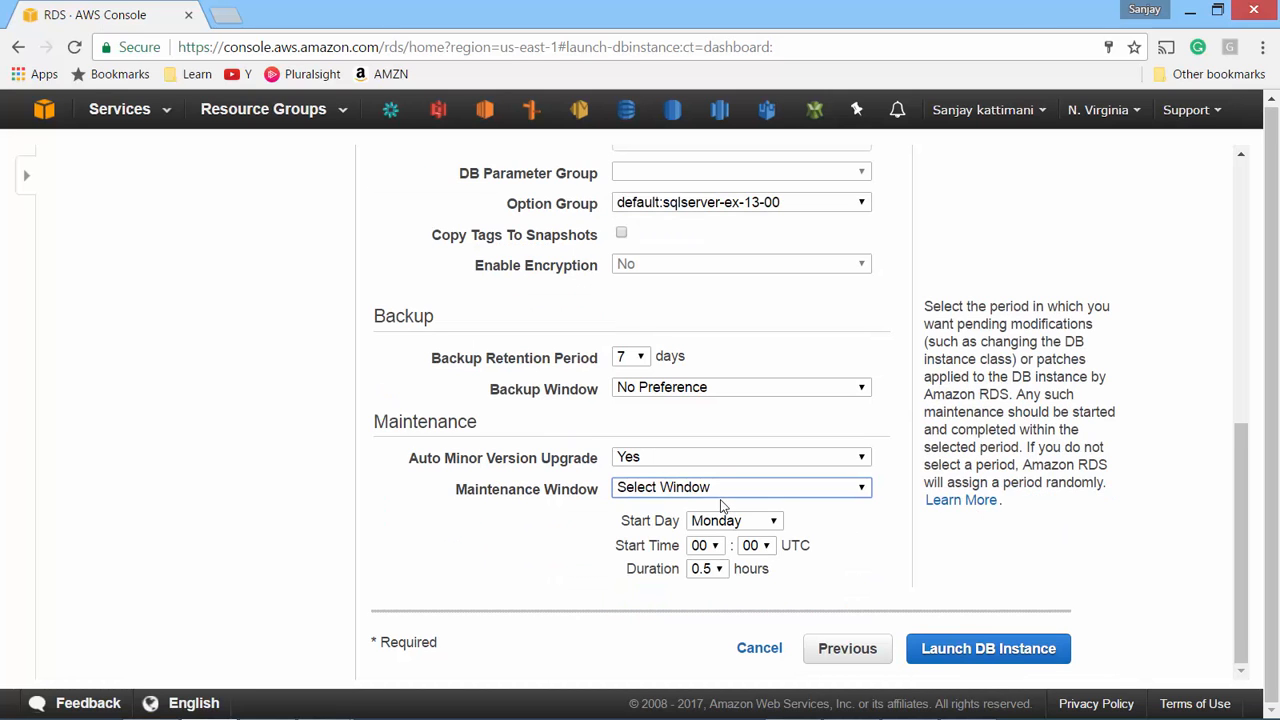
left_click(740, 487)
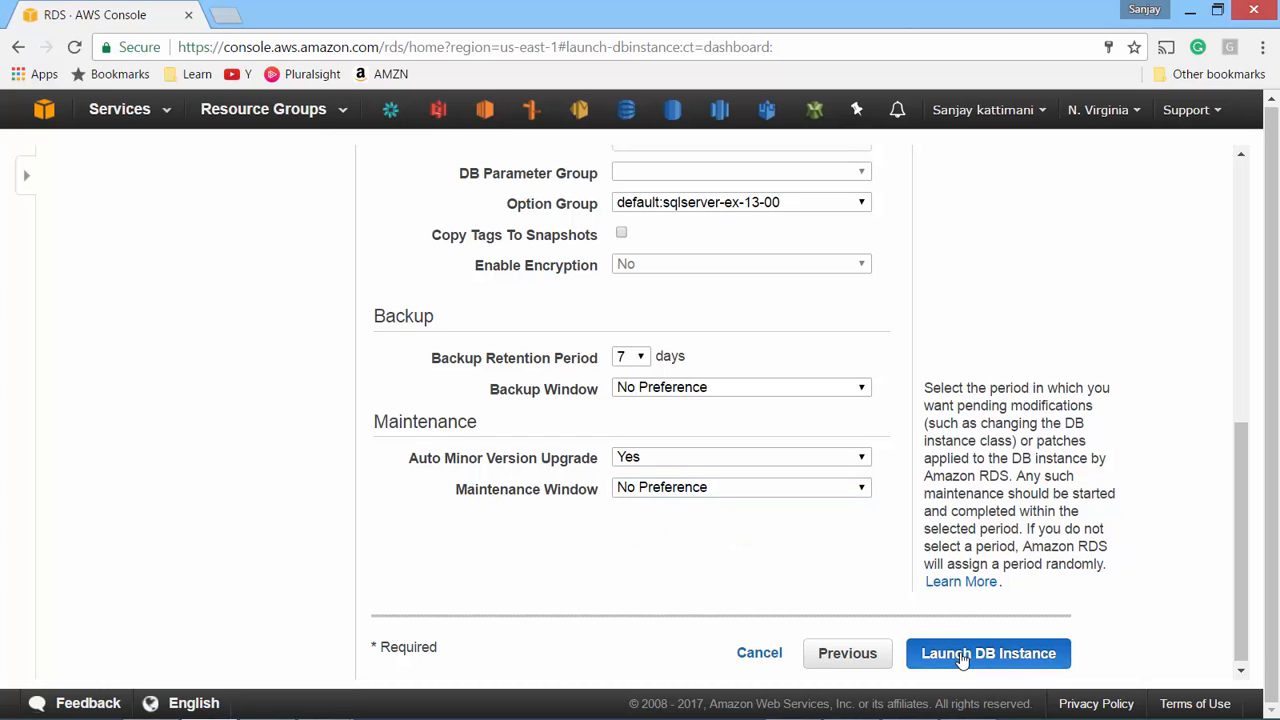
Launch the instance and view the DB instance list showing bigdata available
left_click(988, 653)
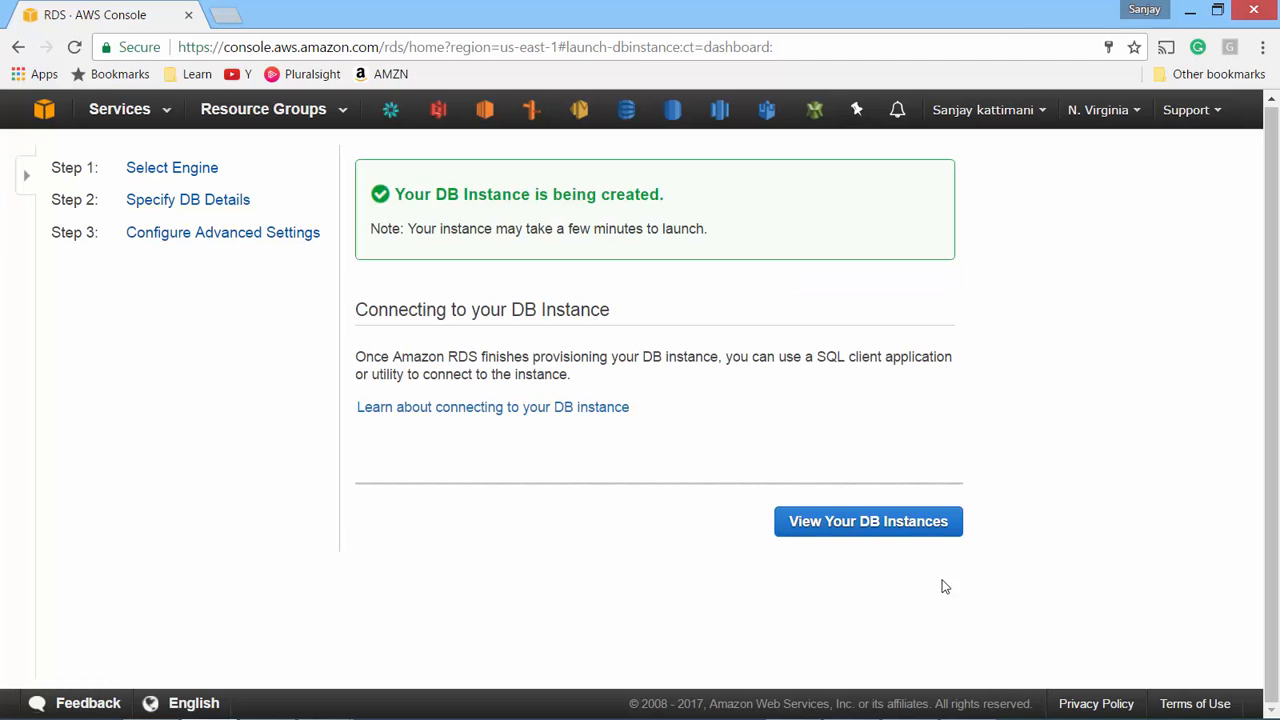
mouse_move(844, 523)
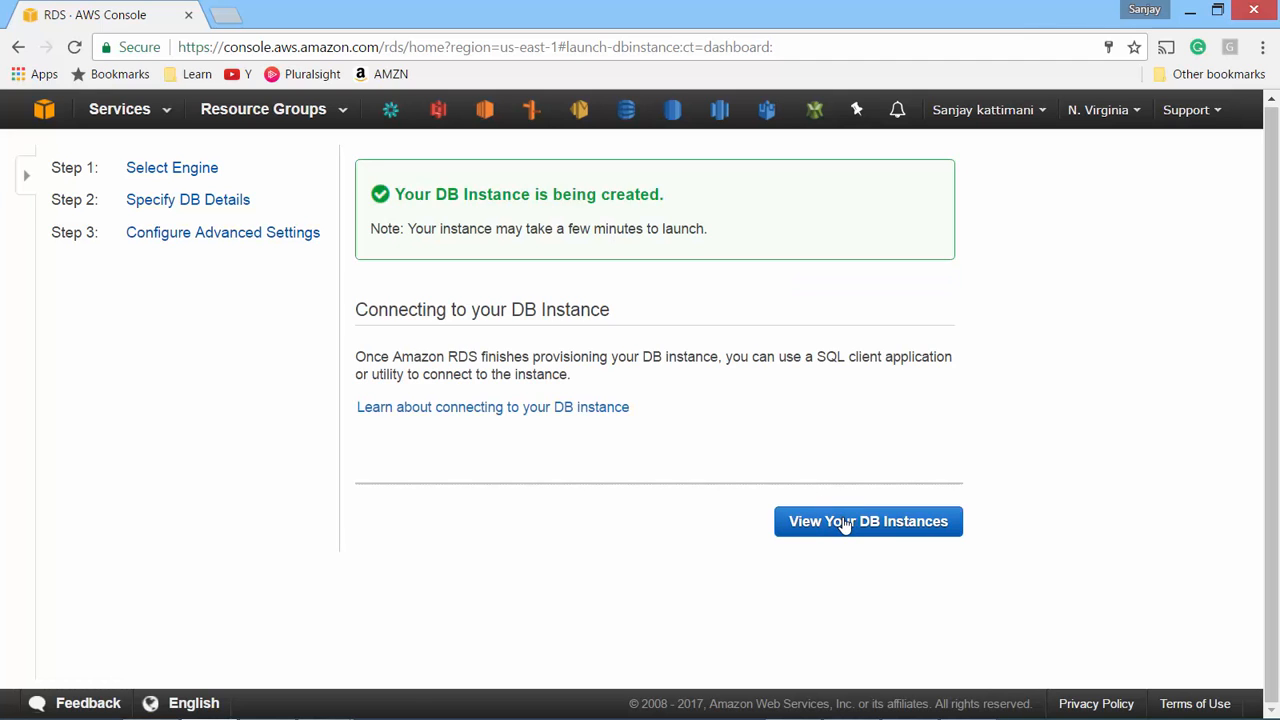
left_click(868, 521)
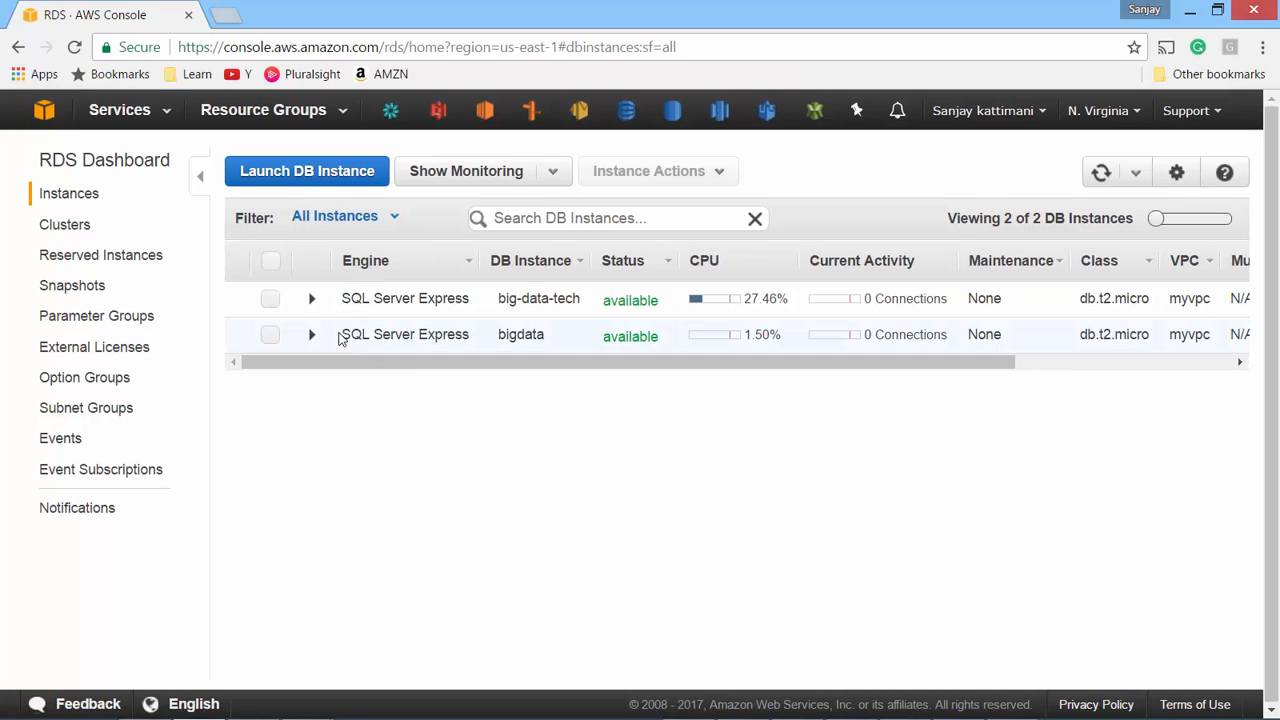
Check big-data-tech's replication details, then copy its Endpoint from Configuration Details
left_click(312, 299)
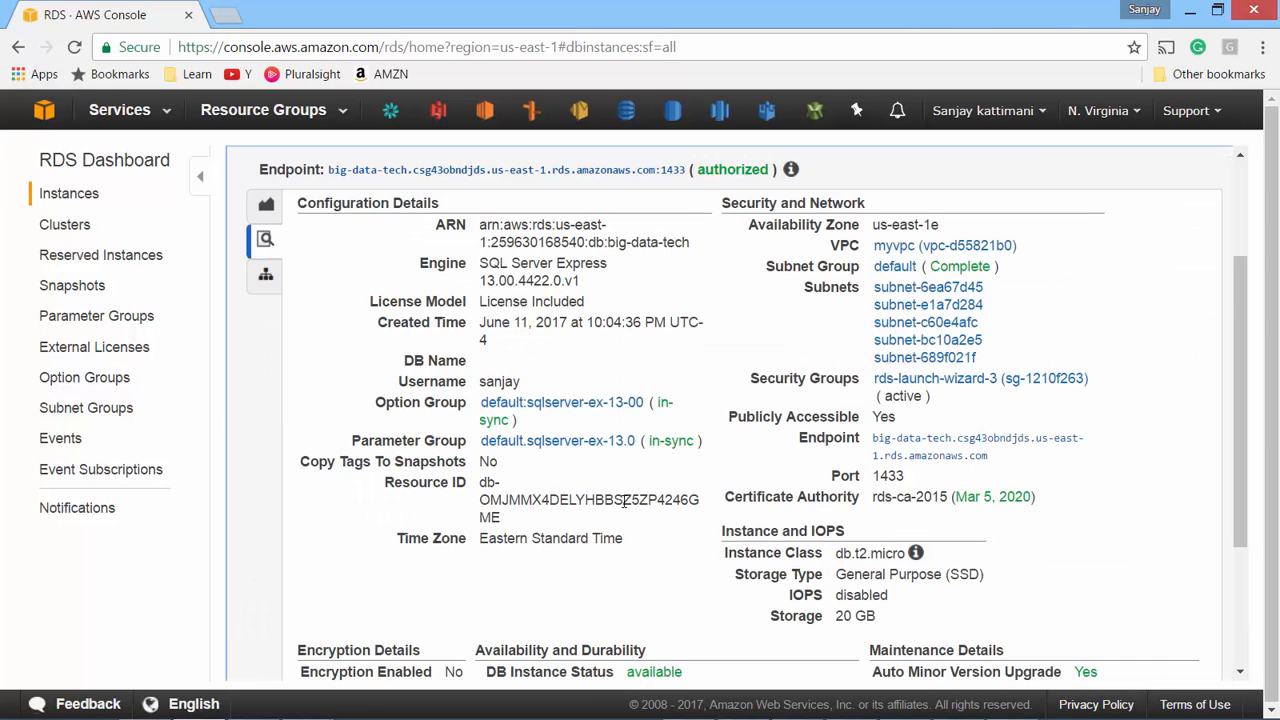
scroll("down", 3)
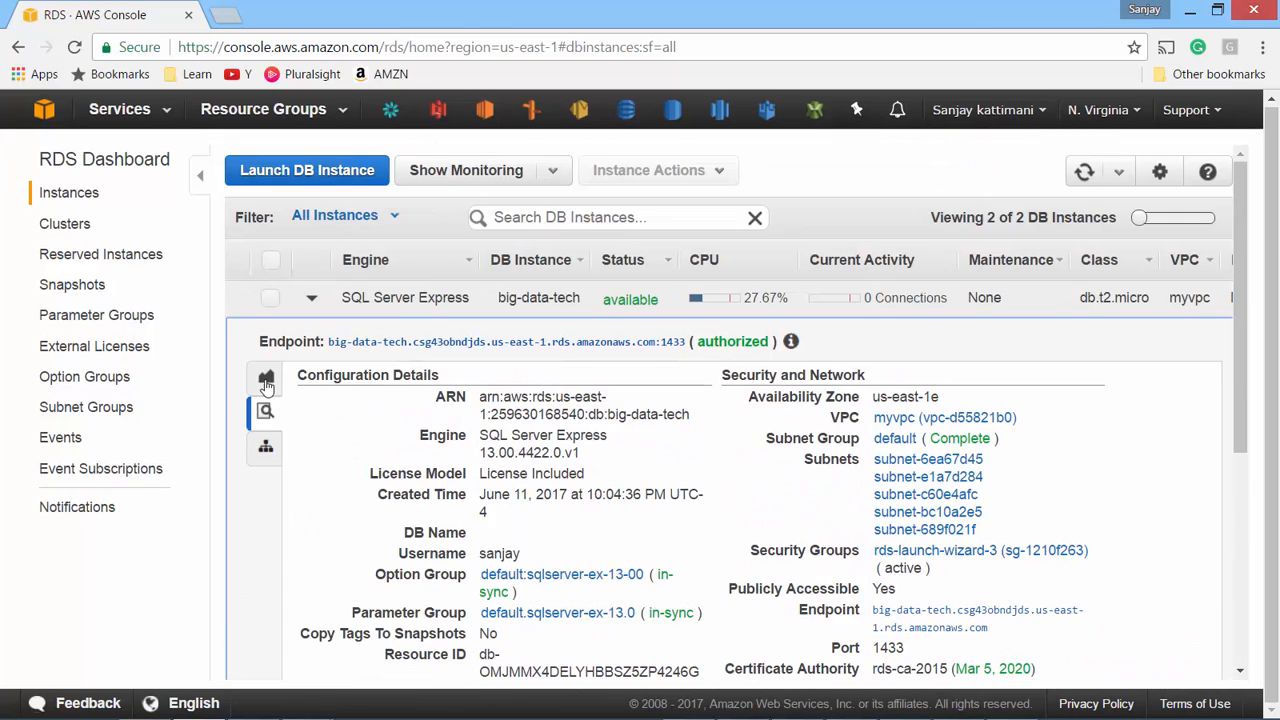
left_click(265, 447)
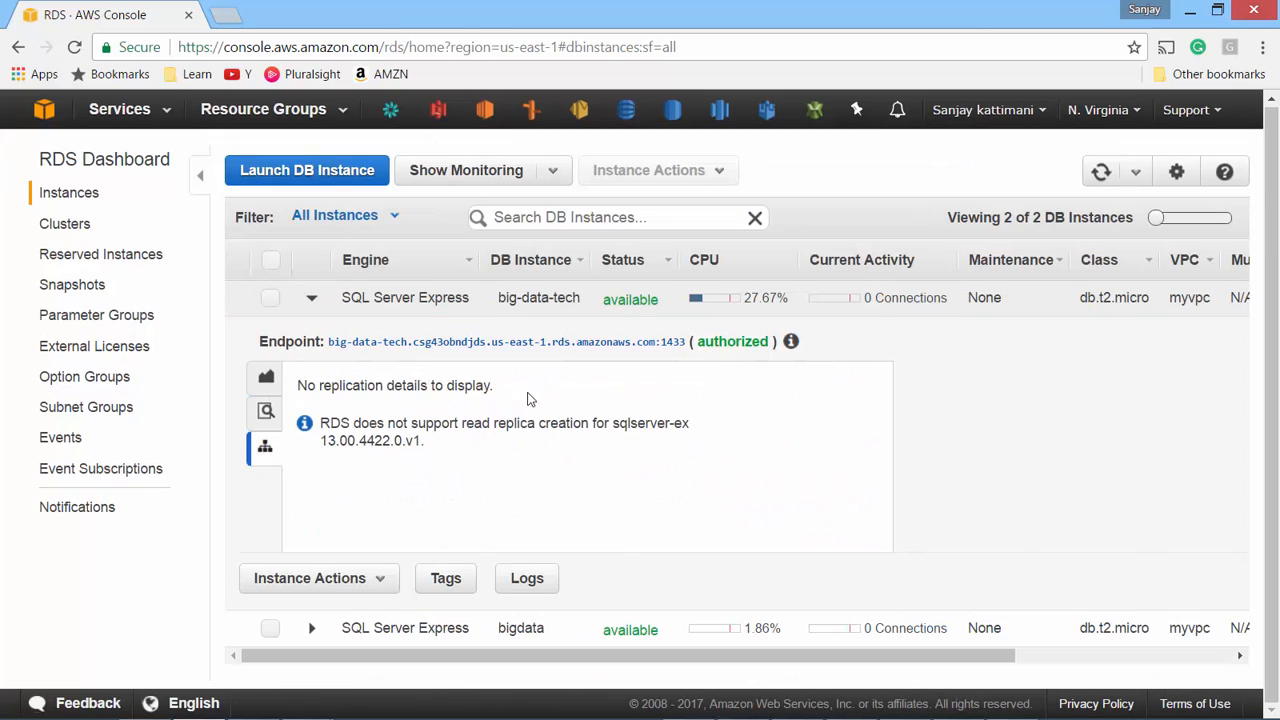
mouse_move(498, 444)
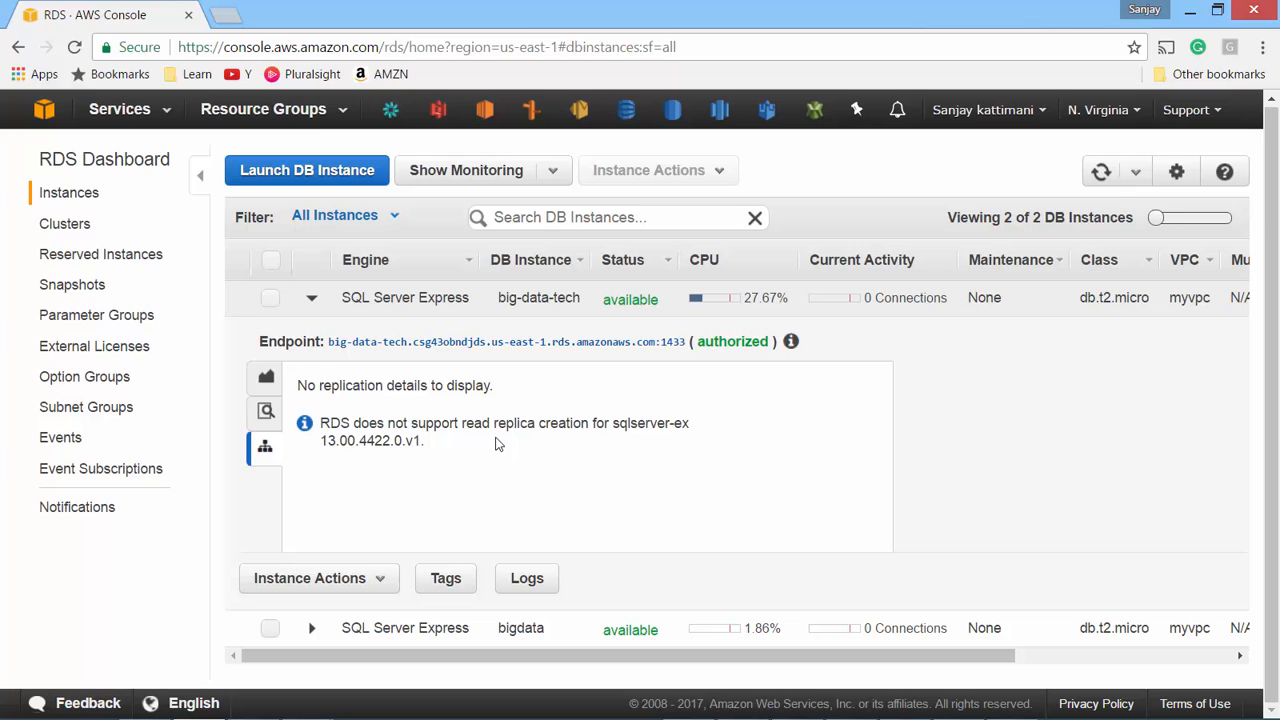
mouse_move(451, 418)
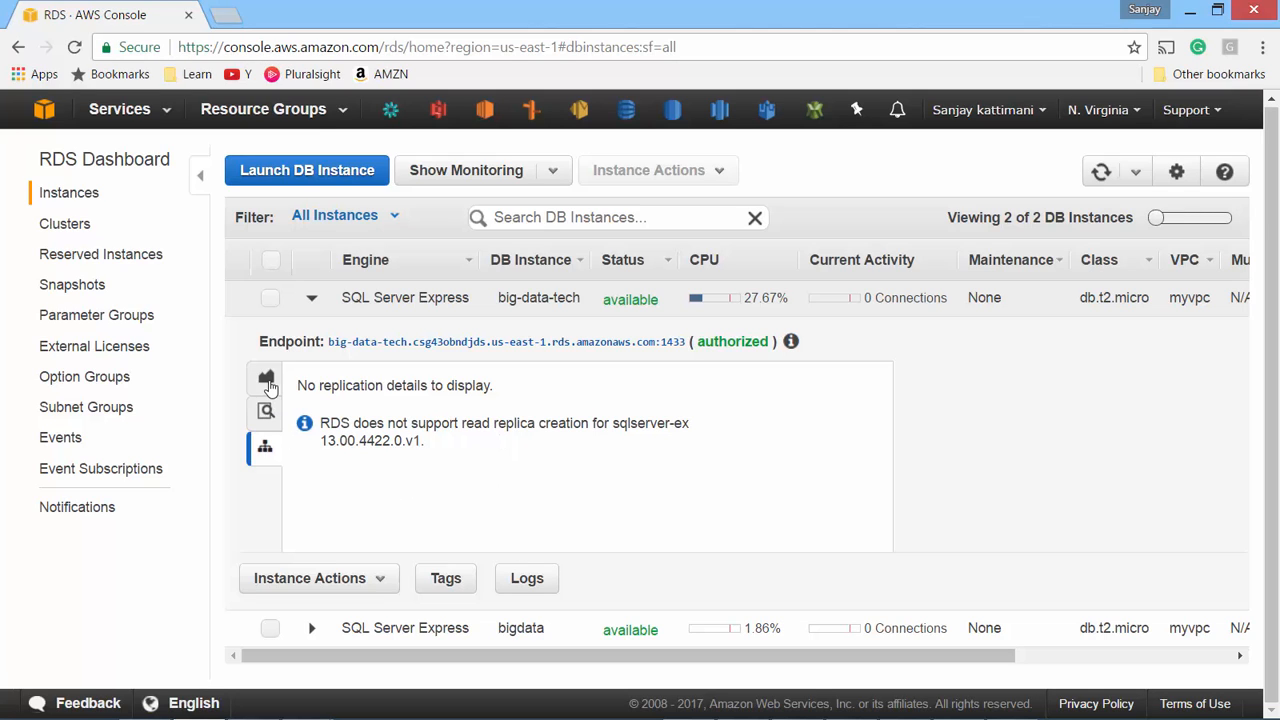
left_click(265, 412)
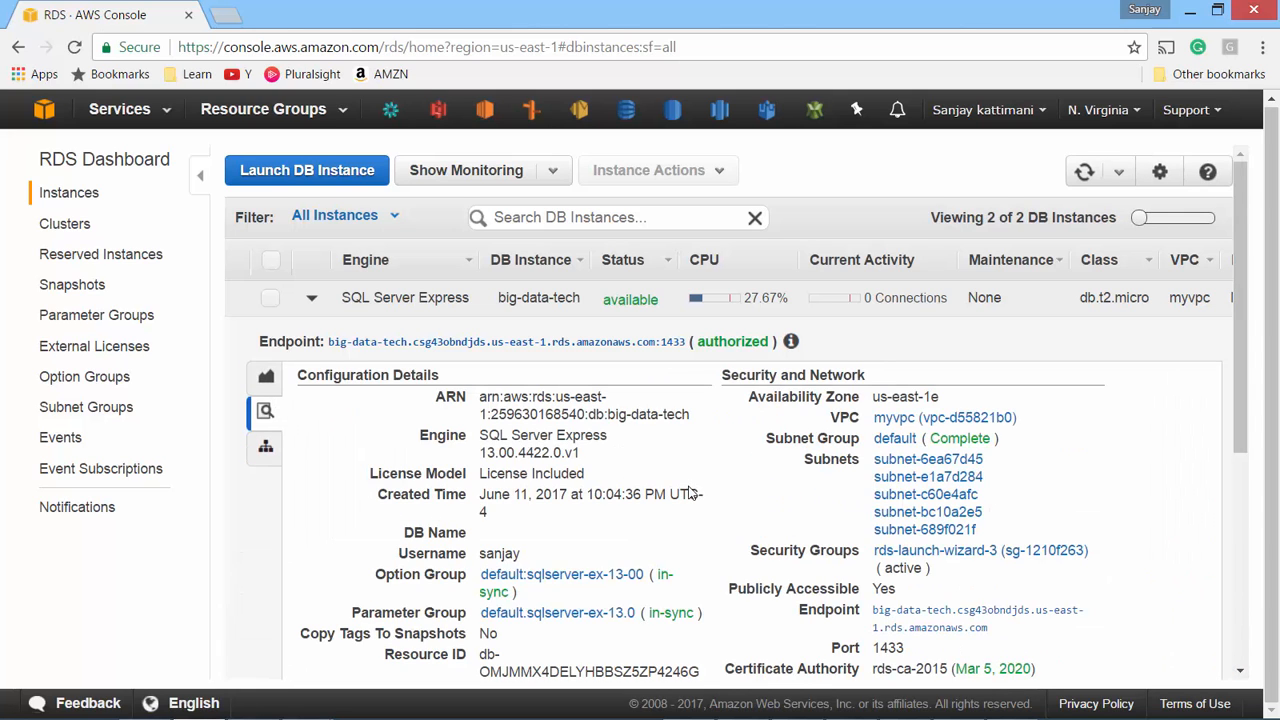
mouse_move(835, 610)
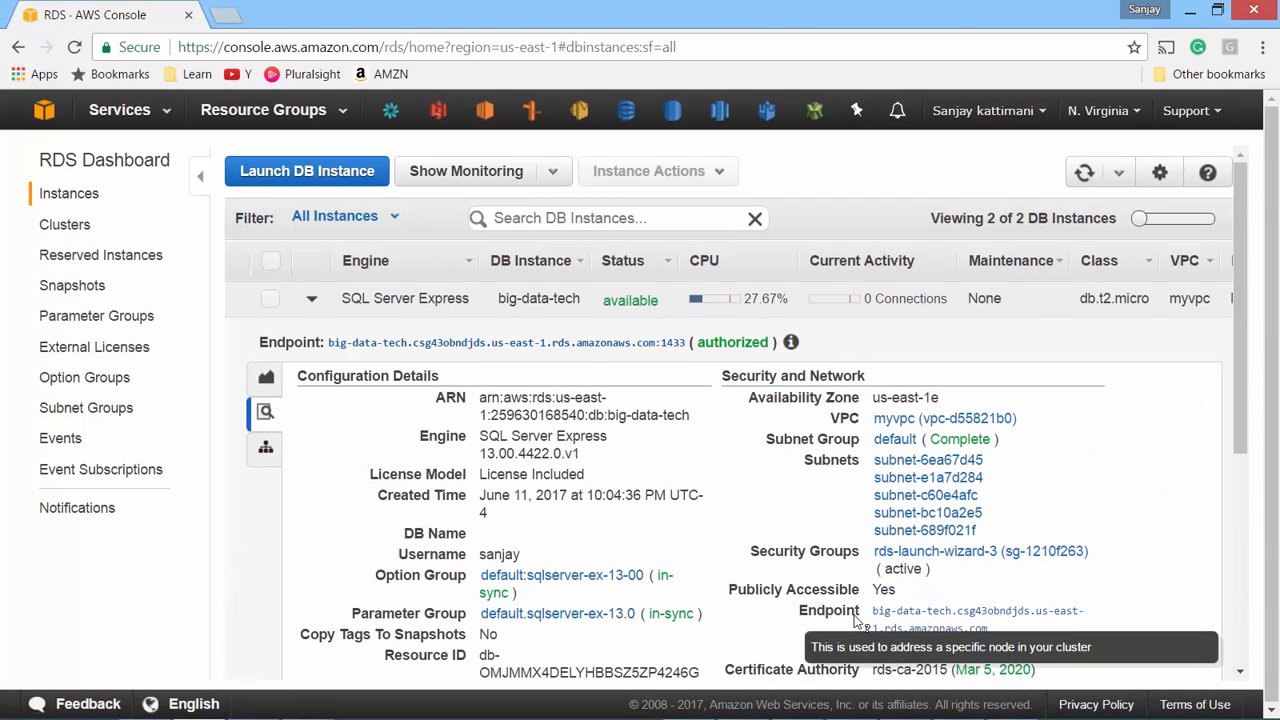
mouse_move(1000, 633)
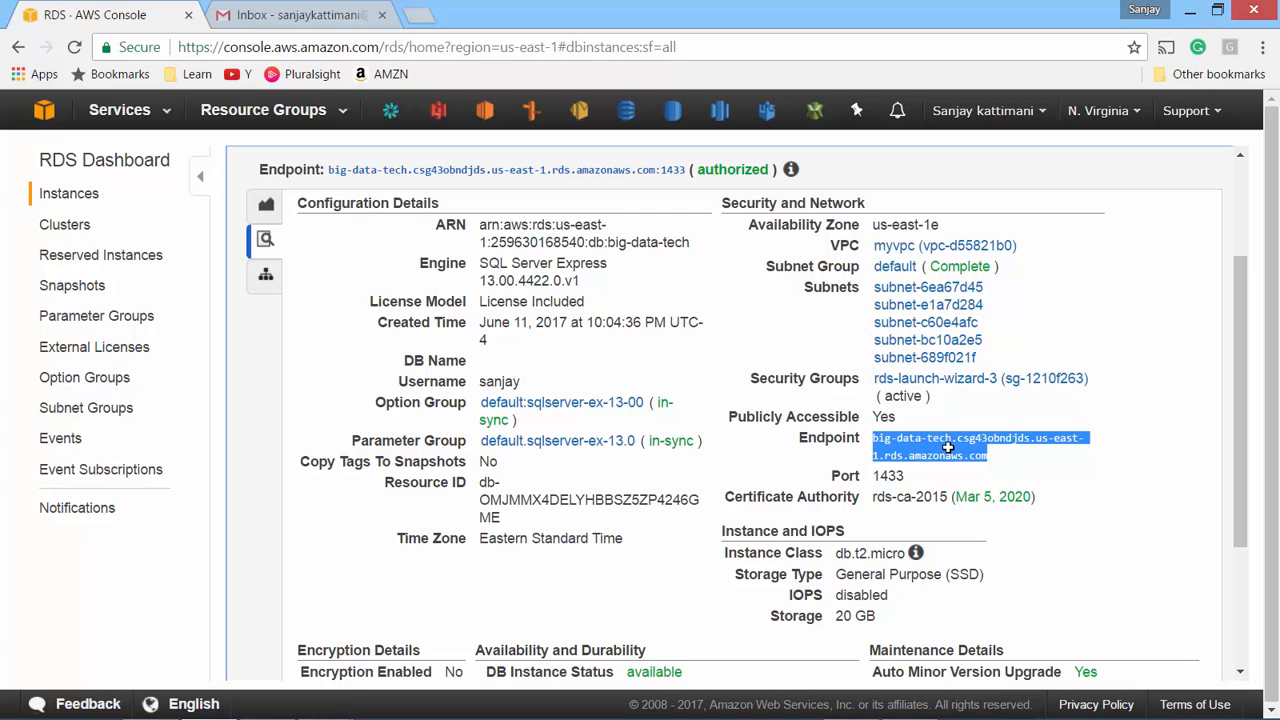
mouse_move(950, 454)
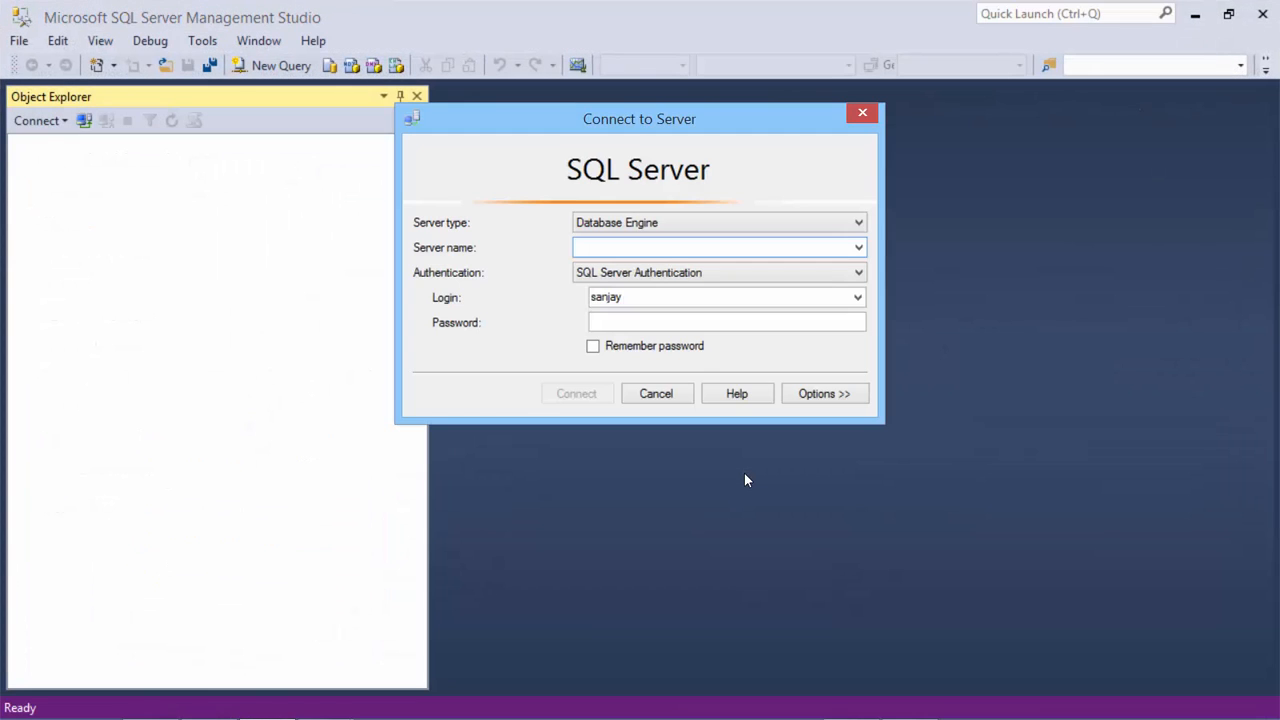
Connect SSMS to the big-data-tech.csg43obndjds.us-east-1.rds.amazonaws.com endpoint as sanjay and expand Databases
type("ig-data-tech.csg43obndjds.us-east-1.rds.amazonaws.com")
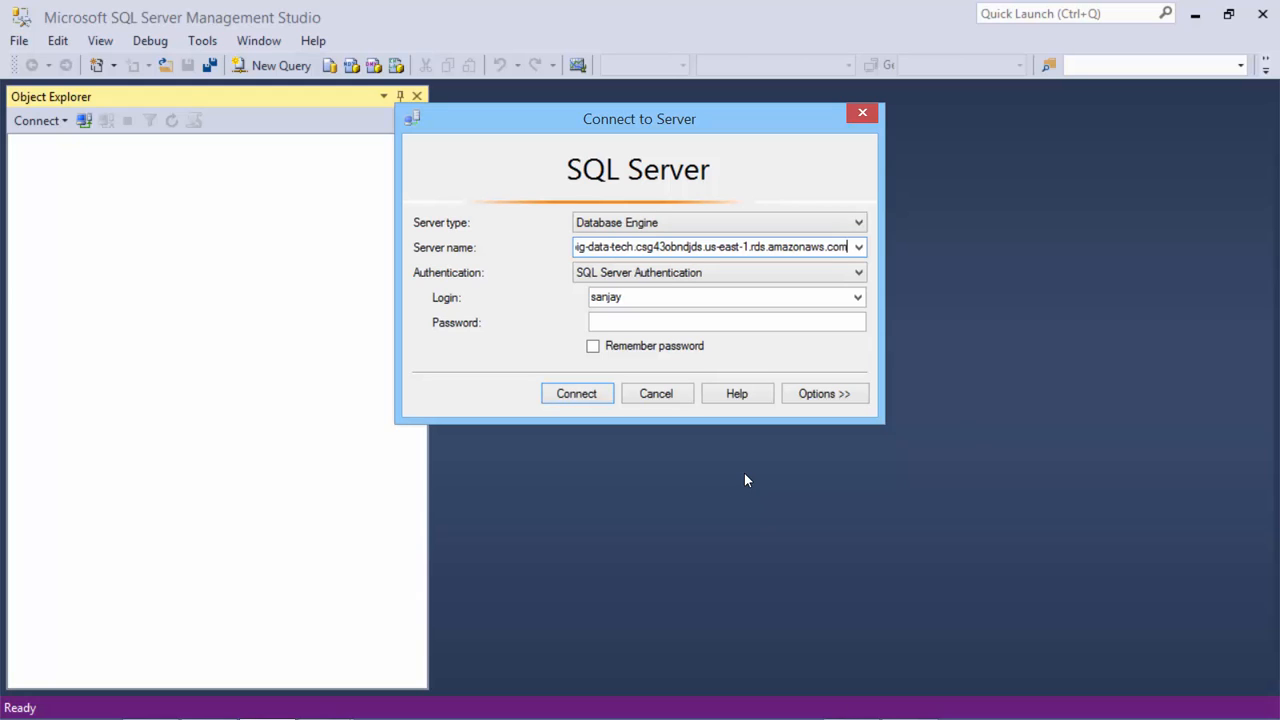
left_click(647, 297)
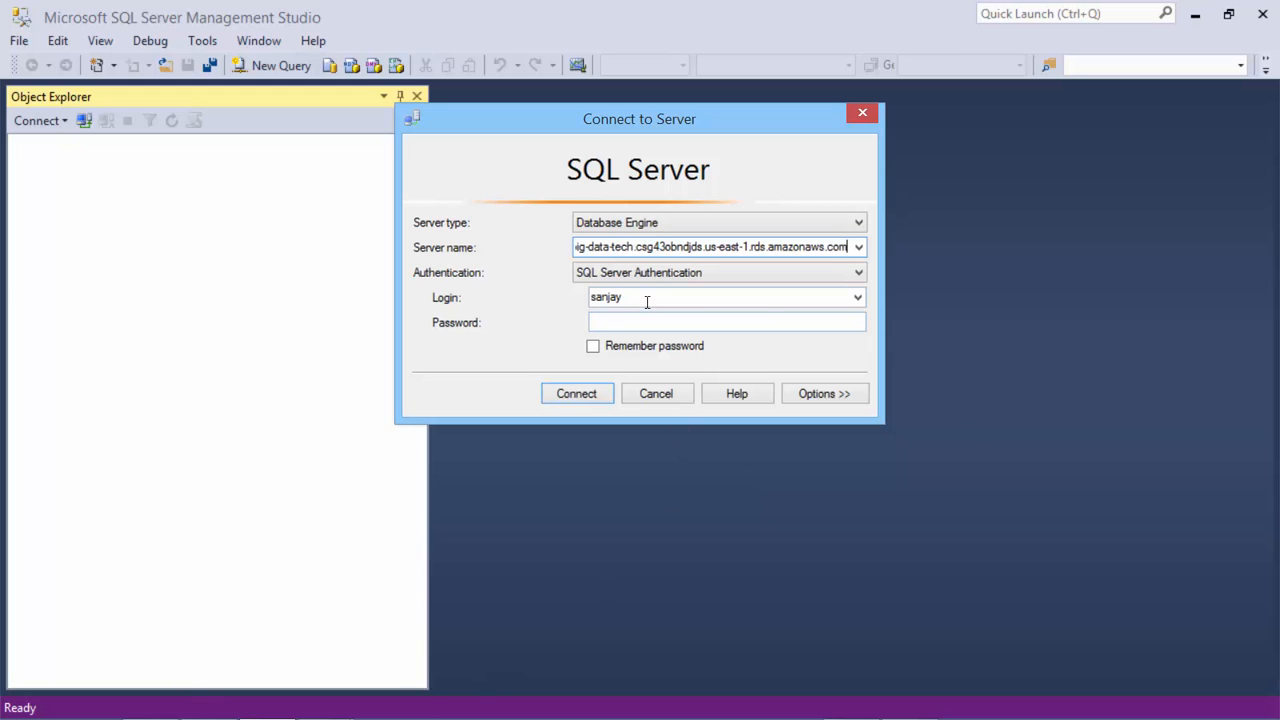
left_click(727, 321)
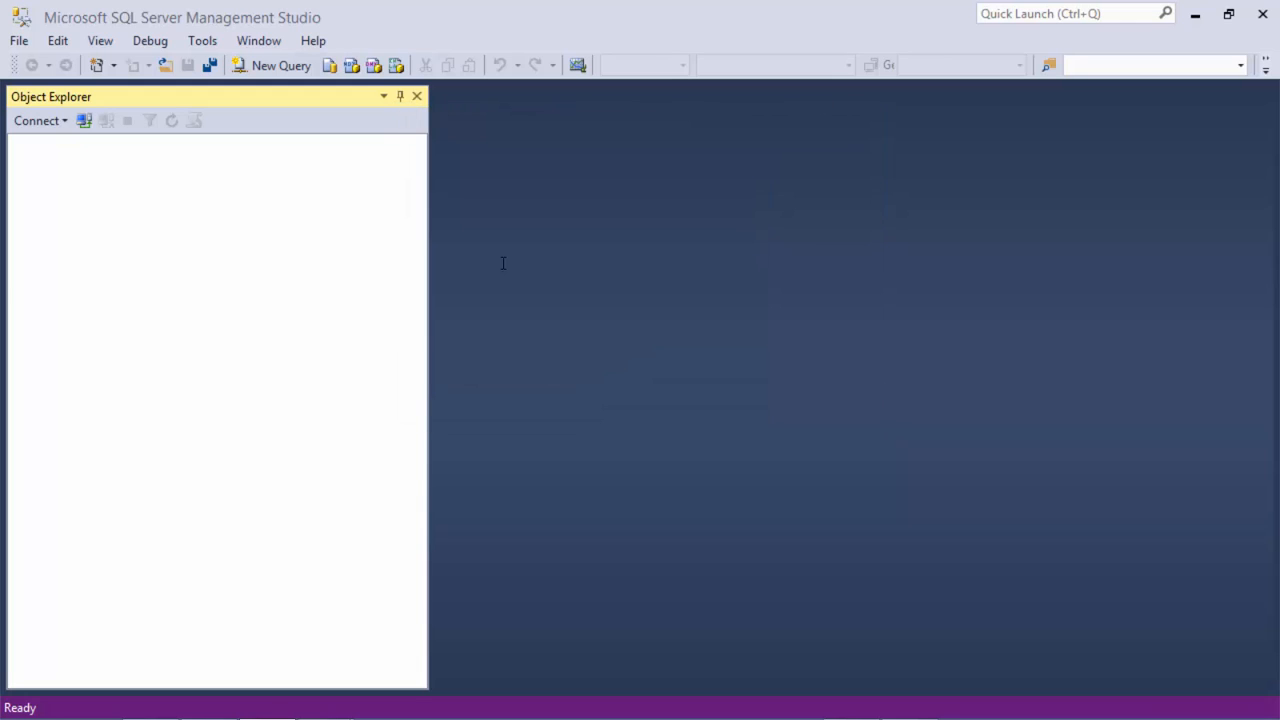
left_click(38, 121)
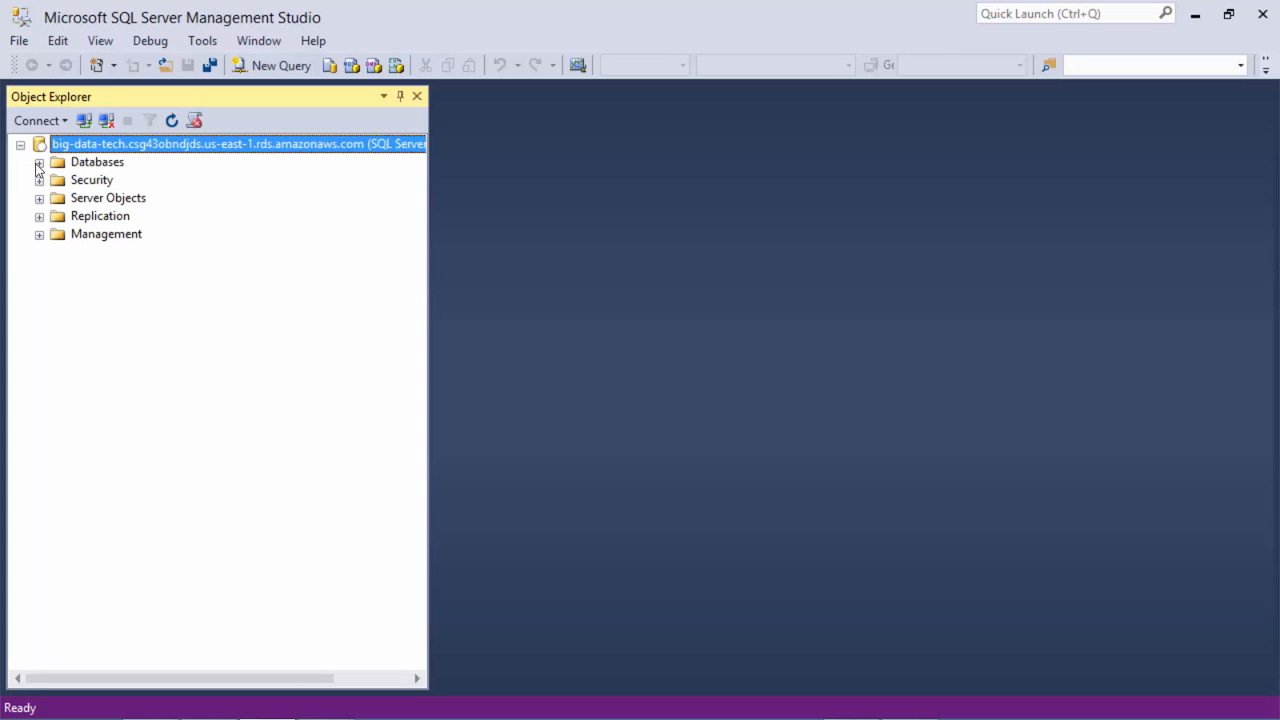
left_click(37, 162)
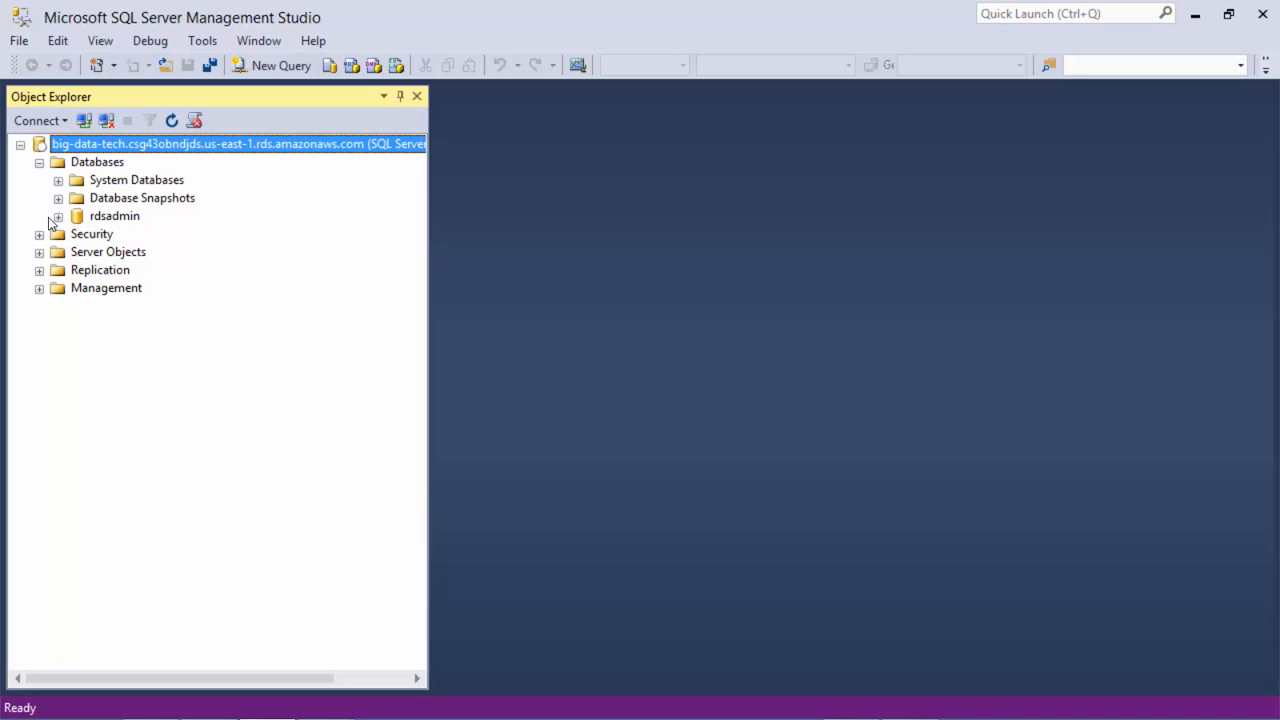
Create a new database named 'accounts' and expand its folders to show Tables
right_click(96, 161)
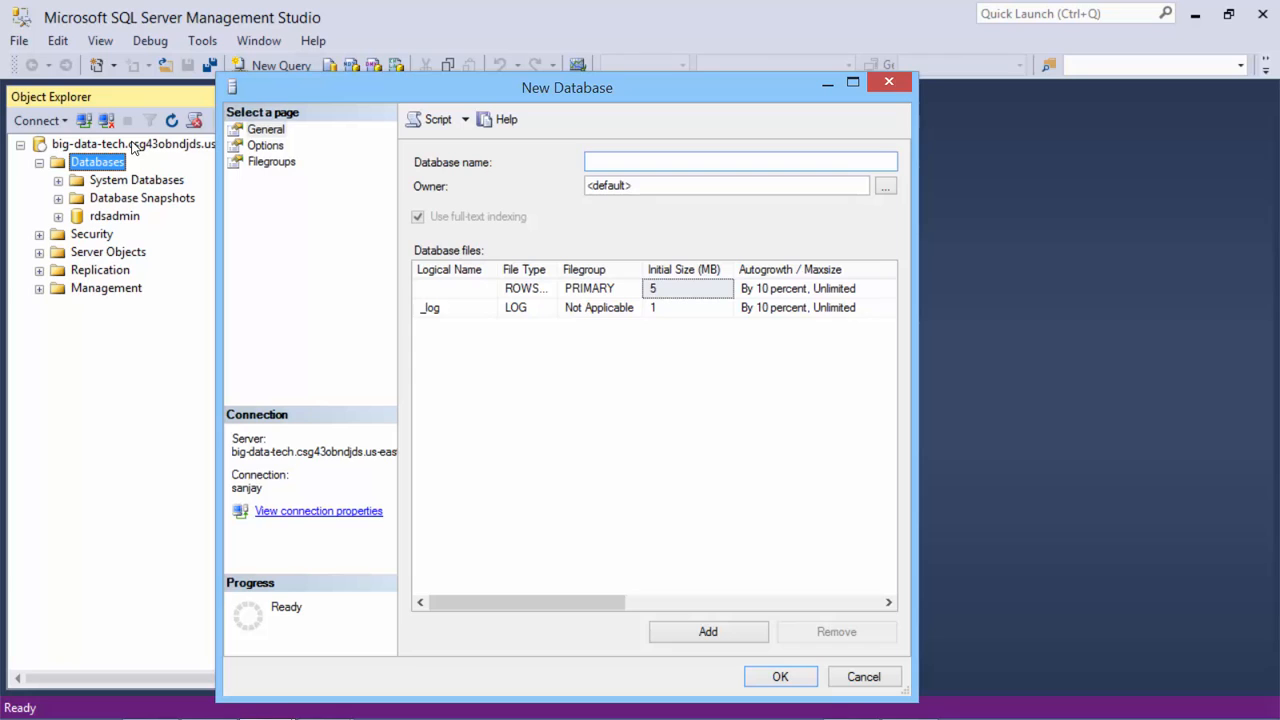
type("accou")
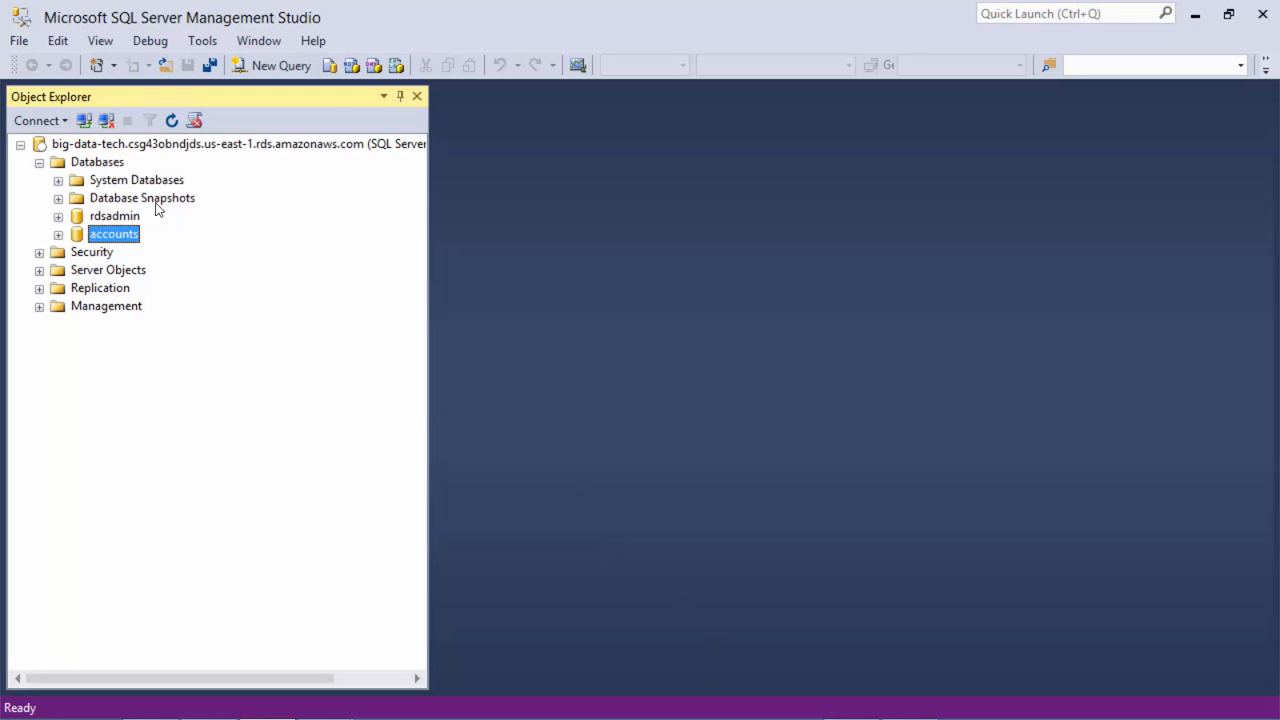
double_click(113, 233)
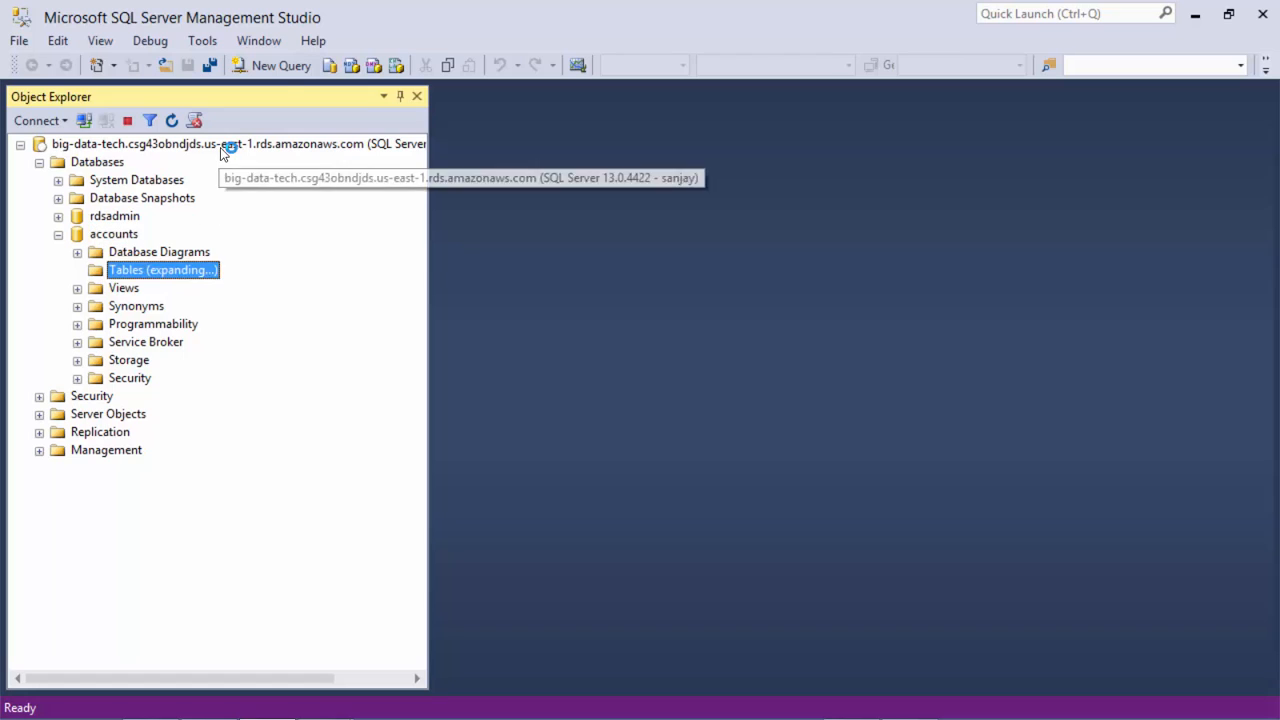
mouse_move(289, 87)
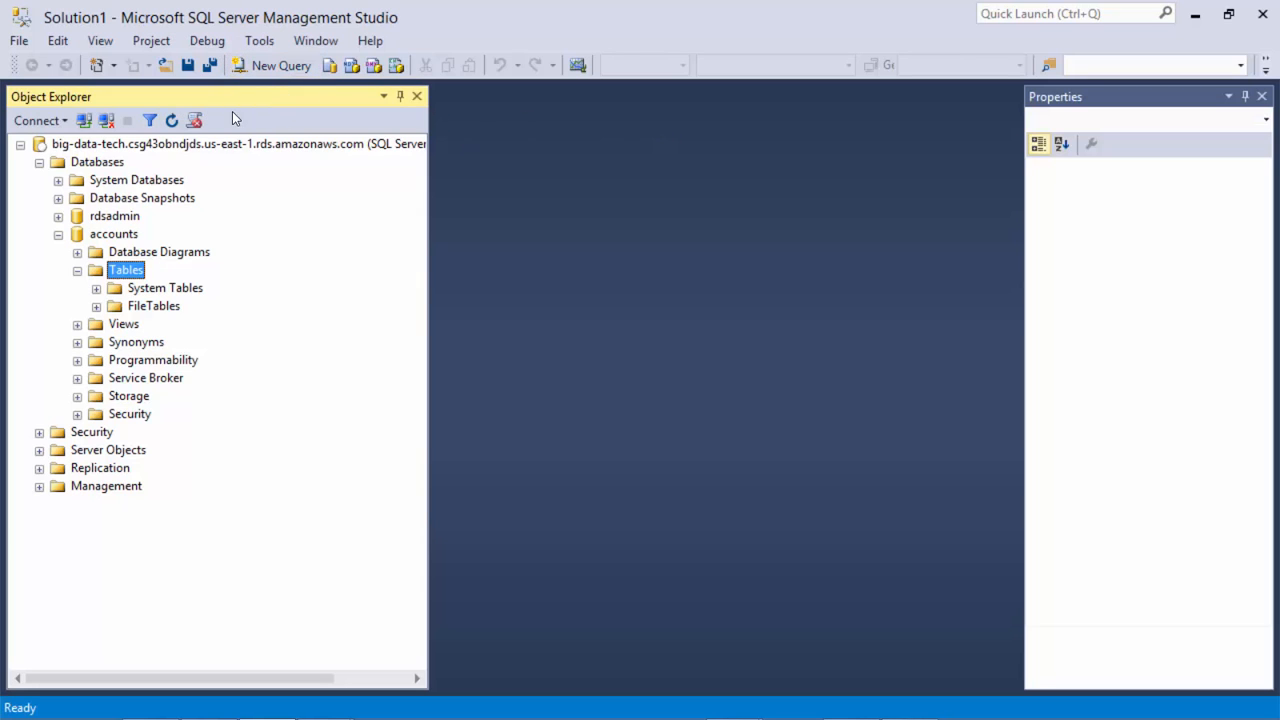
Run the 'create sales.sql' script in a new query, then refresh Tables to show dbo.sales
left_click(279, 65)
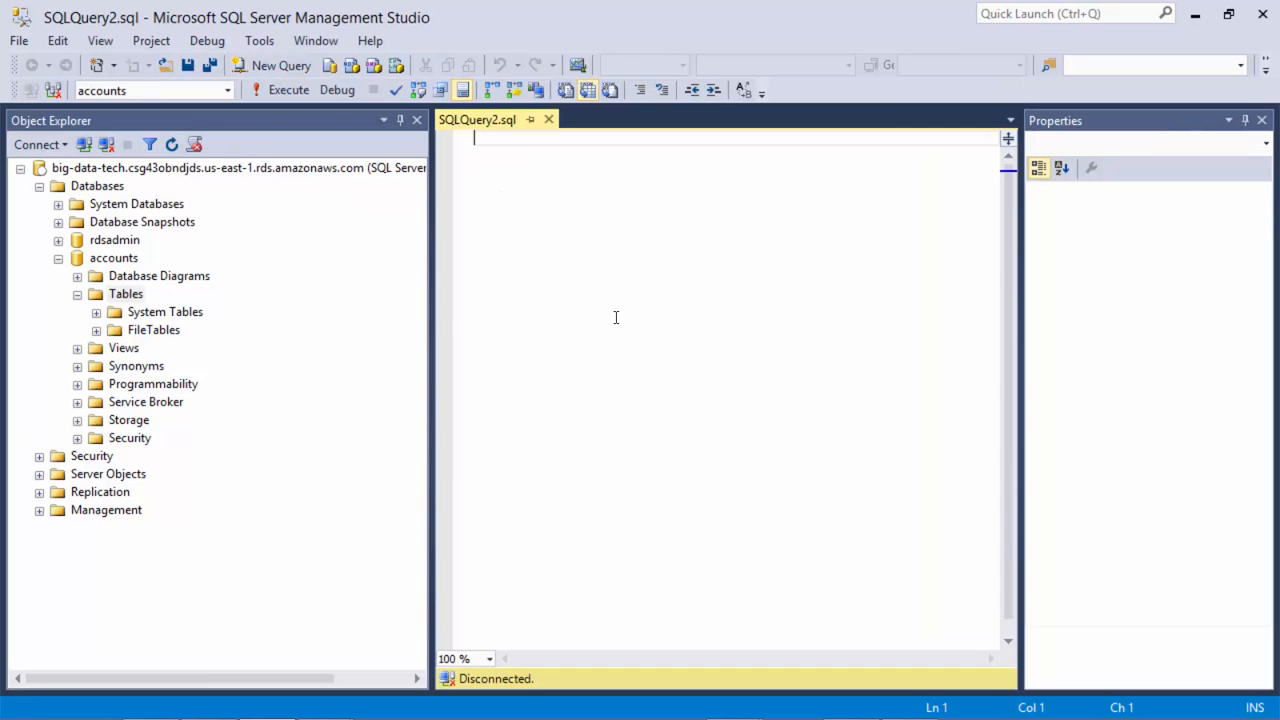
mouse_move(569, 218)
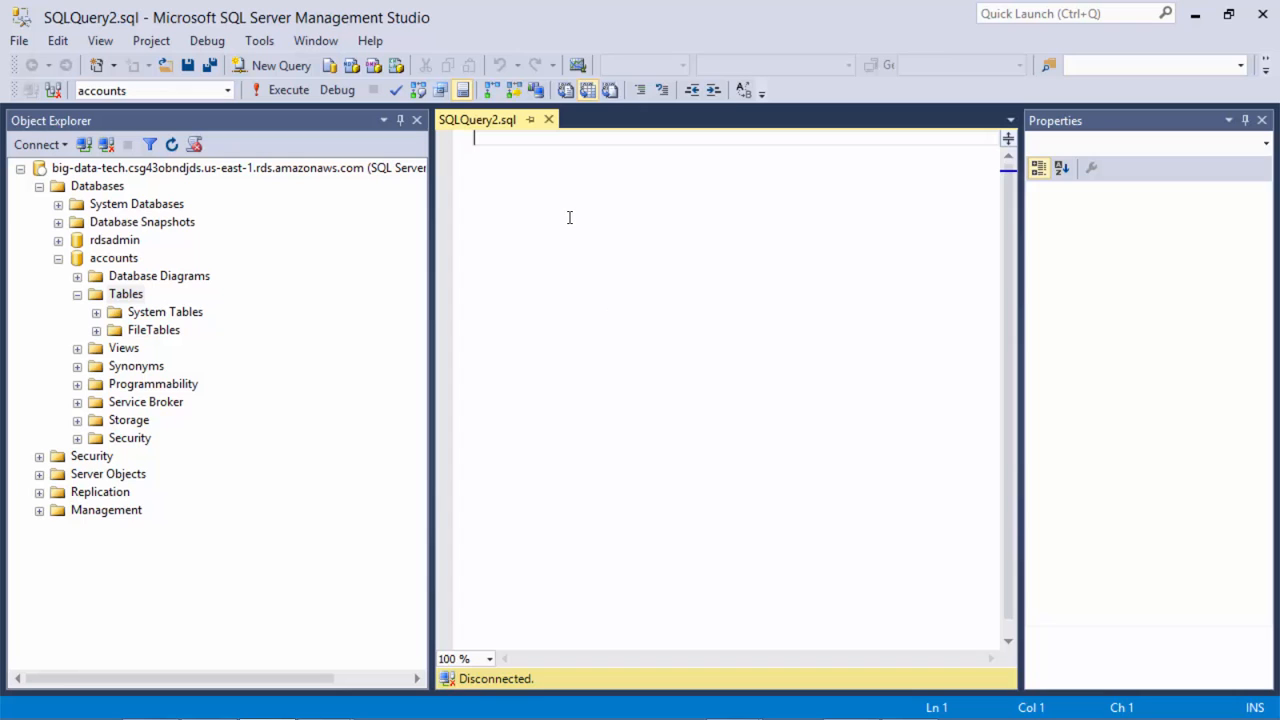
left_click(288, 90)
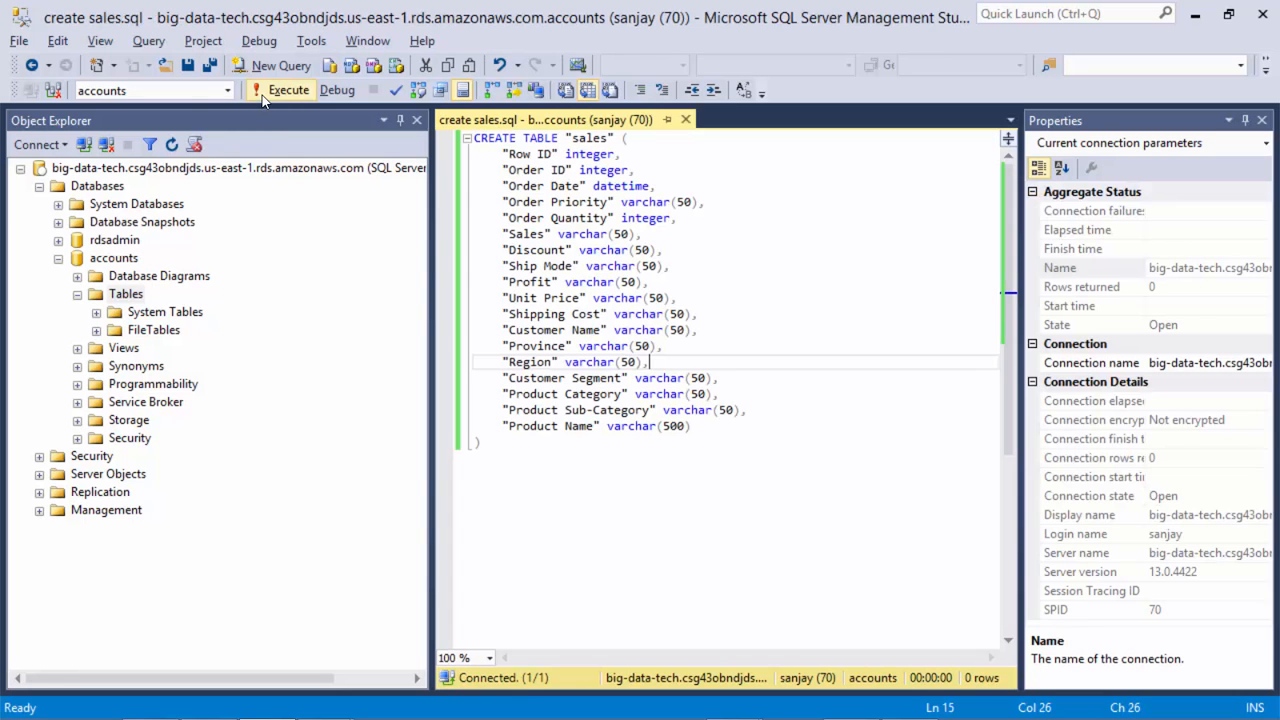
left_click(287, 90)
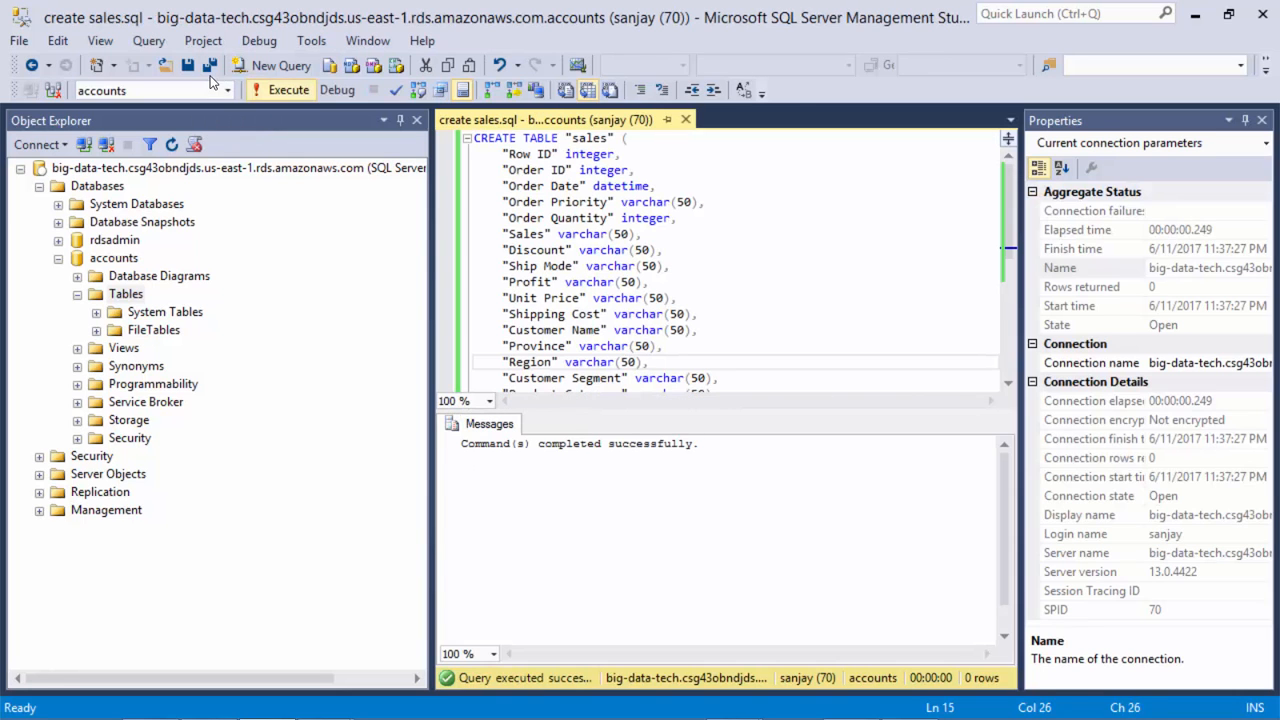
right_click(126, 293)
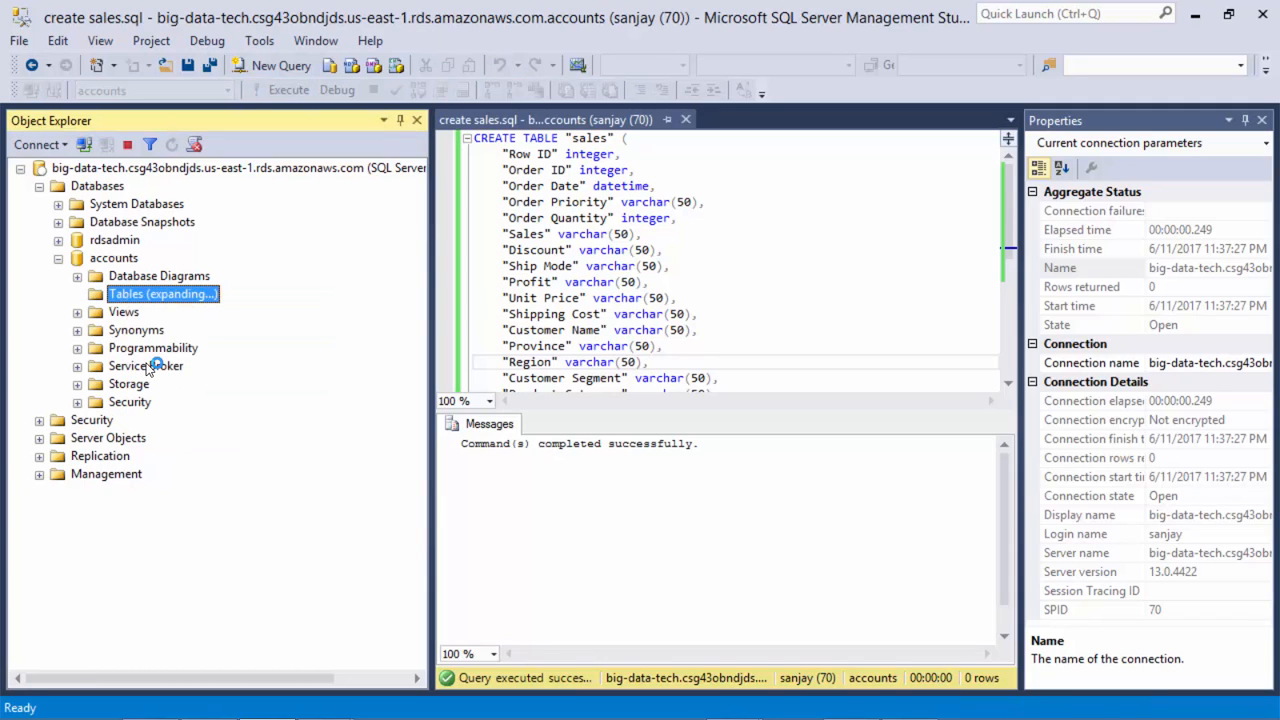
left_click(75, 293)
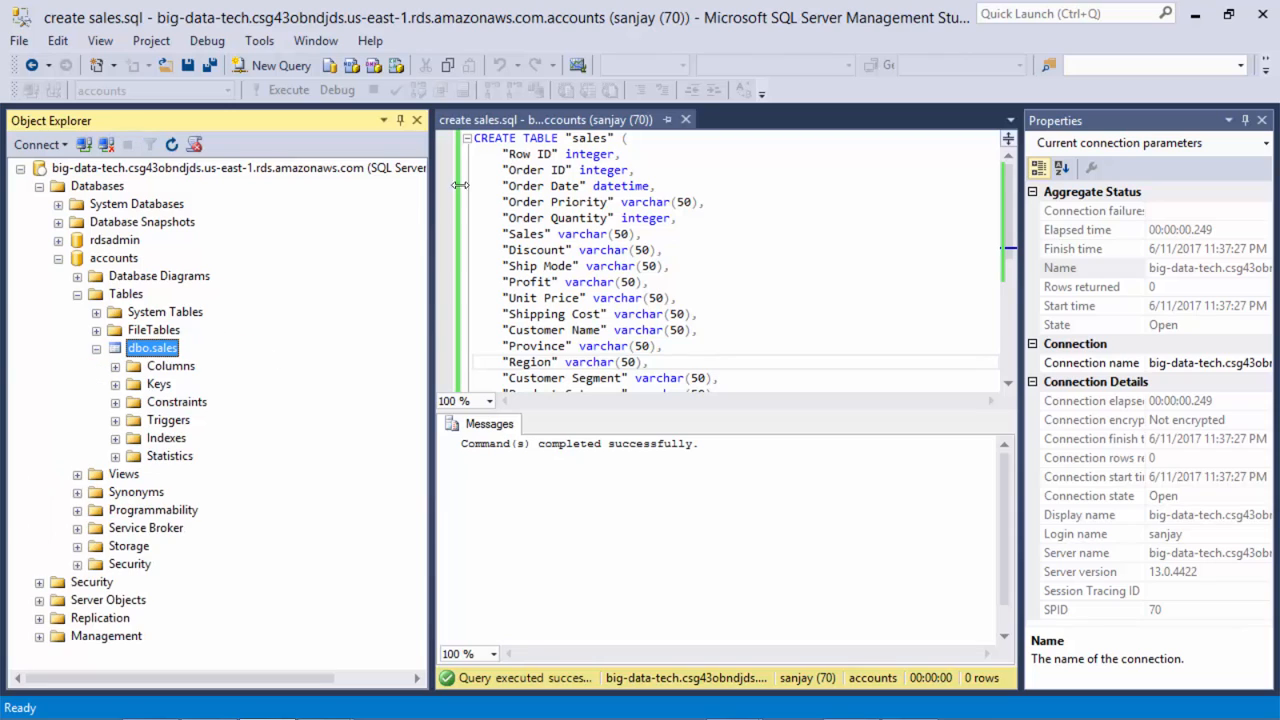